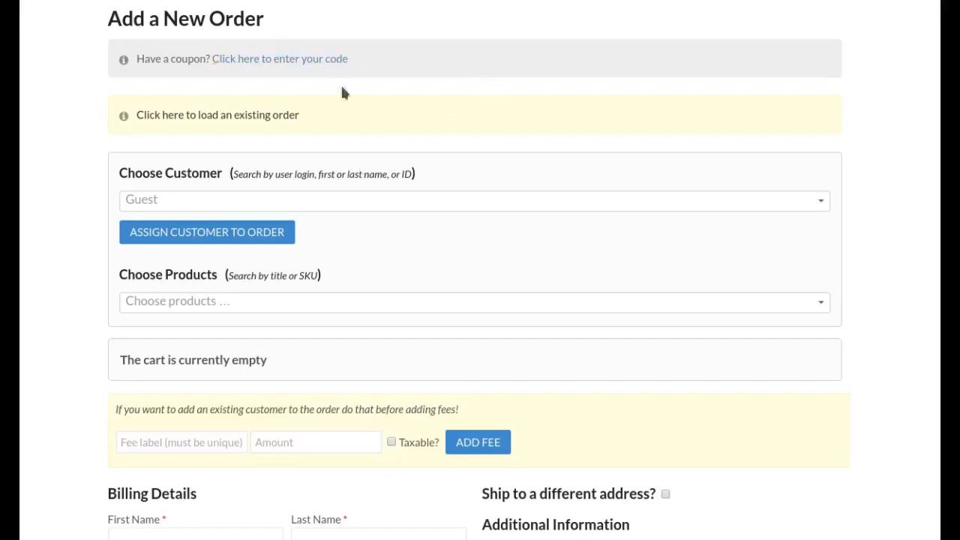
pyautogui.moveTo(870, 333)
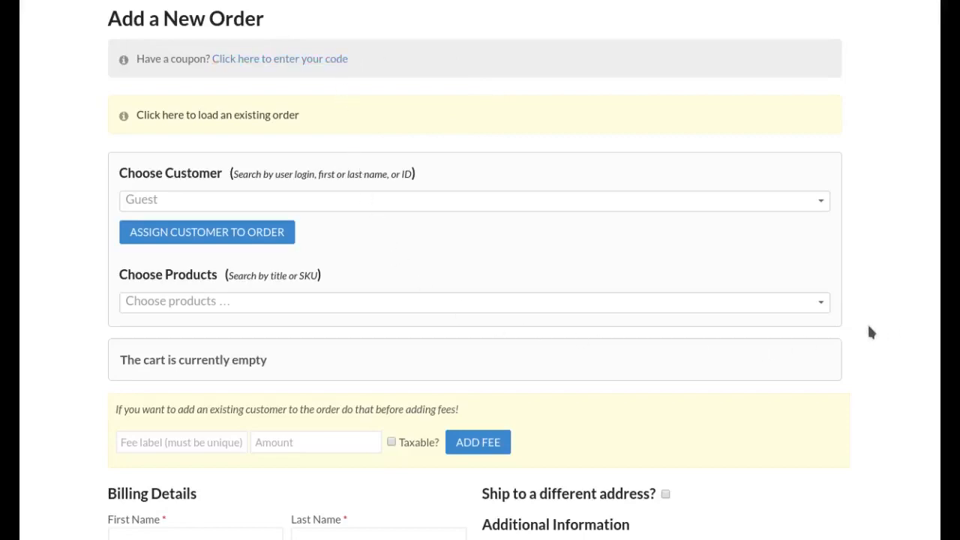
pyautogui.moveTo(456, 261)
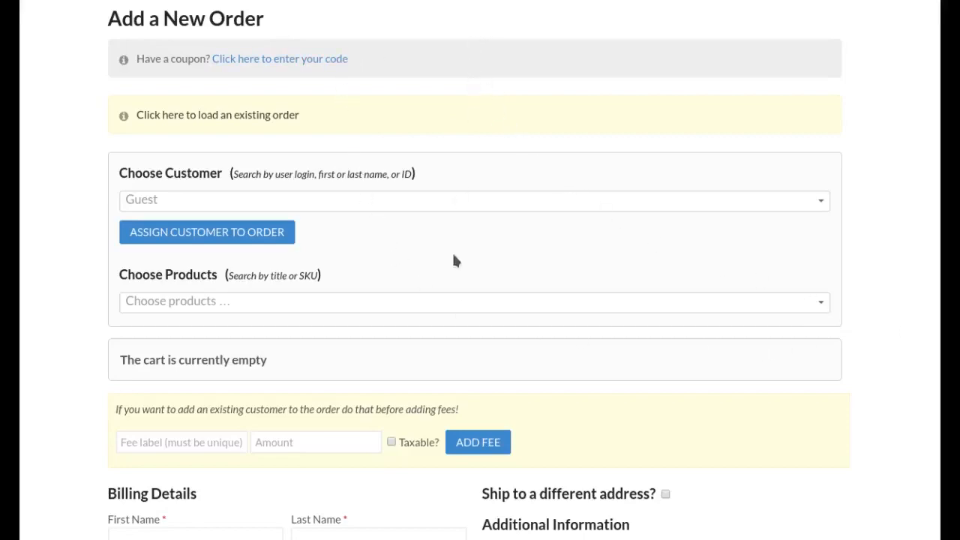
pyautogui.moveTo(435, 367)
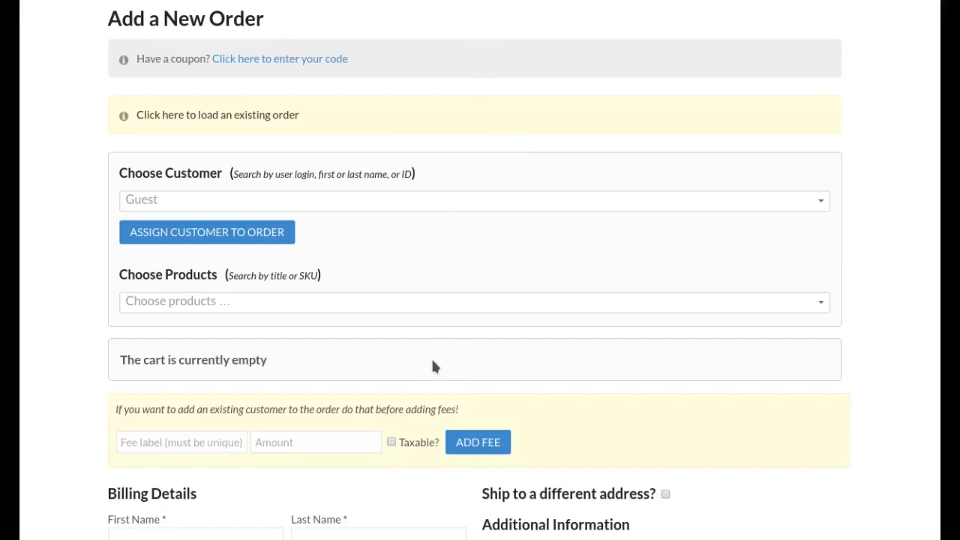
pyautogui.moveTo(81, 192)
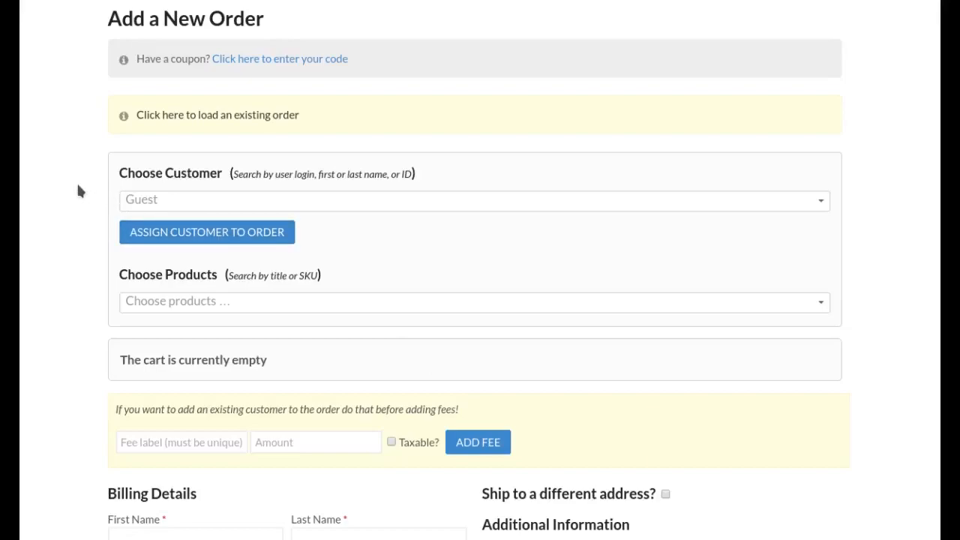
pyautogui.moveTo(66, 409)
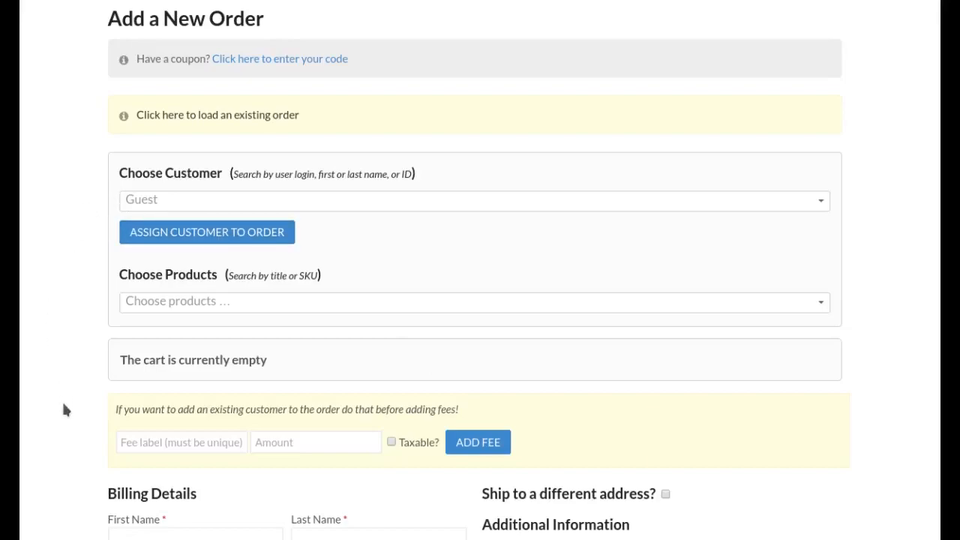
pyautogui.moveTo(588, 177)
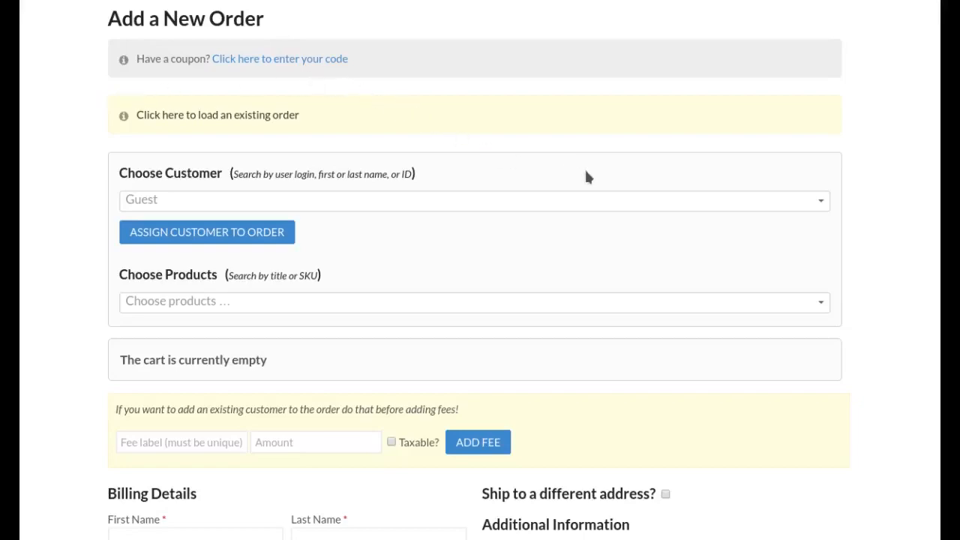
pyautogui.moveTo(498, 292)
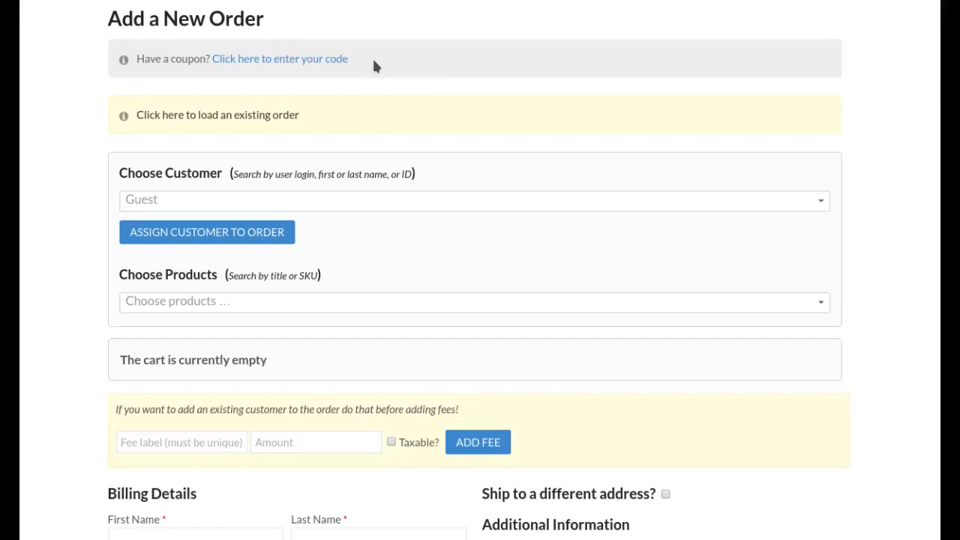
pyautogui.moveTo(418, 74)
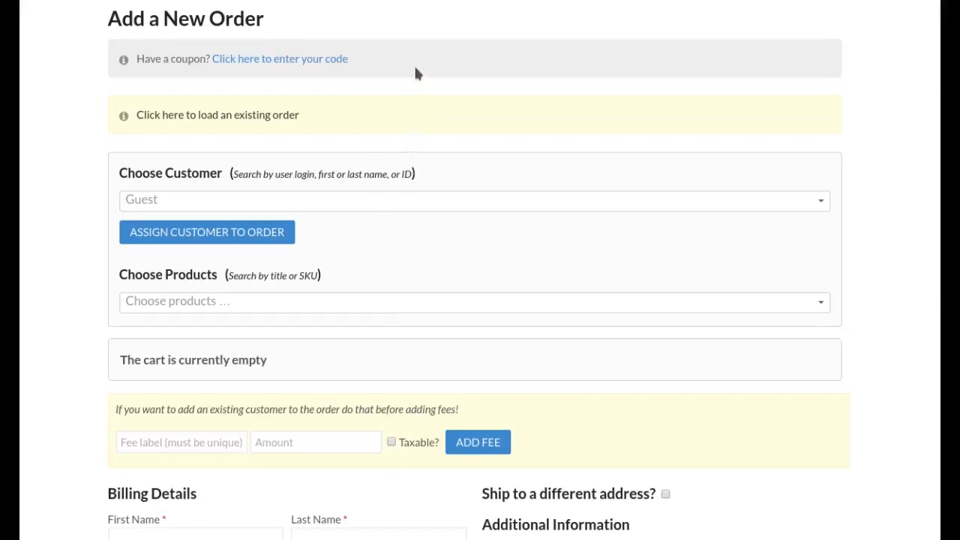
pyautogui.moveTo(420, 192)
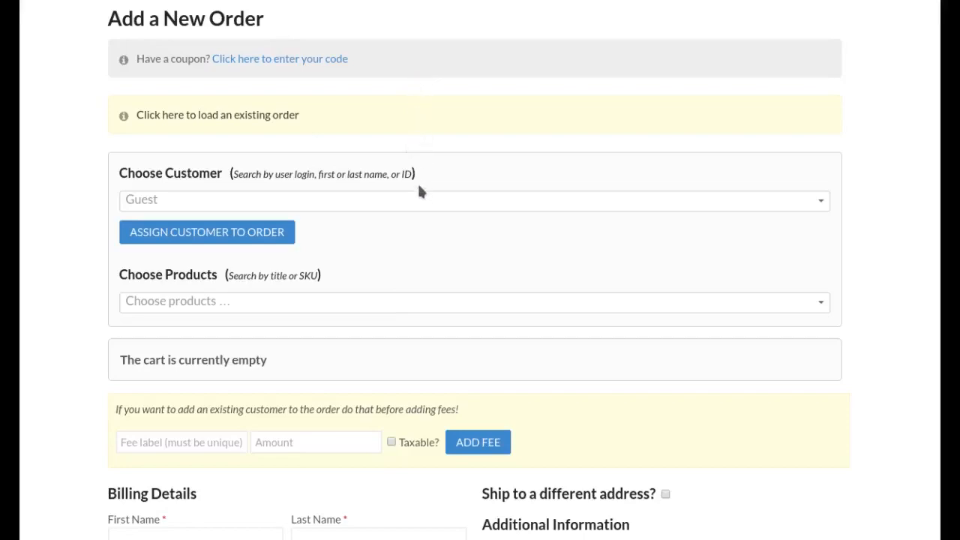
pyautogui.moveTo(282, 93)
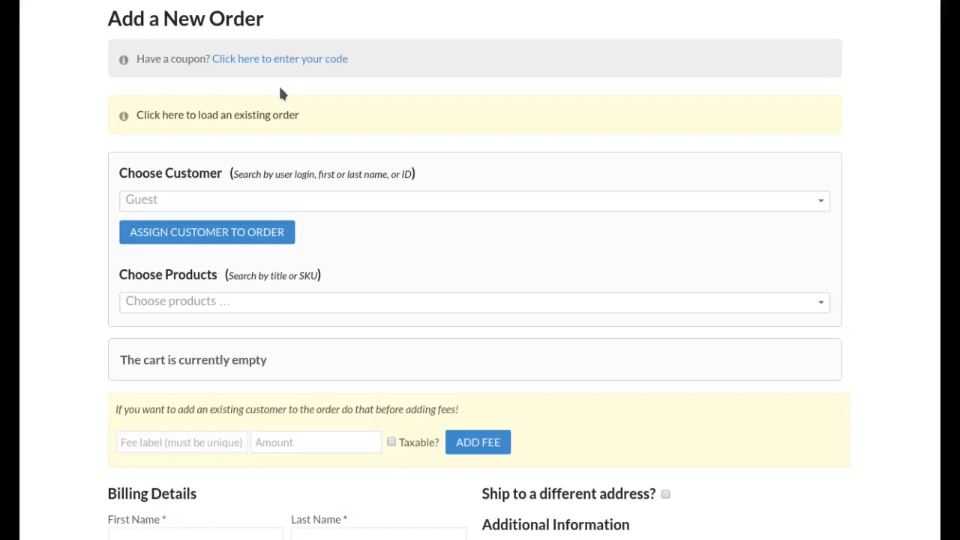
pyautogui.moveTo(383, 68)
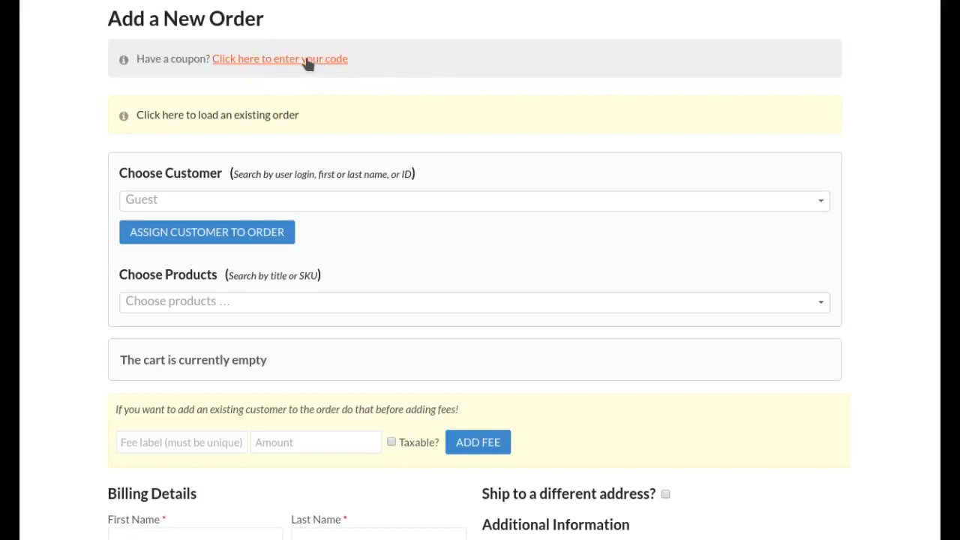
# Explore the form: toggle the coupon entry, reveal load-existing-order, and toggle account creation fields
pyautogui.click(279, 59)
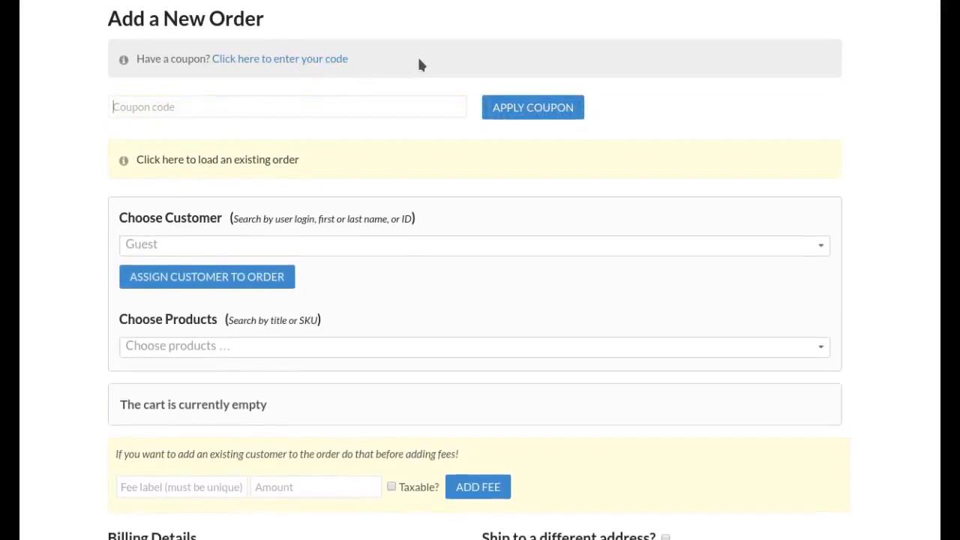
pyautogui.moveTo(376, 66)
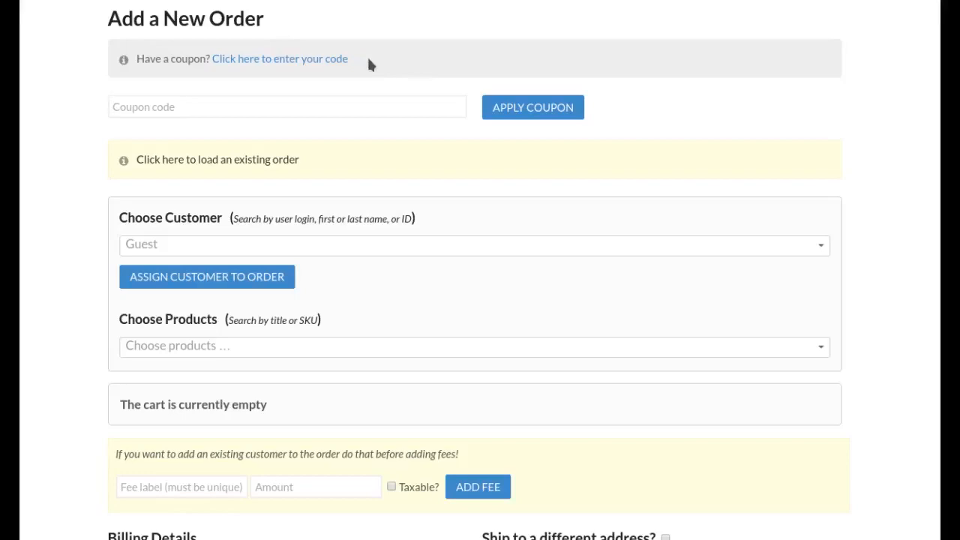
pyautogui.click(279, 58)
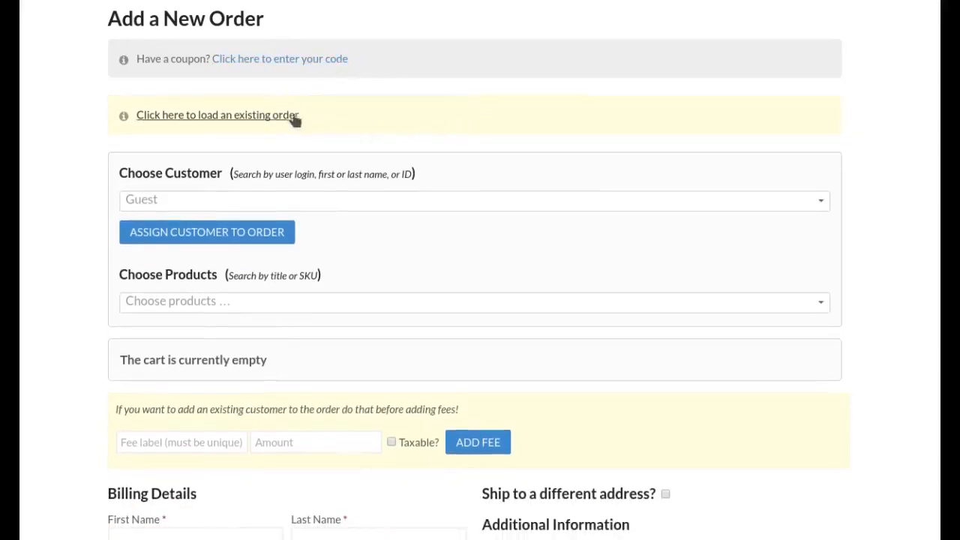
pyautogui.click(217, 114)
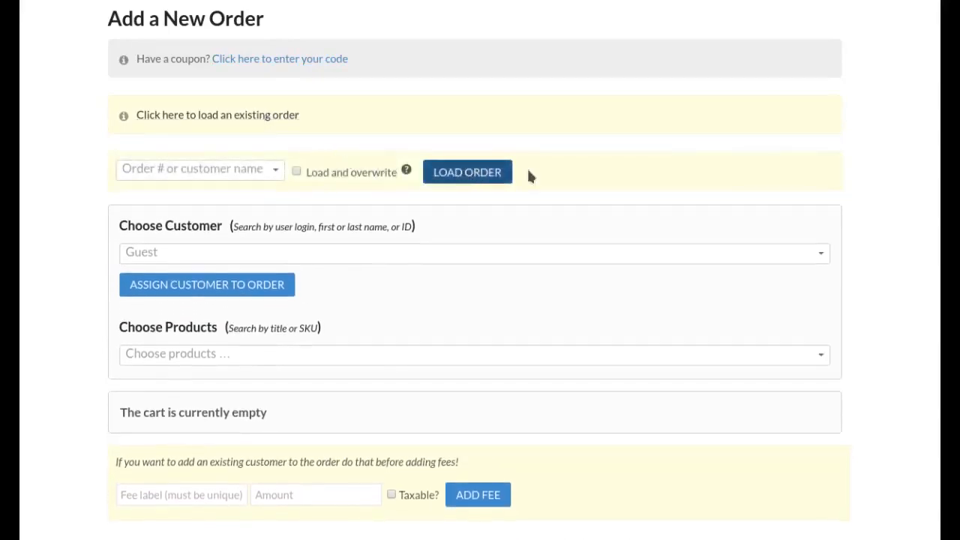
pyautogui.moveTo(202, 172)
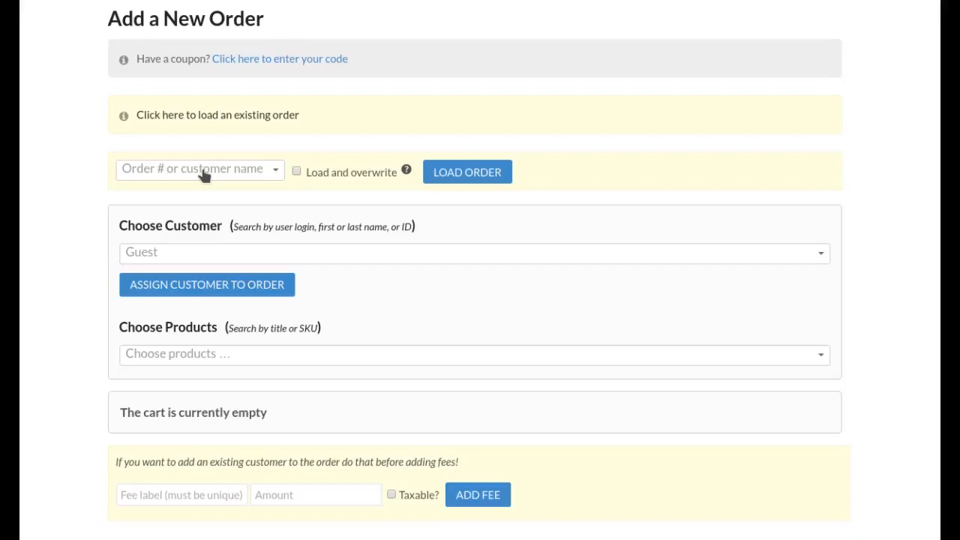
pyautogui.moveTo(262, 117)
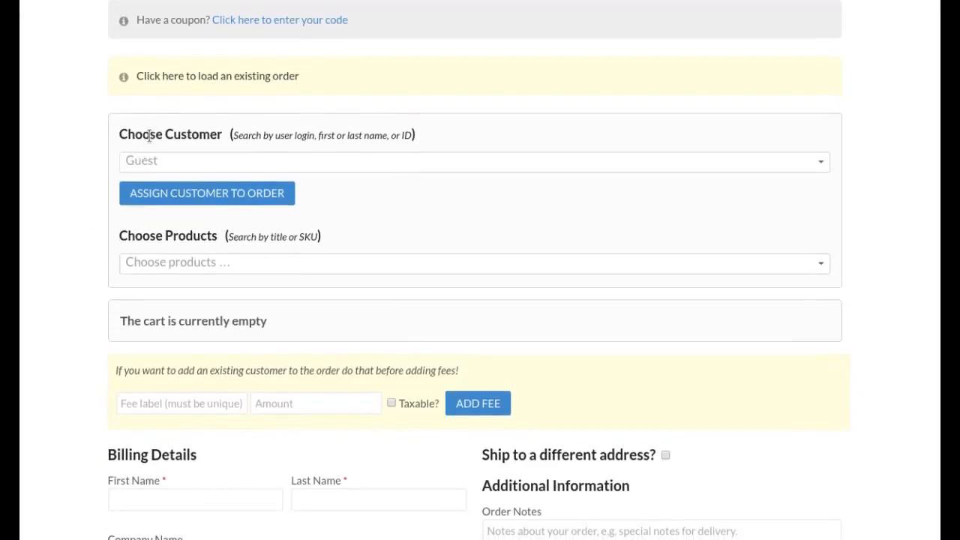
pyautogui.moveTo(168, 240)
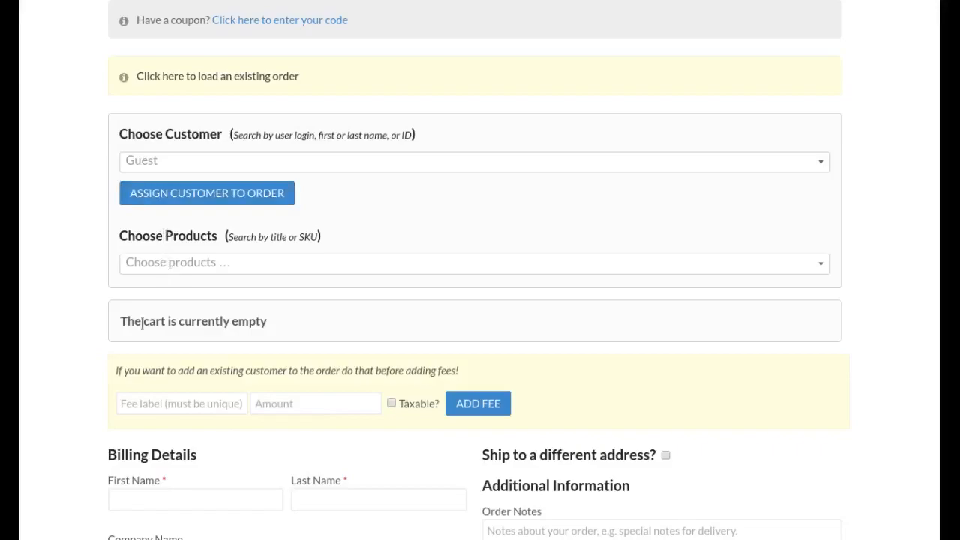
pyautogui.moveTo(321, 327)
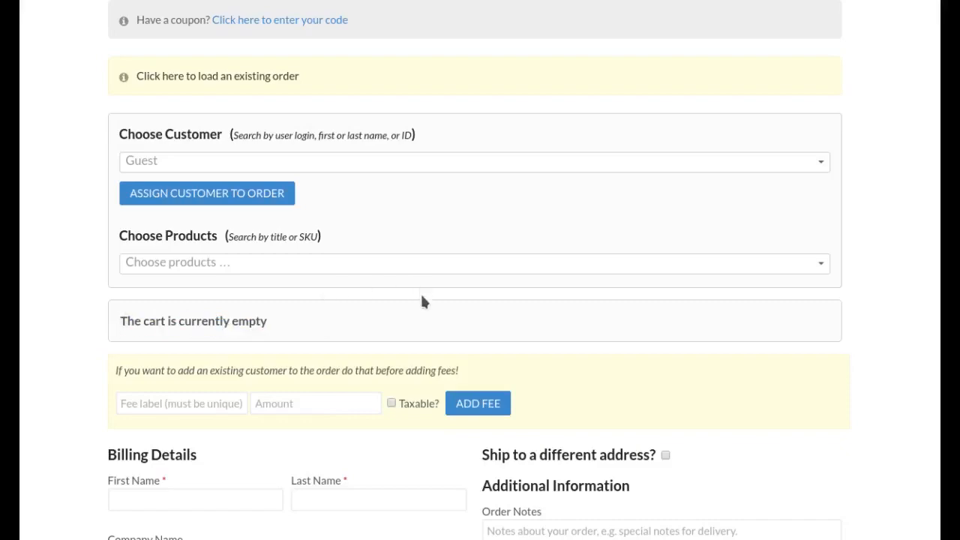
pyautogui.scroll(-3)
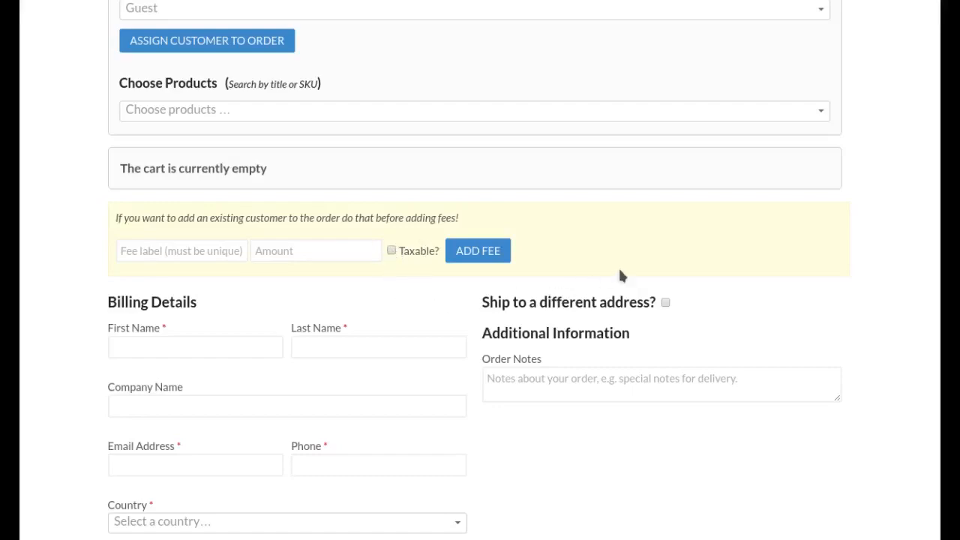
pyautogui.moveTo(636, 258)
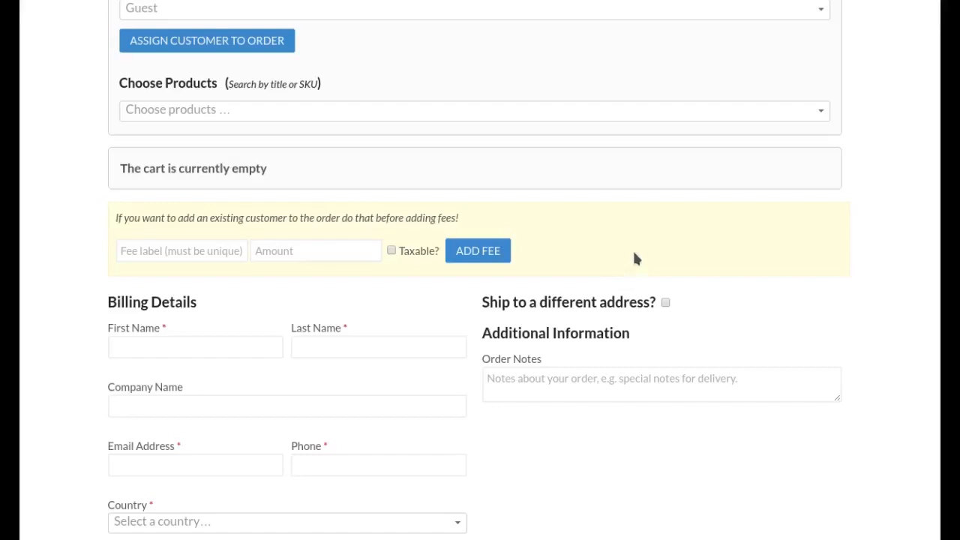
pyautogui.scroll(-3)
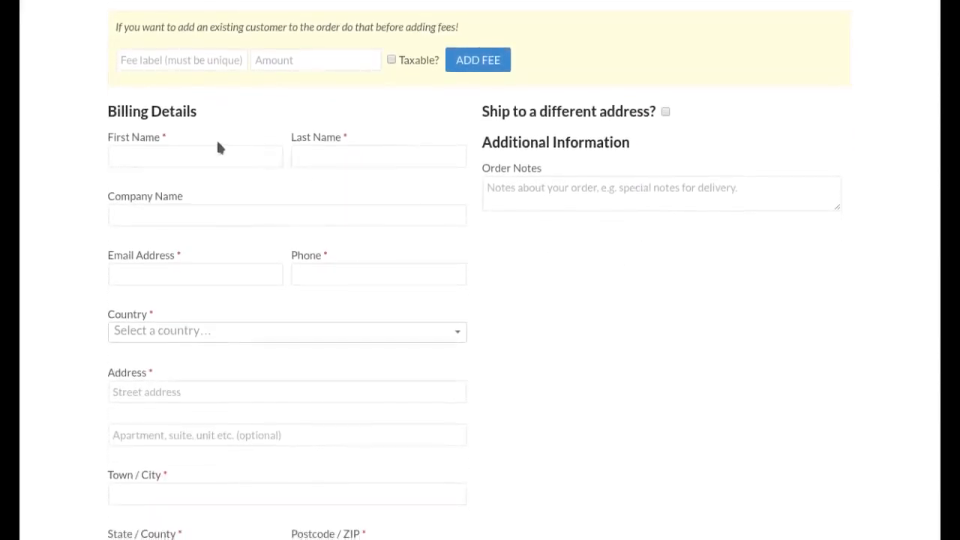
pyautogui.moveTo(492, 357)
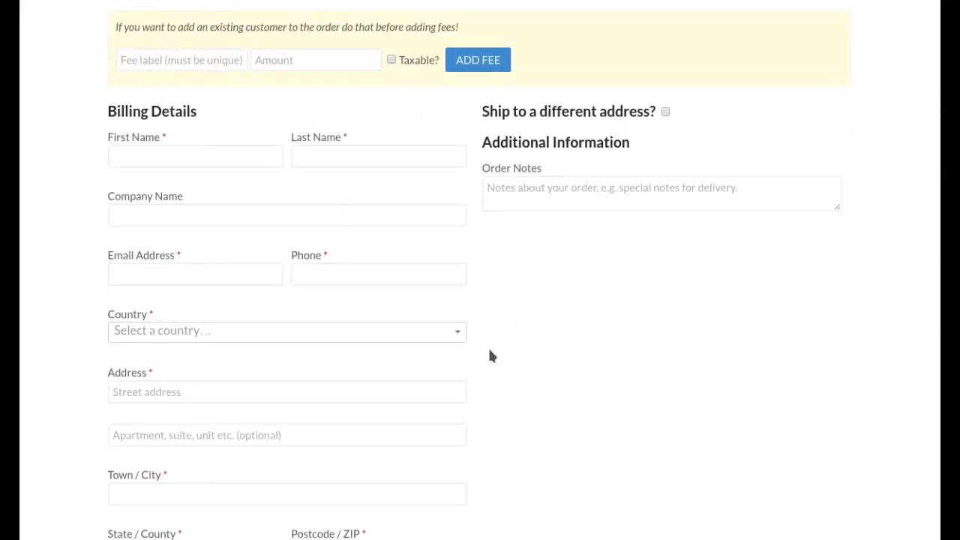
pyautogui.scroll(-3)
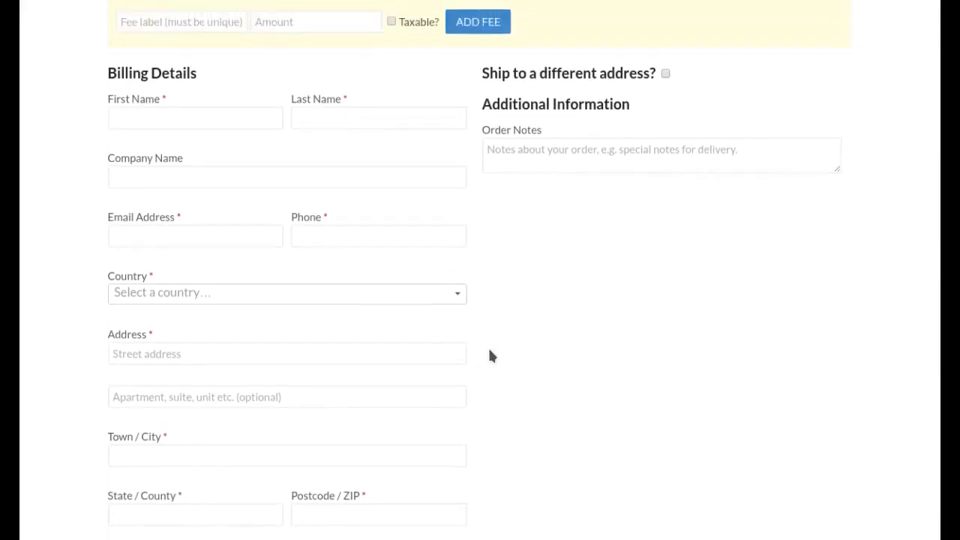
pyautogui.moveTo(554, 324)
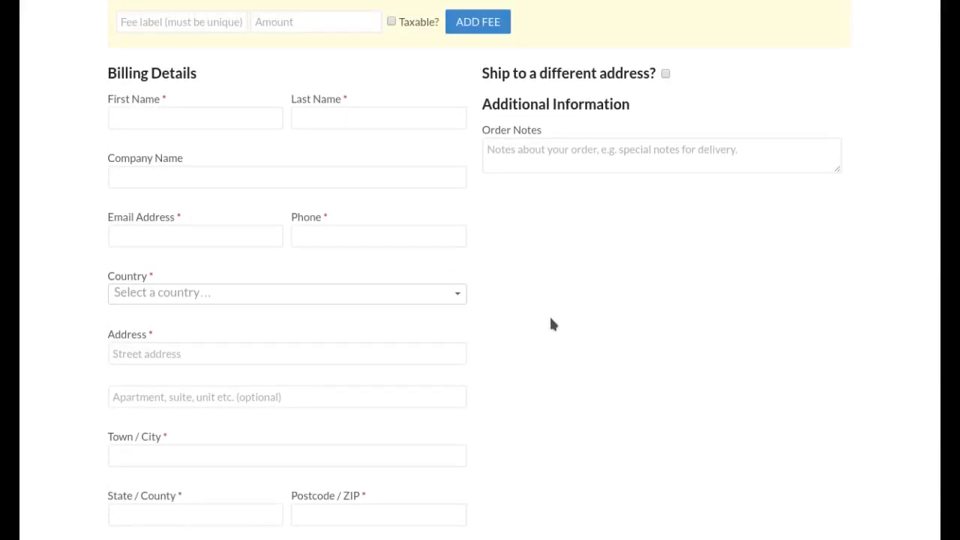
pyautogui.scroll(-3)
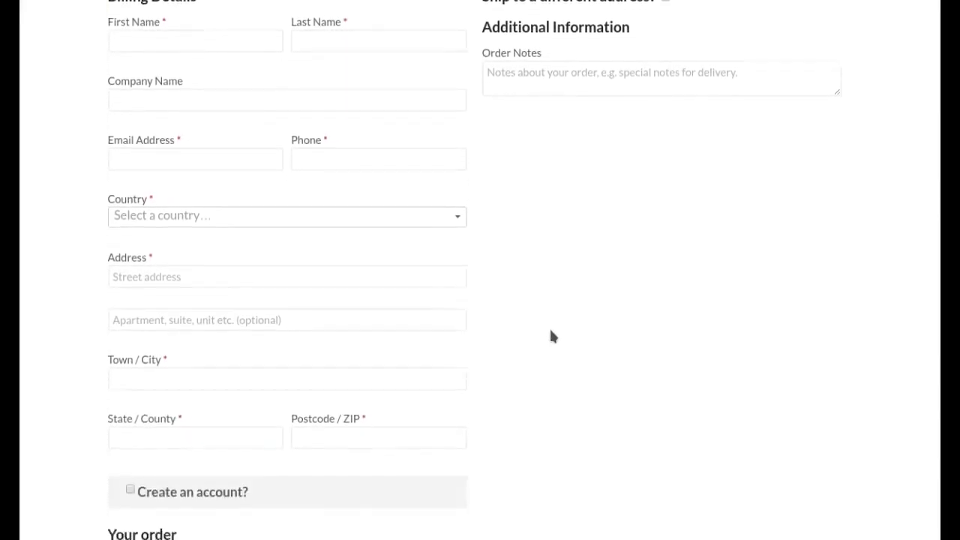
pyautogui.scroll(-3)
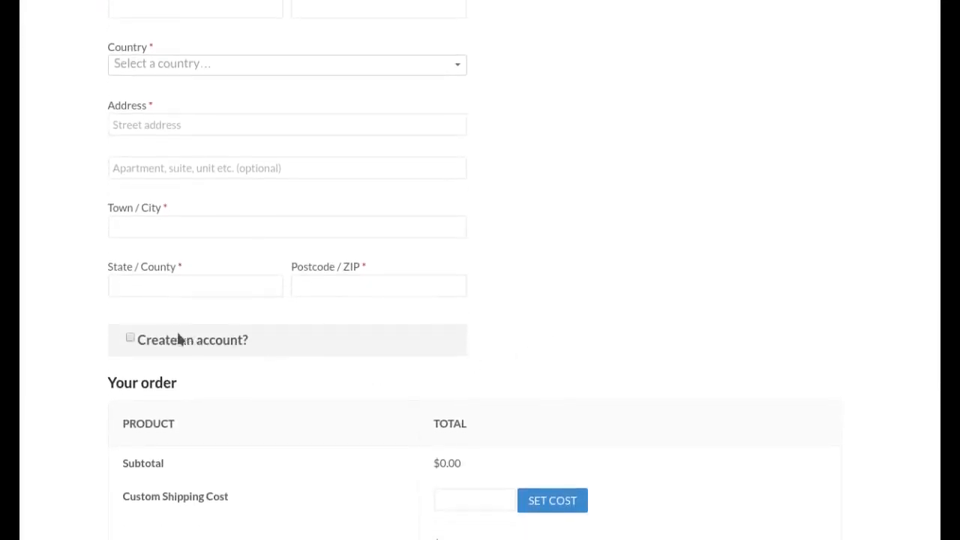
pyautogui.click(129, 337)
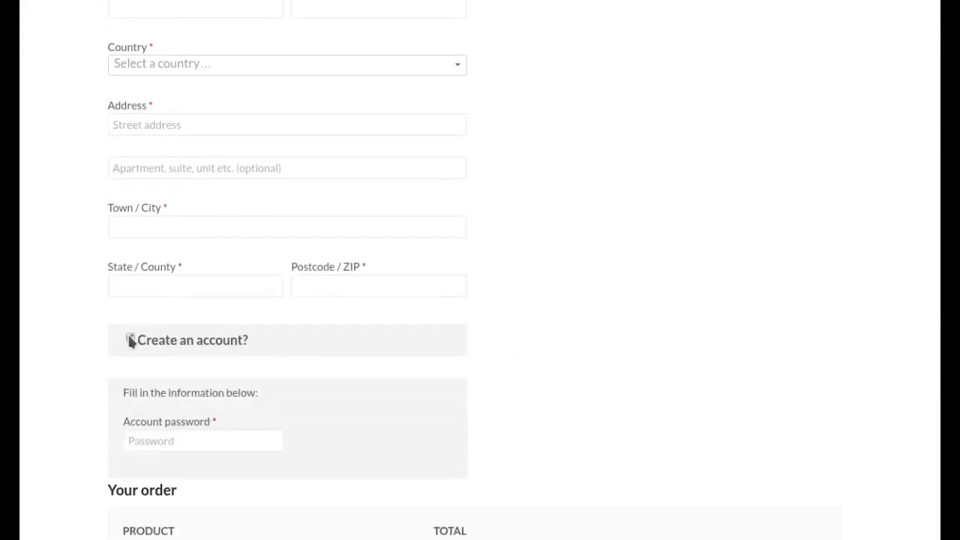
pyautogui.click(130, 339)
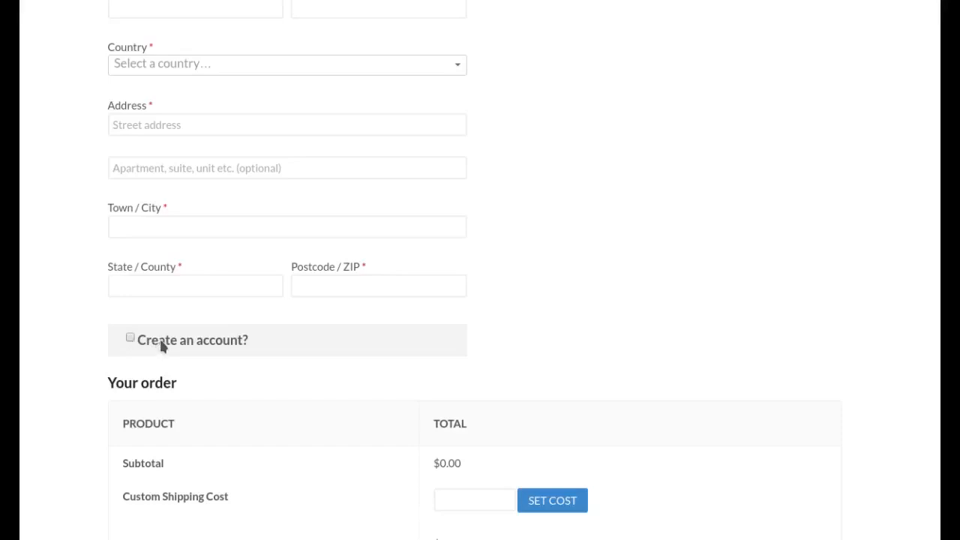
pyautogui.moveTo(171, 348)
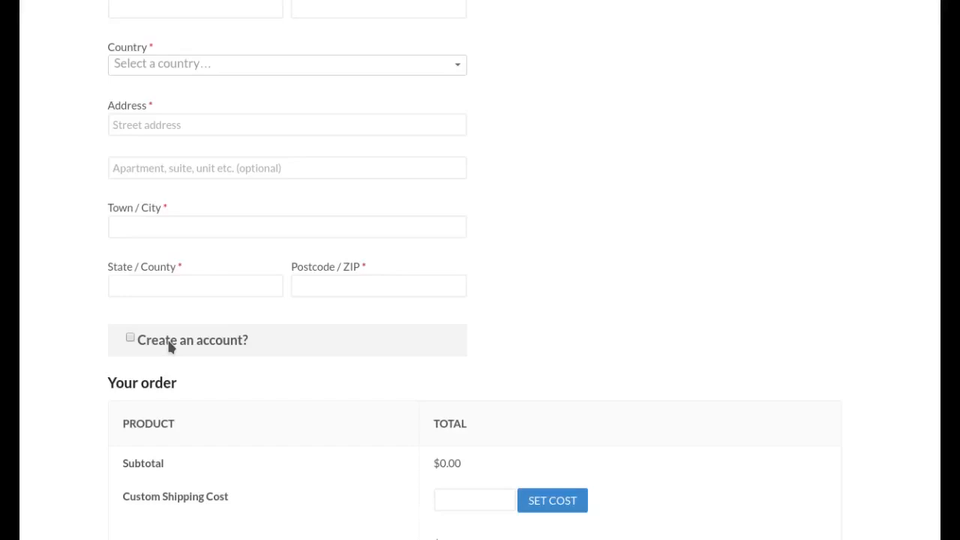
pyautogui.moveTo(693, 342)
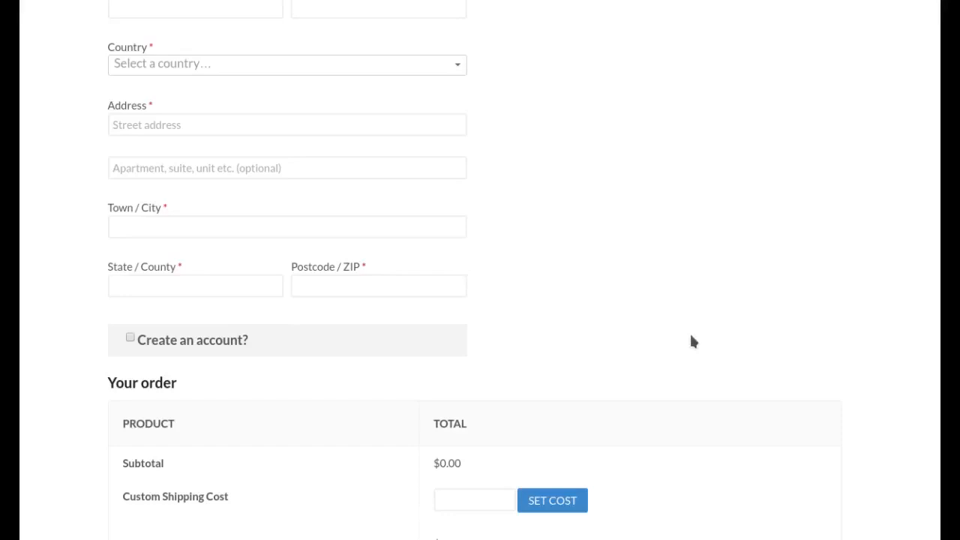
# Search 'susie' in Choose Customer and select Susie Doe as the order's customer
pyautogui.scroll(-3)
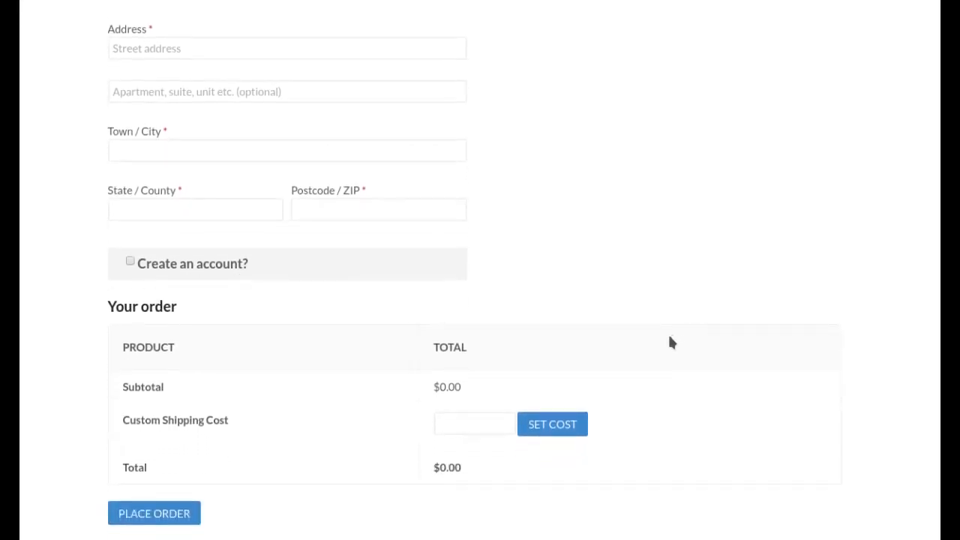
pyautogui.moveTo(201, 393)
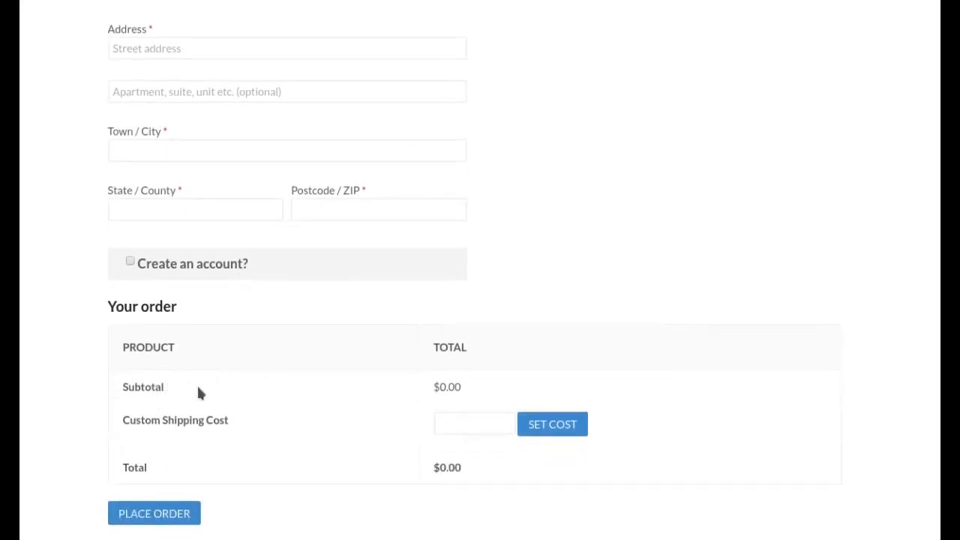
pyautogui.moveTo(186, 441)
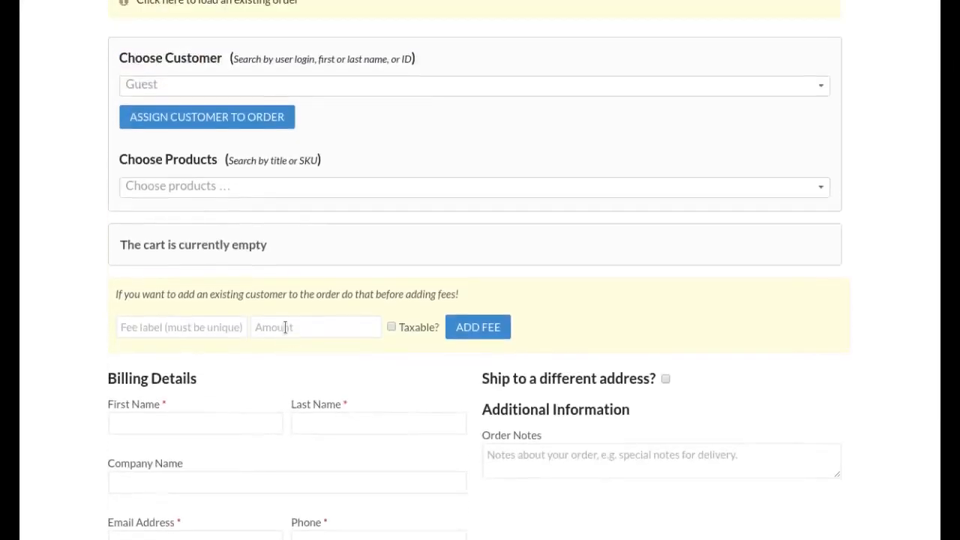
pyautogui.scroll(3)
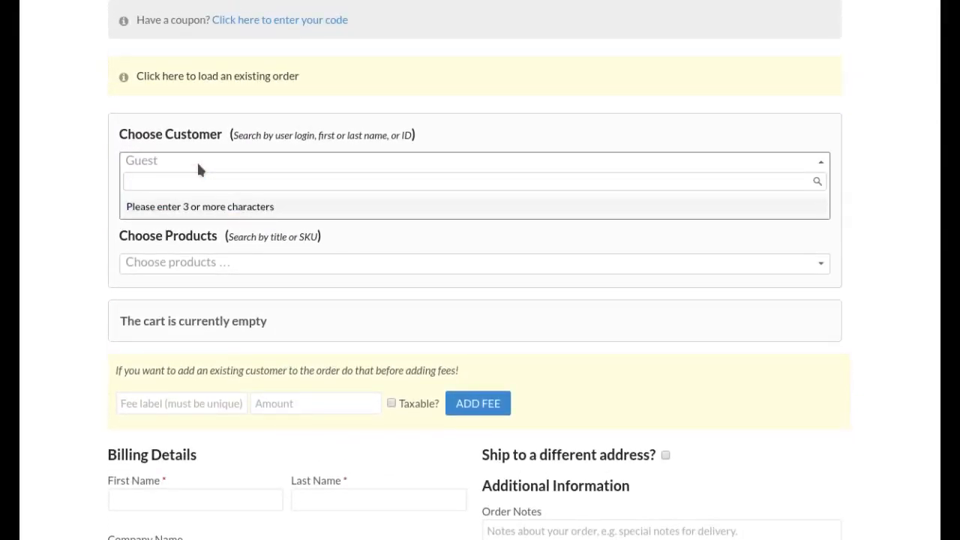
pyautogui.write('susie')
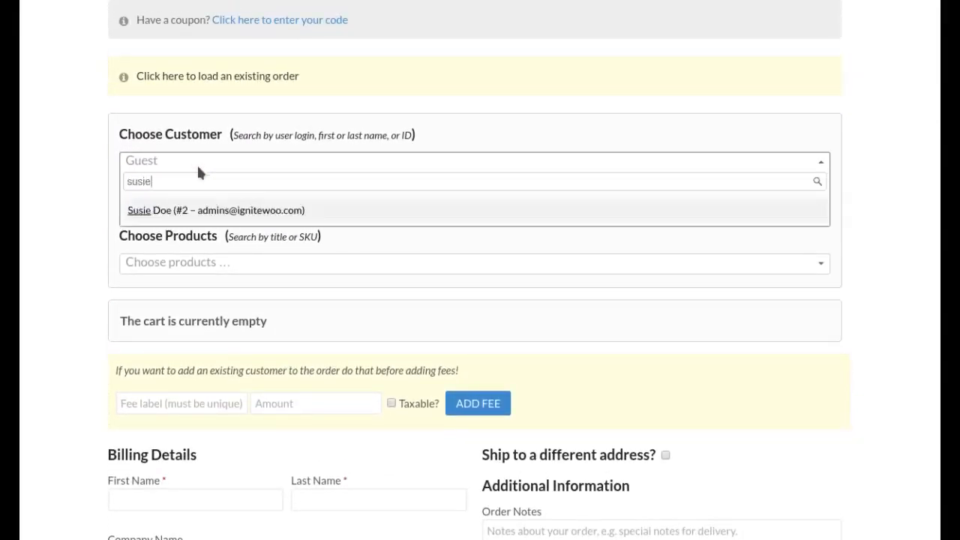
pyautogui.click(216, 210)
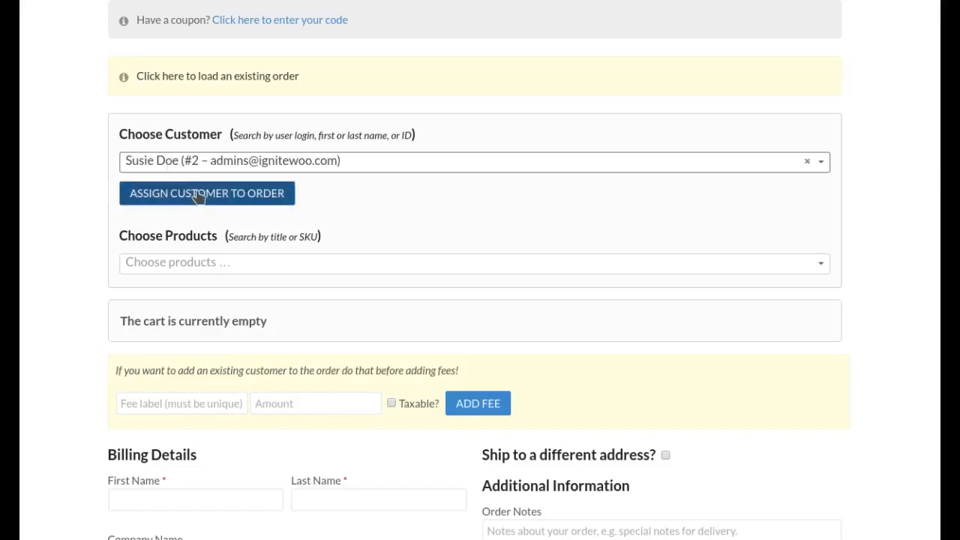
# Toggle Ship to a different address on and then off again, keeping her billing address
pyautogui.scroll(3)
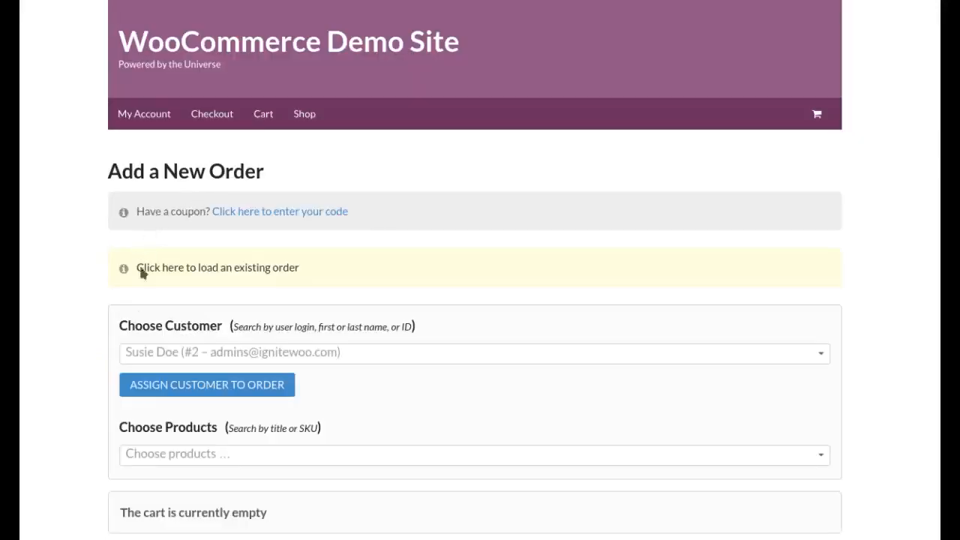
pyautogui.scroll(-3)
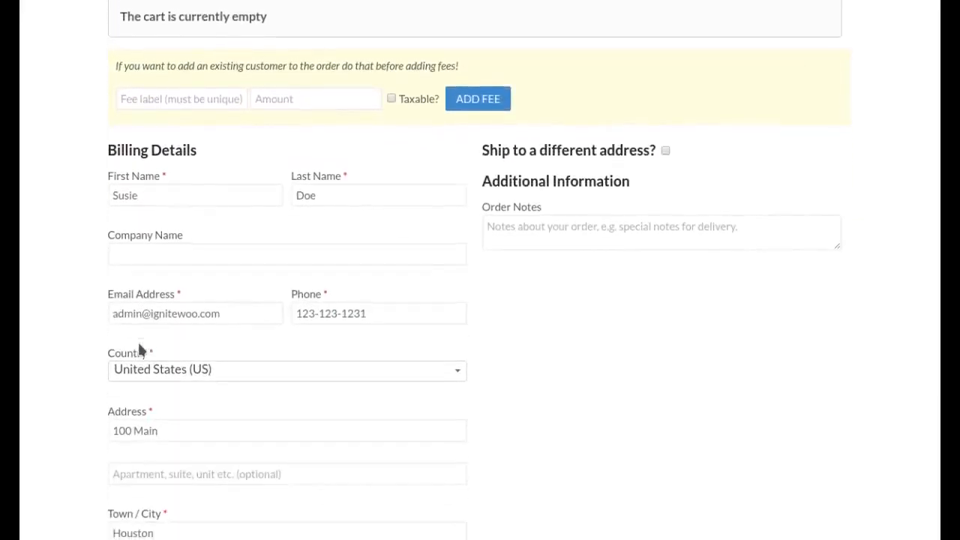
pyautogui.scroll(-3)
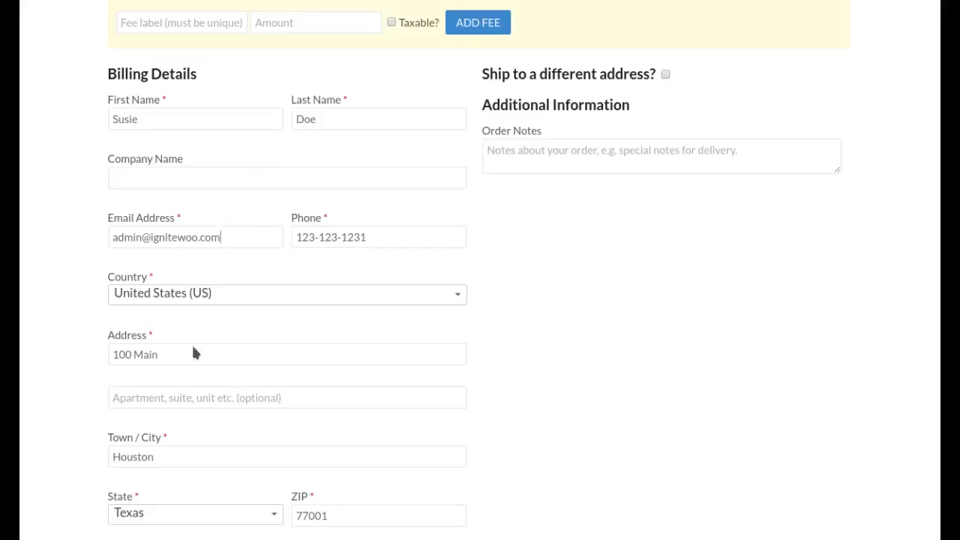
pyautogui.scroll(-3)
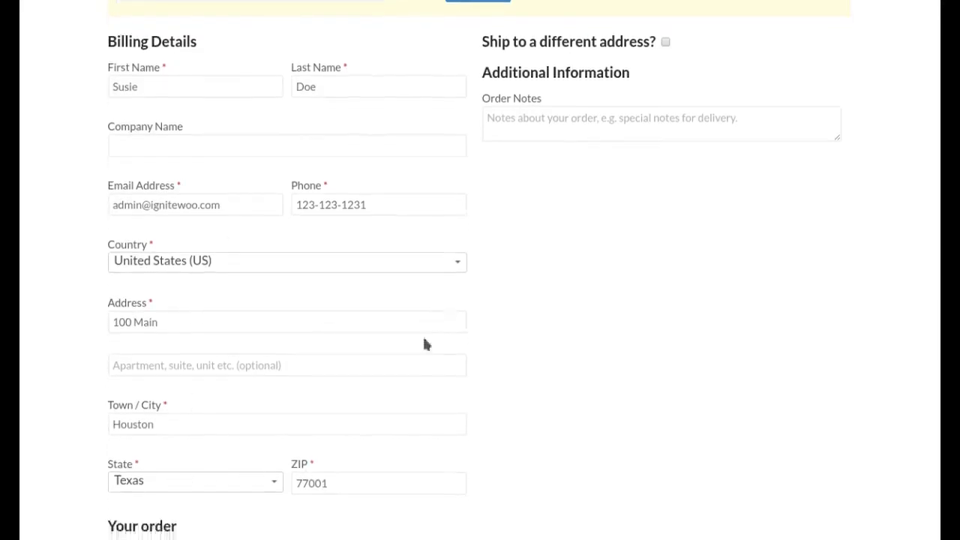
pyautogui.scroll(3)
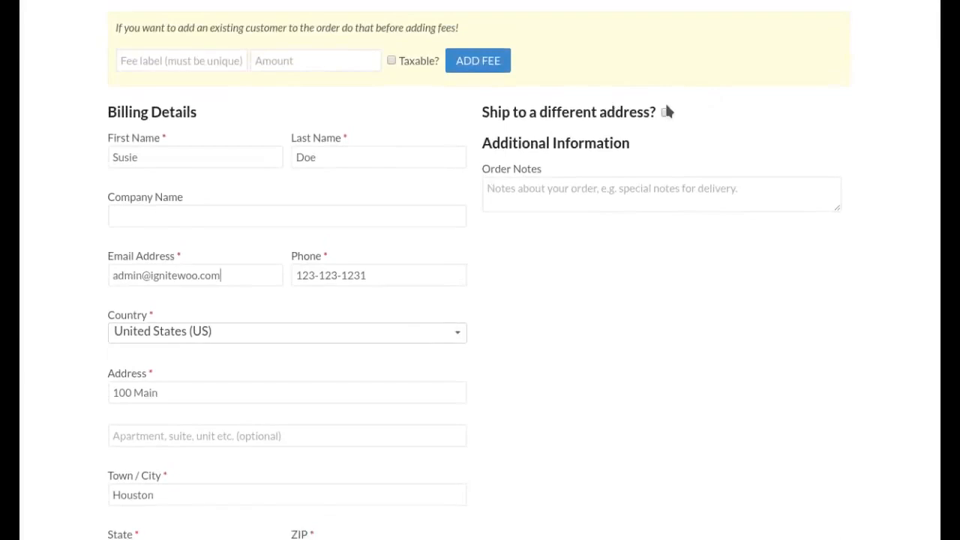
pyautogui.click(665, 111)
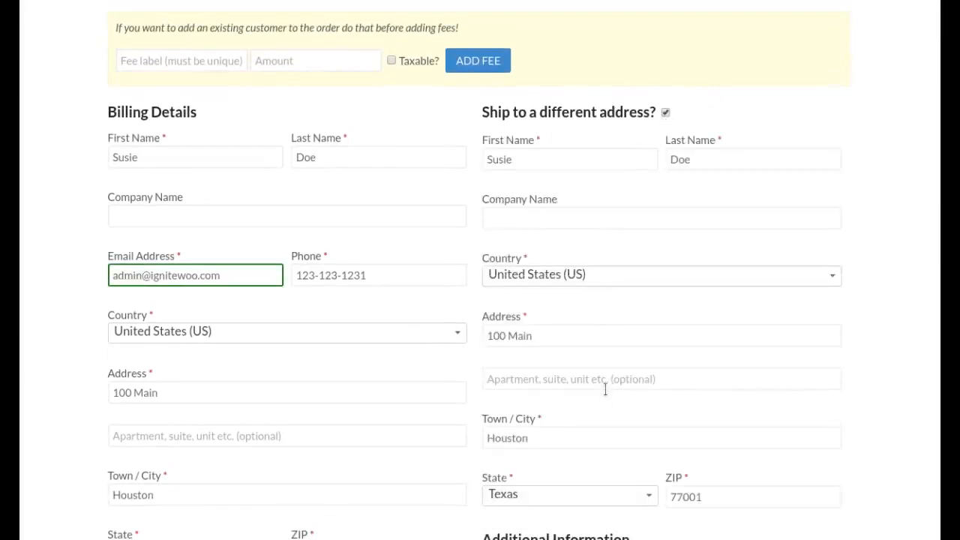
pyautogui.click(664, 111)
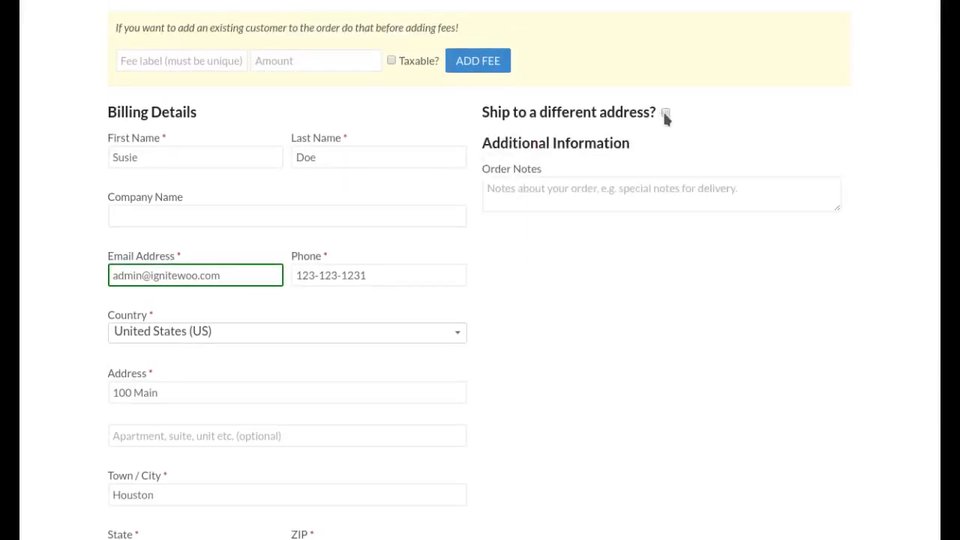
# Search 'pink' in Choose Products and add the Pink Floyd Discovery Box Set at 199, quantity 1
pyautogui.scroll(3)
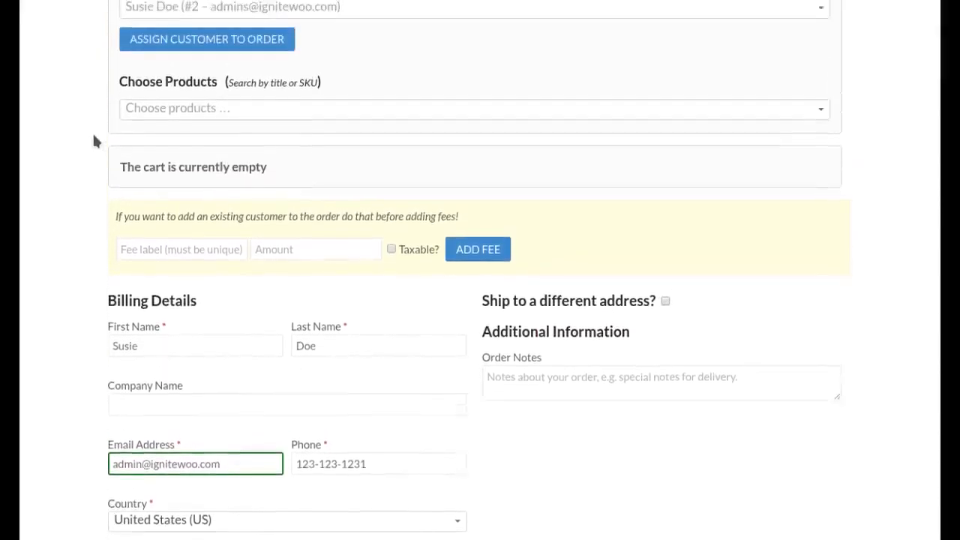
pyautogui.scroll(3)
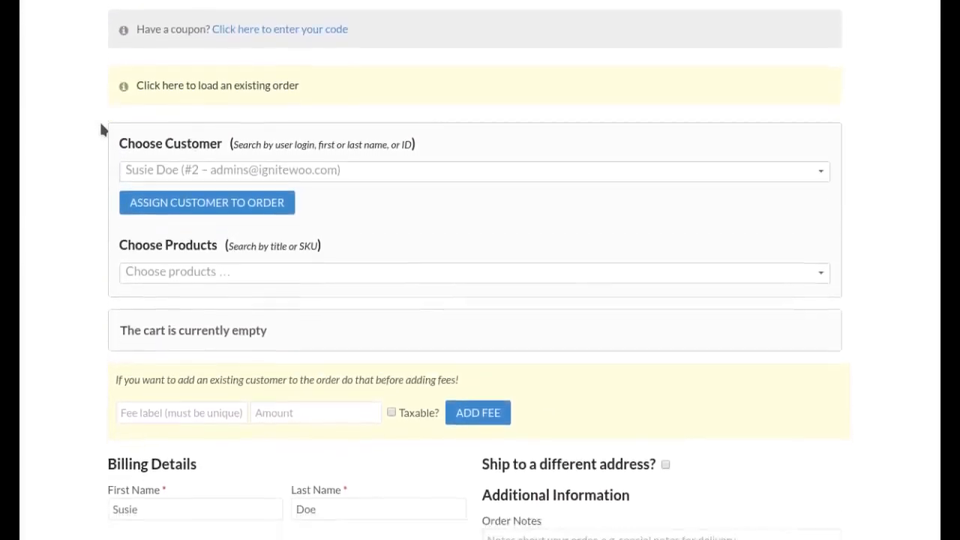
pyautogui.click(474, 272)
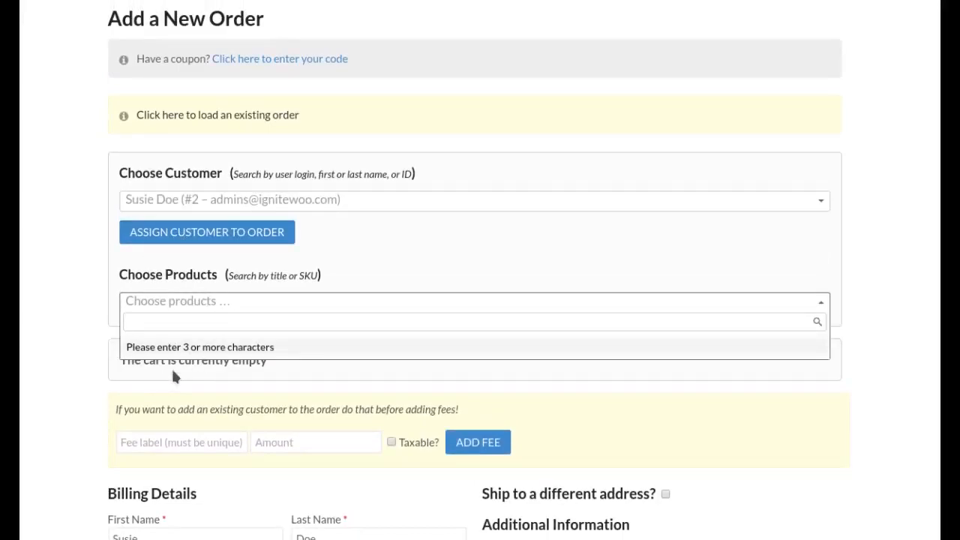
pyautogui.write('pink')
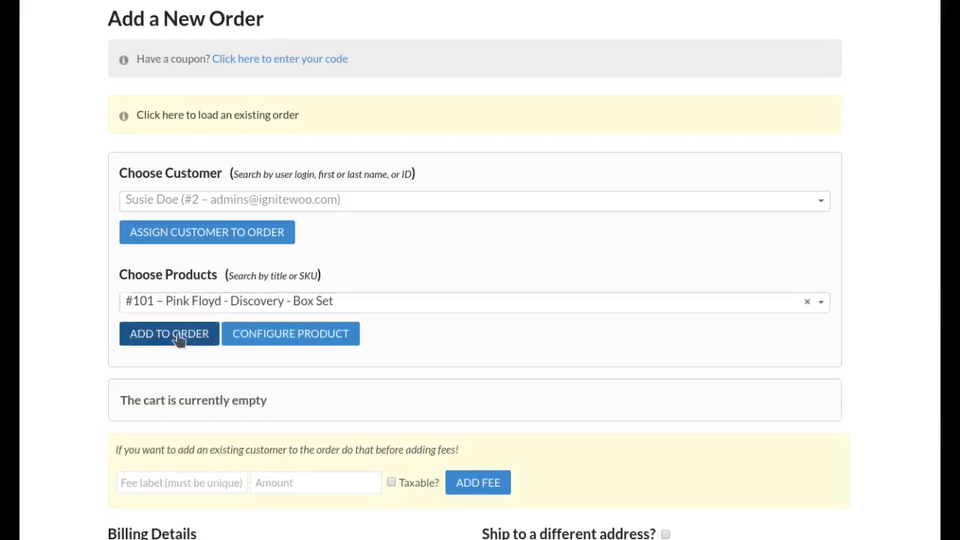
pyautogui.click(168, 333)
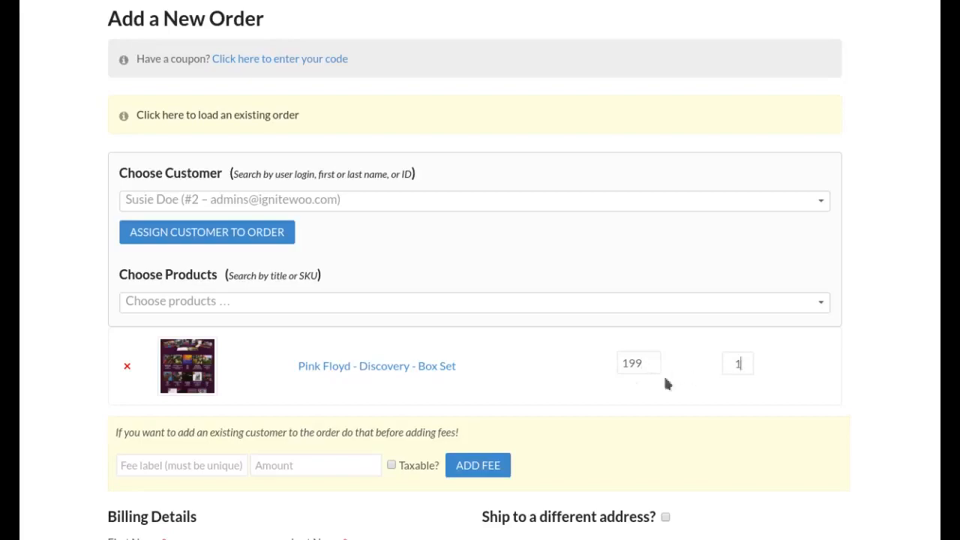
pyautogui.moveTo(195, 375)
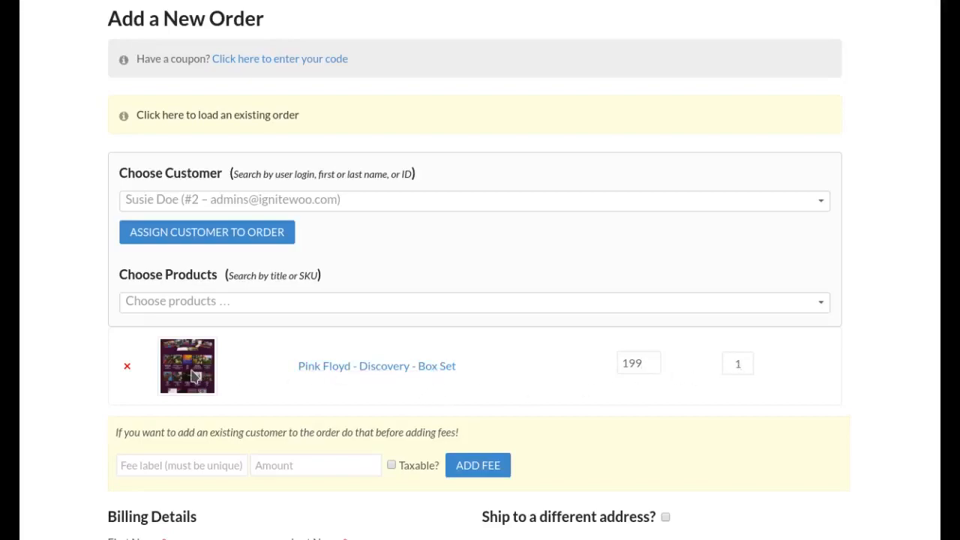
pyautogui.moveTo(546, 345)
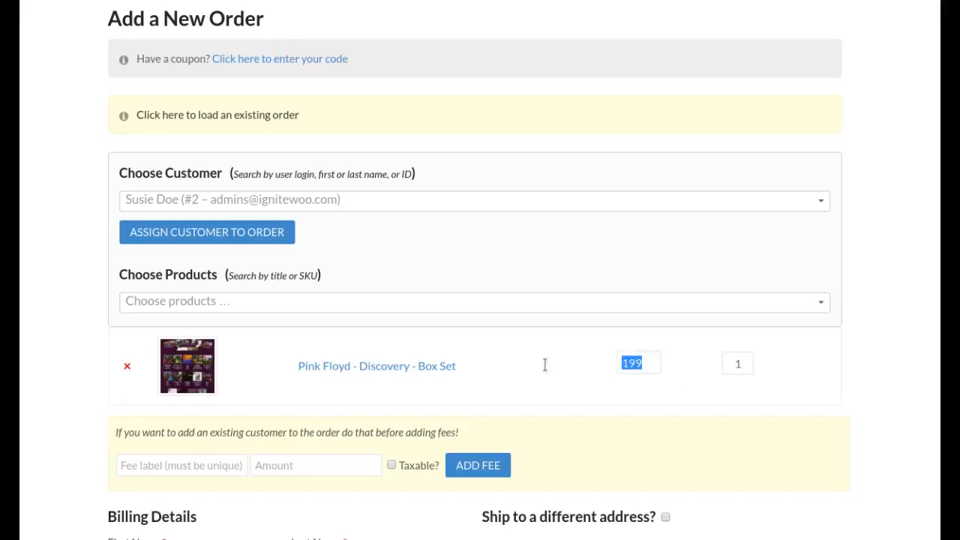
# Set the box set's price to 149 and check the Your order summary shows $149.00
pyautogui.write('149')
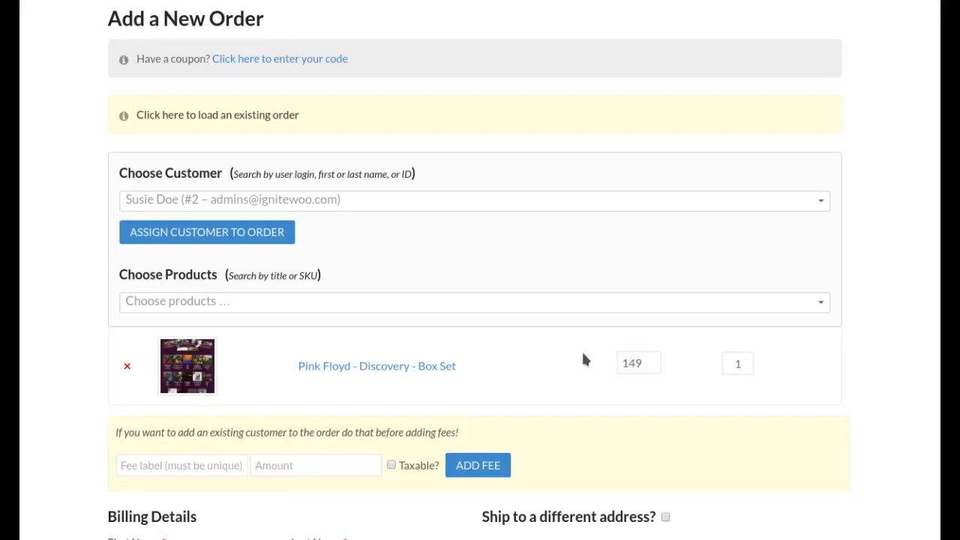
pyautogui.scroll(-3)
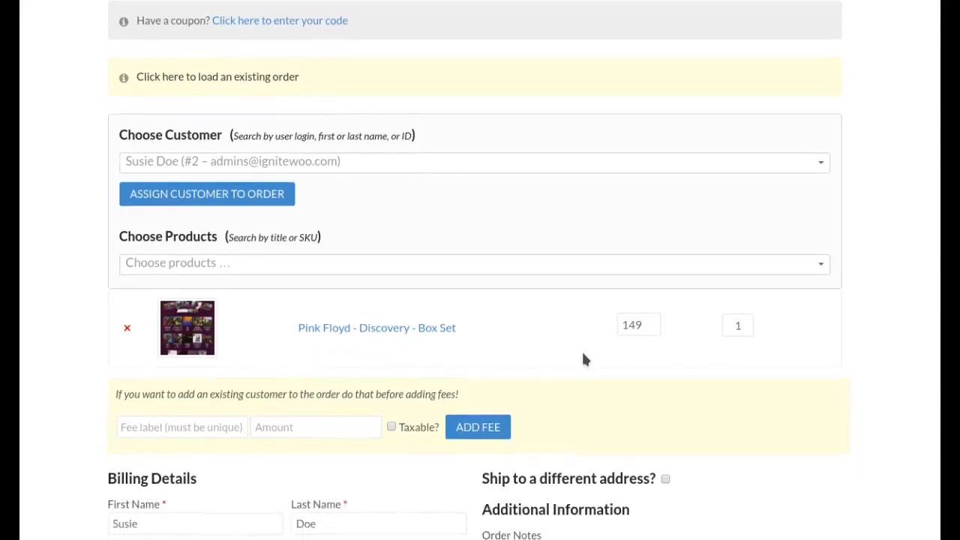
pyautogui.scroll(-3)
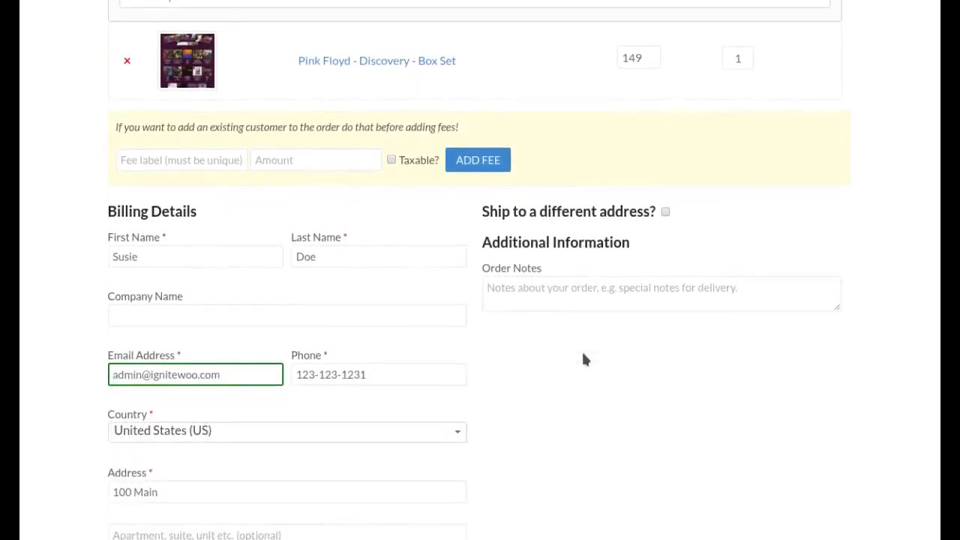
pyautogui.scroll(3)
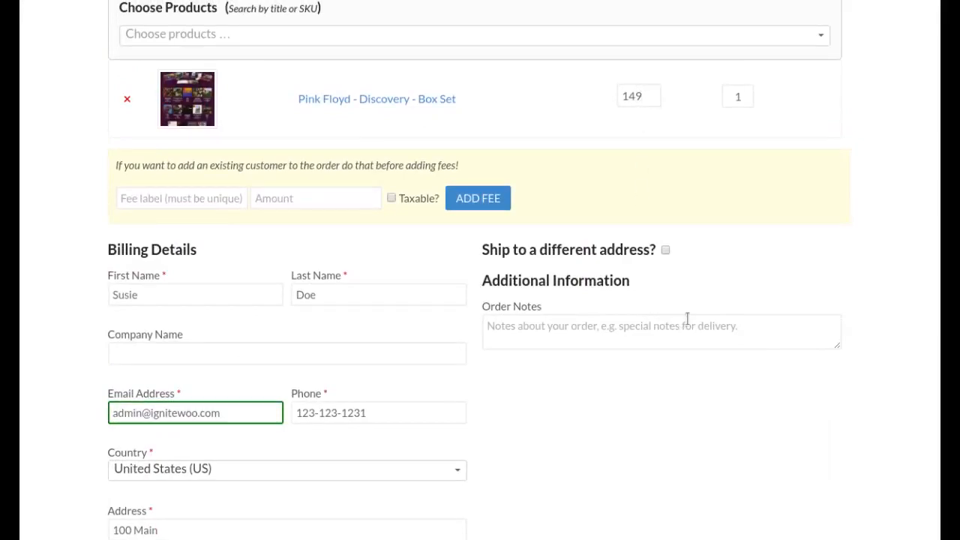
pyautogui.scroll(-3)
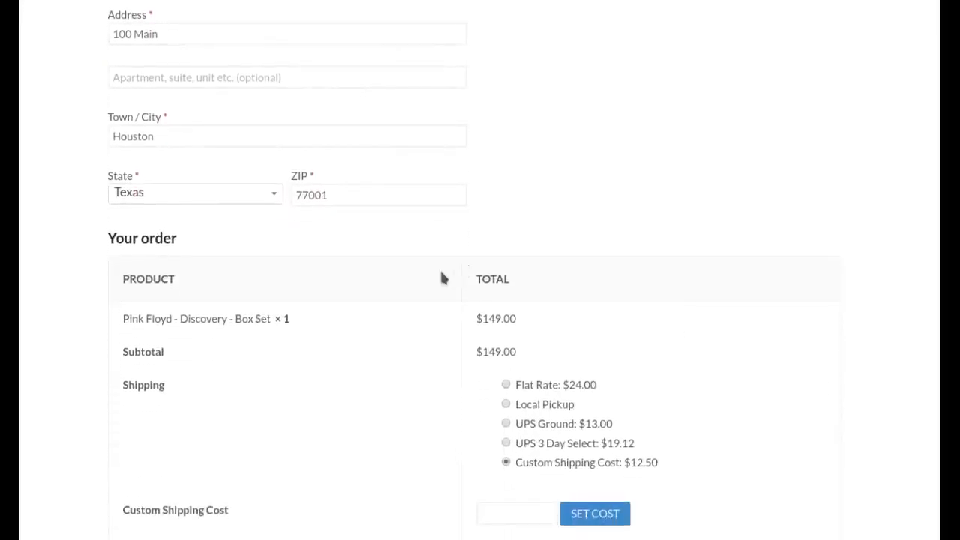
pyautogui.moveTo(552, 330)
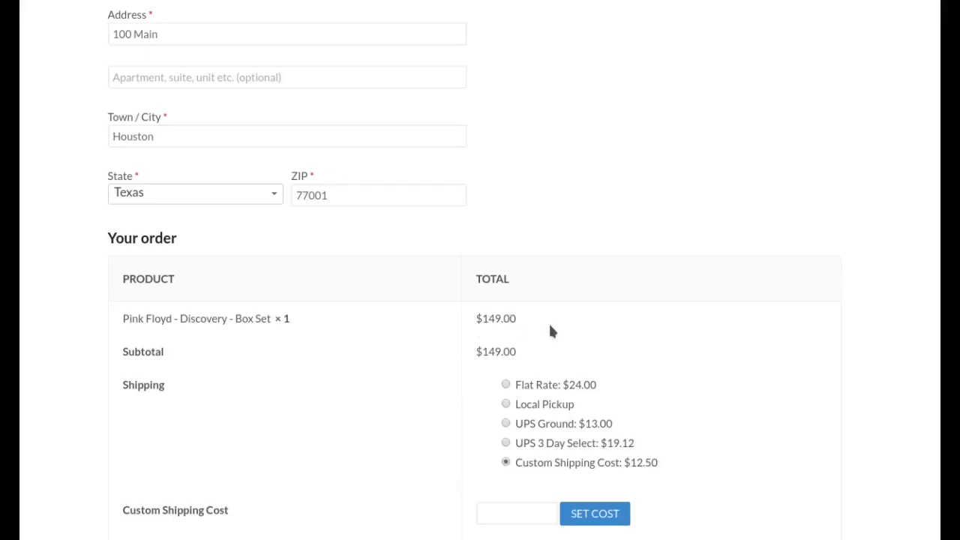
pyautogui.scroll(3)
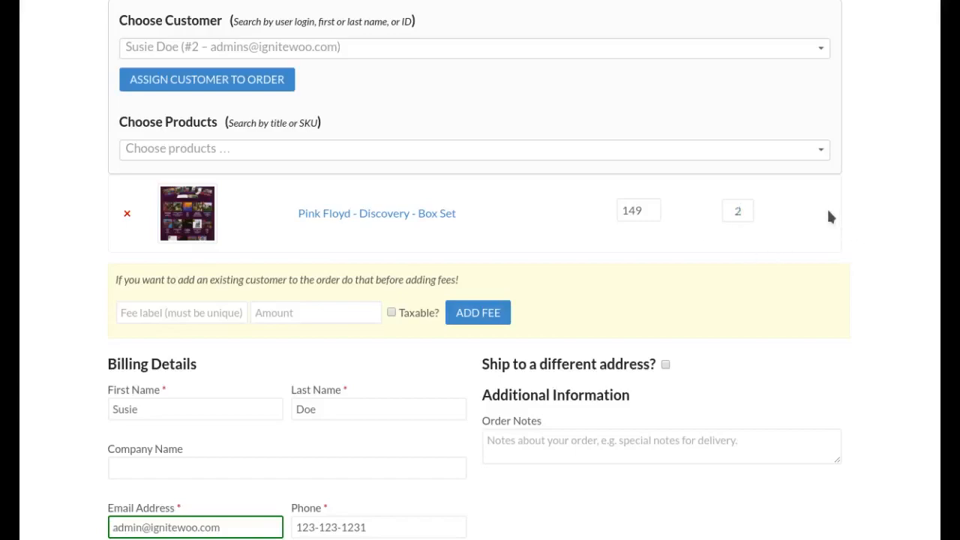
# Review the order summary showing the box set × 2 with a $298.00 subtotal
pyautogui.scroll(-3)
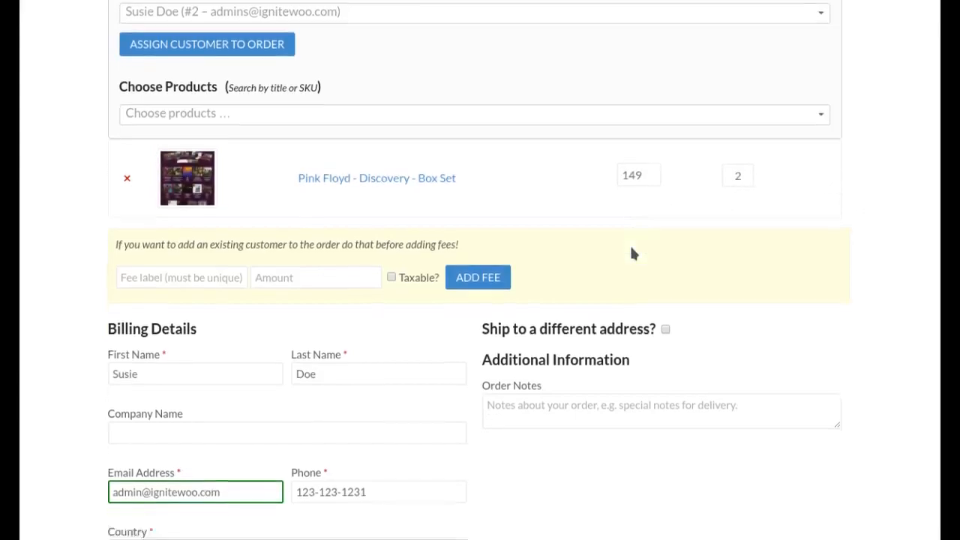
pyautogui.scroll(-3)
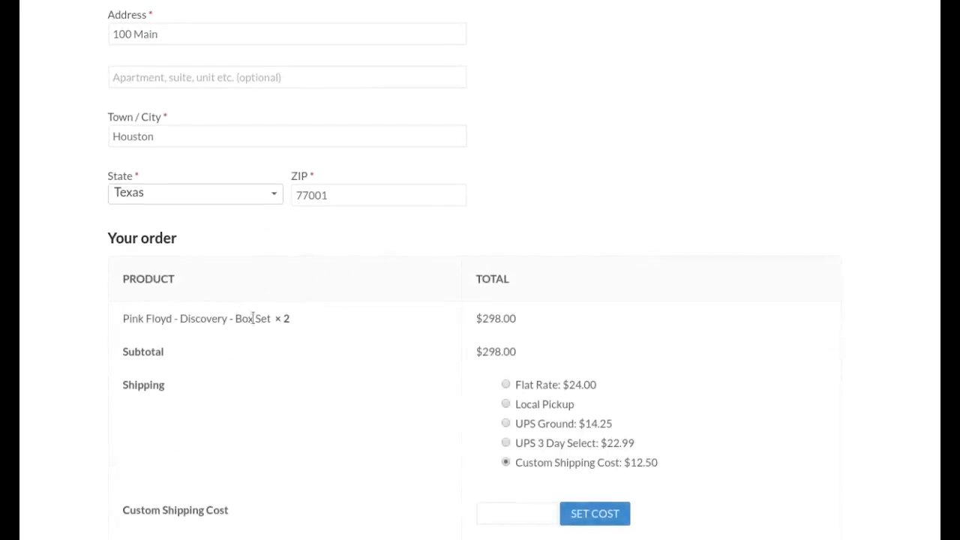
pyautogui.scroll(3)
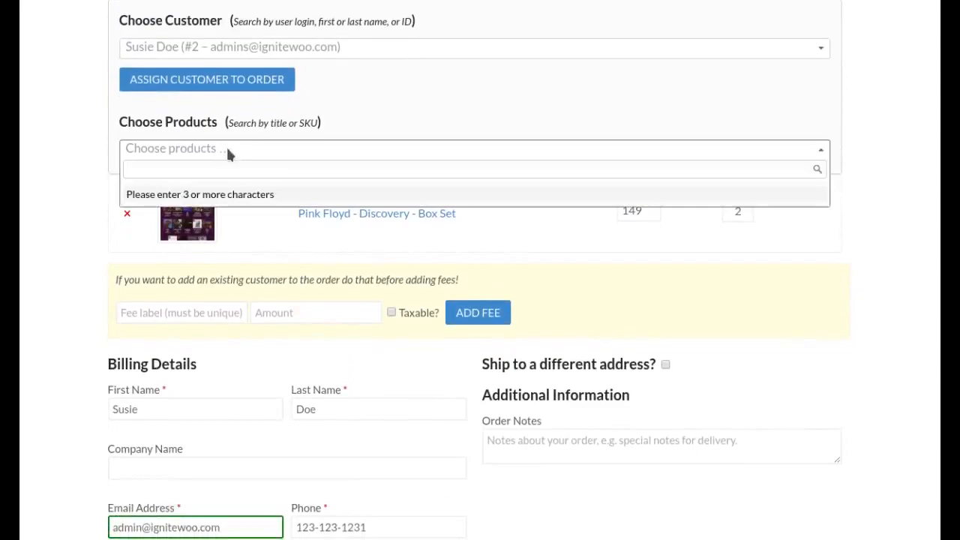
# Search 'shi' in Choose Products and select '#96 – Bruce Lee T-Shirt'
pyautogui.write('shirt')
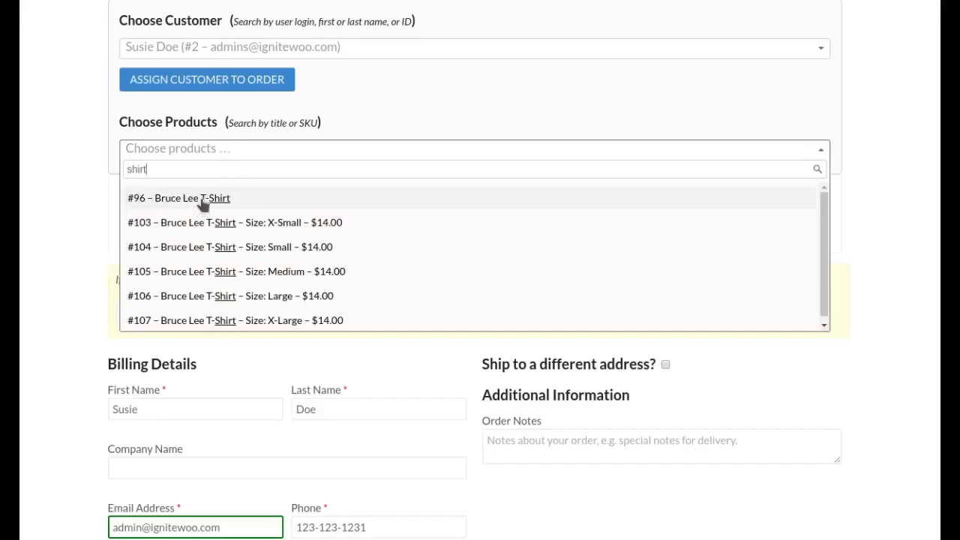
pyautogui.moveTo(232, 207)
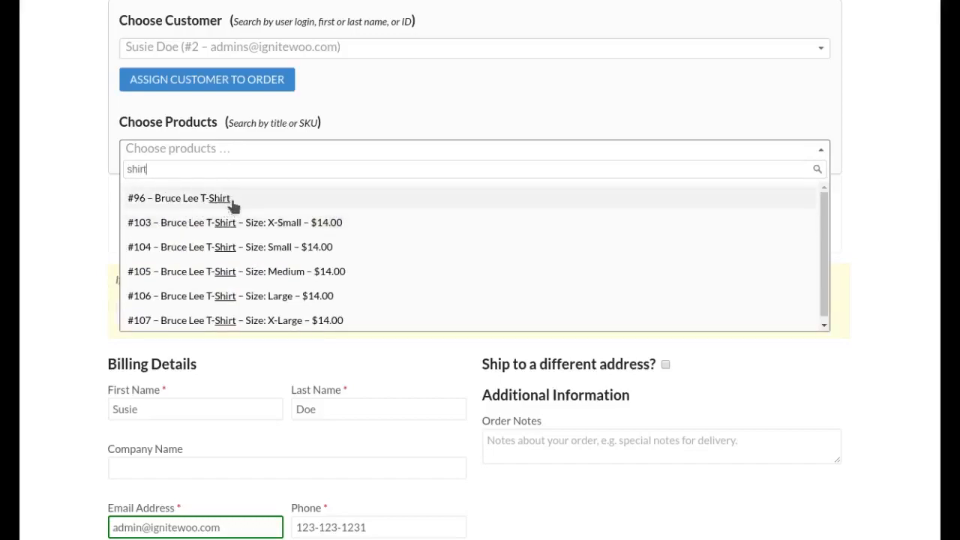
pyautogui.moveTo(294, 231)
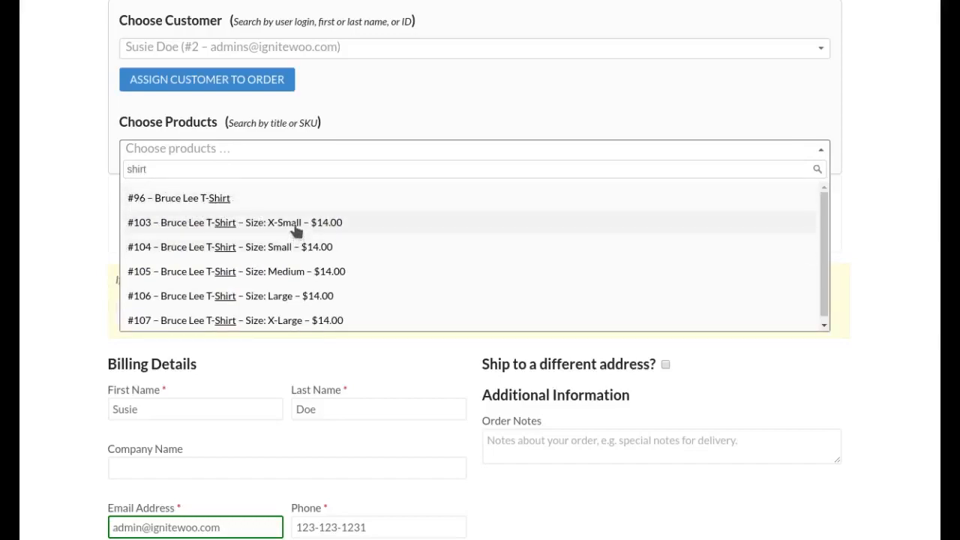
pyautogui.moveTo(303, 318)
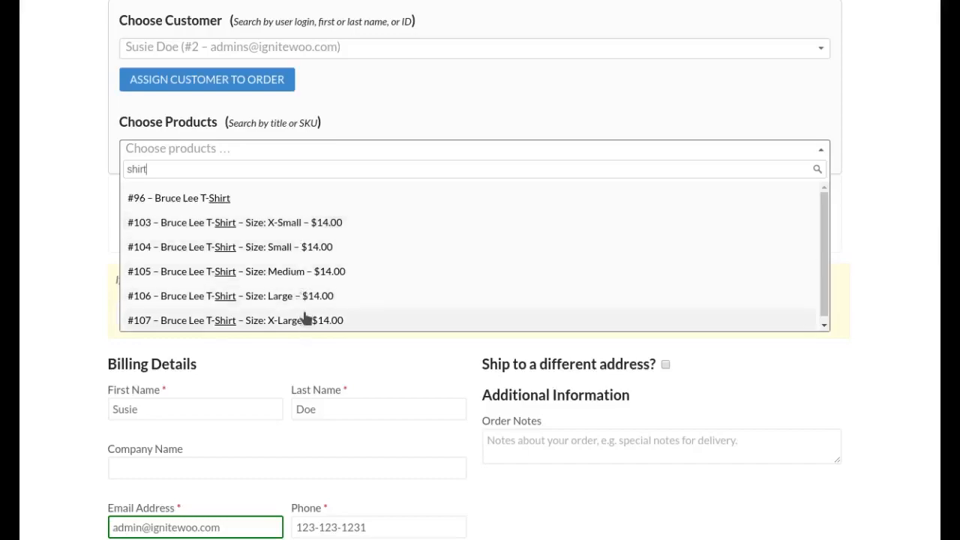
pyautogui.moveTo(297, 246)
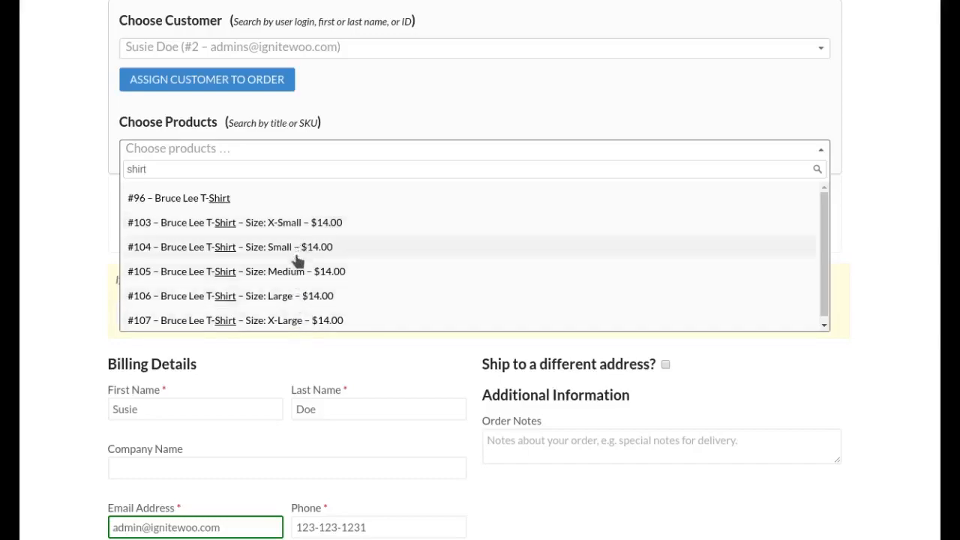
pyautogui.moveTo(293, 271)
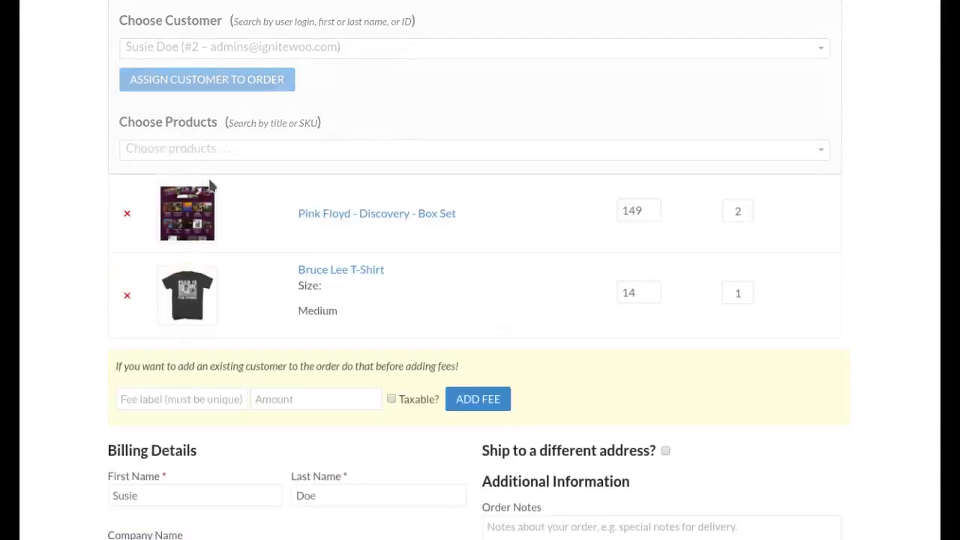
pyautogui.click(474, 148)
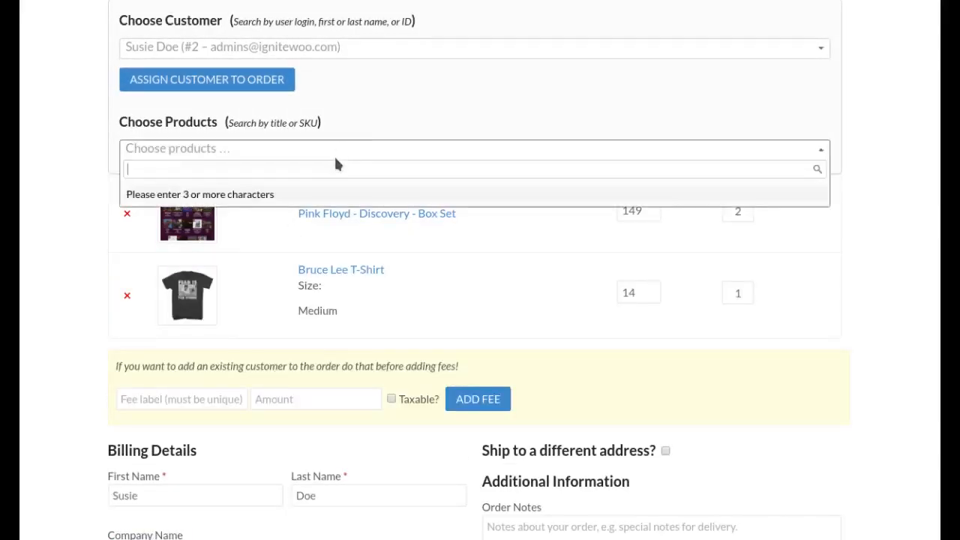
pyautogui.write('shirt')
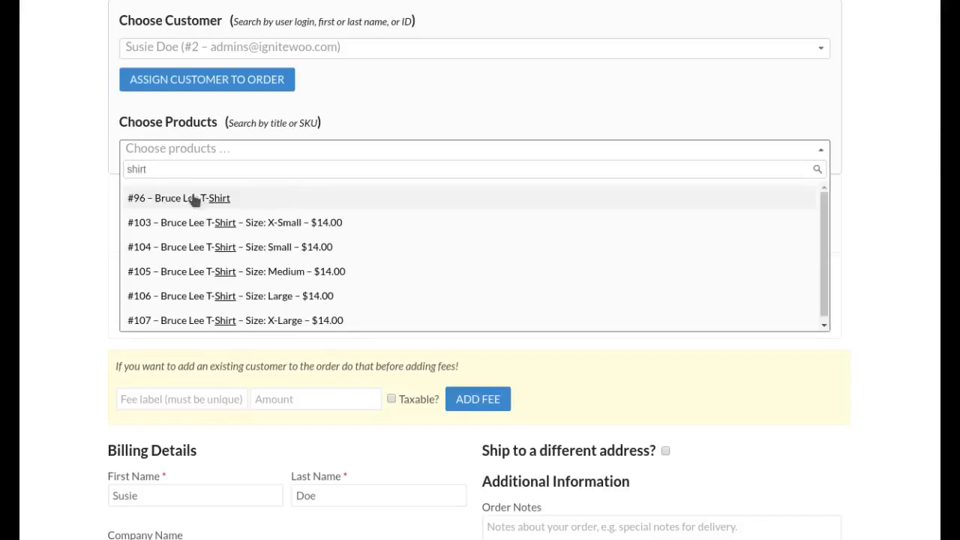
pyautogui.click(178, 198)
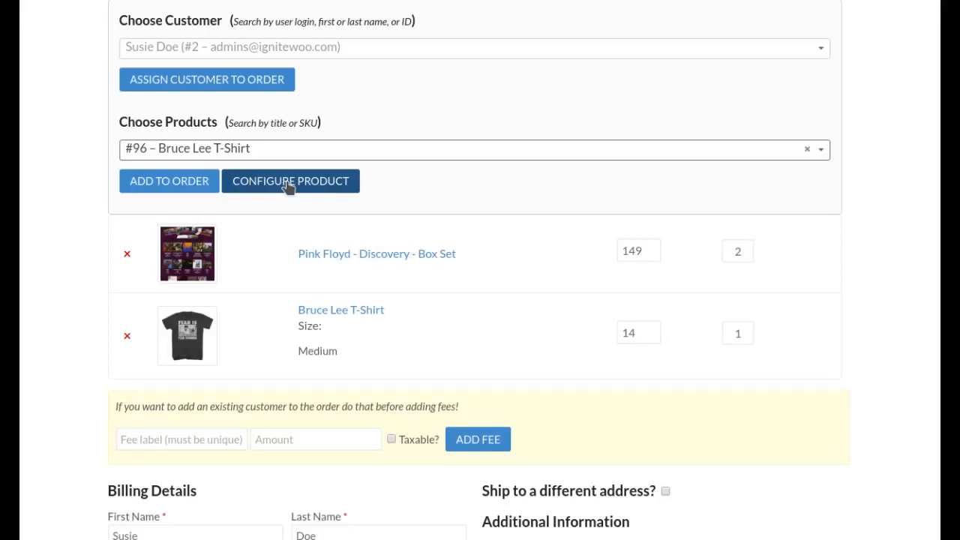
# Configure the Bruce Lee T-Shirt with Size X-Small and add it to the cart
pyautogui.click(291, 180)
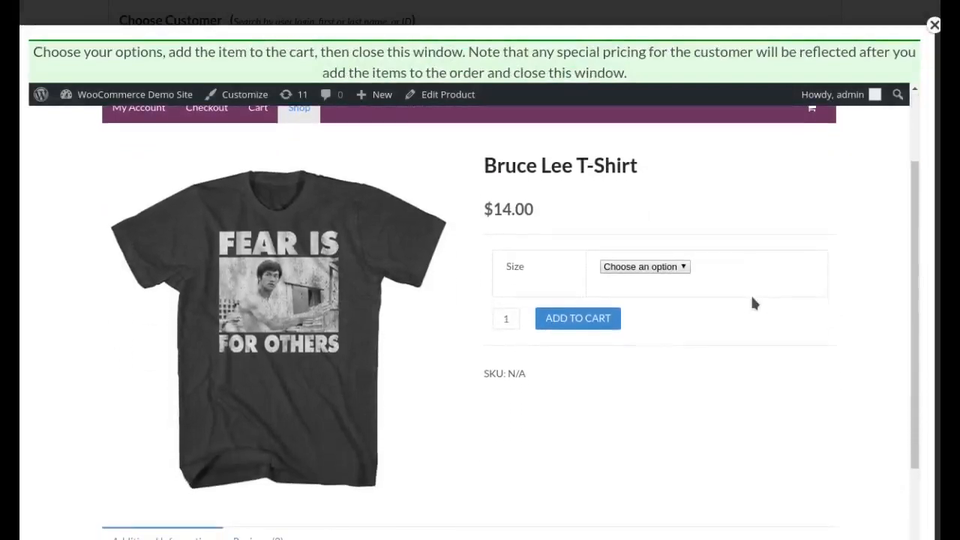
pyautogui.click(643, 267)
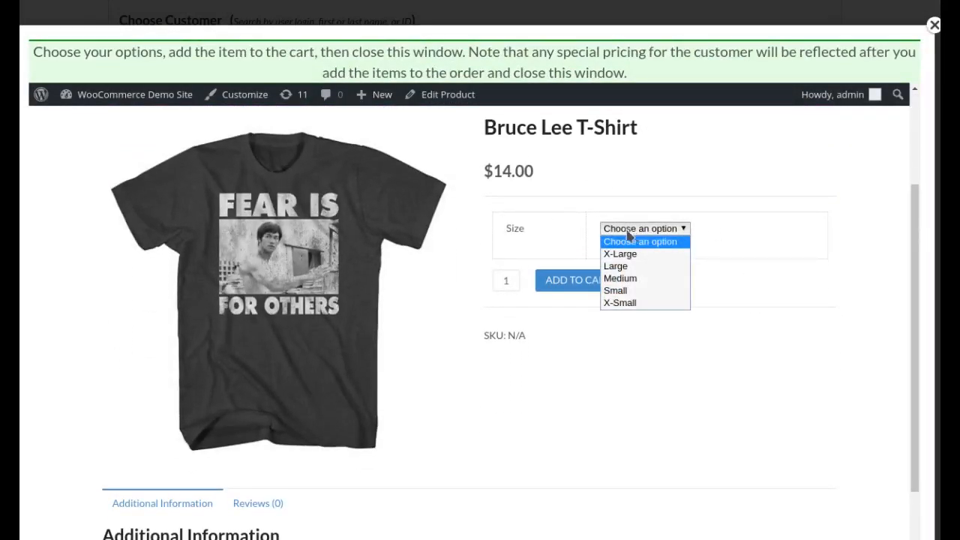
pyautogui.click(644, 228)
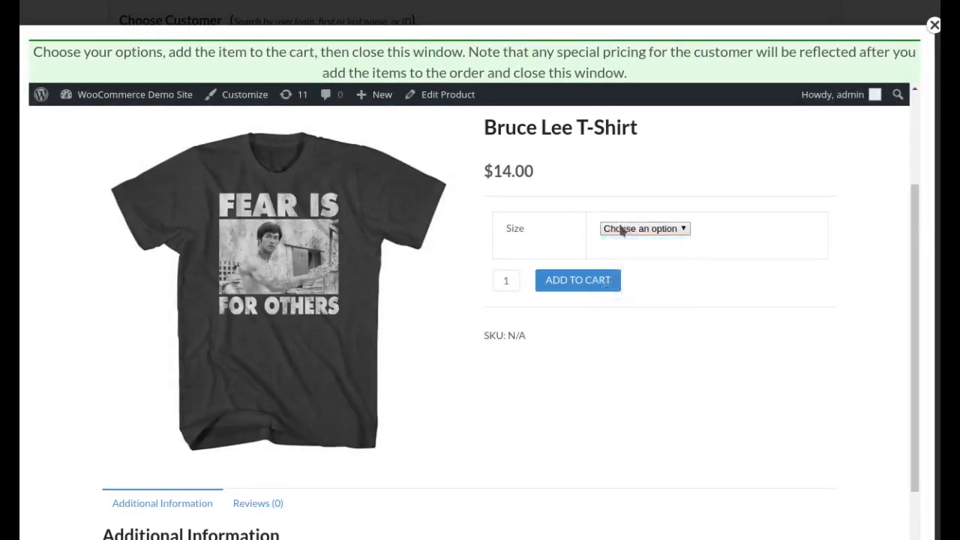
pyautogui.moveTo(657, 355)
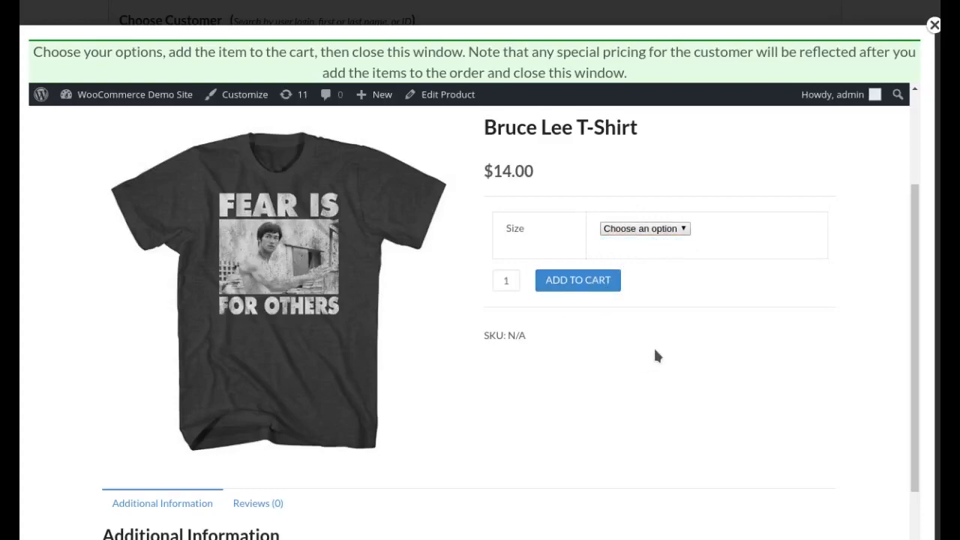
pyautogui.moveTo(695, 374)
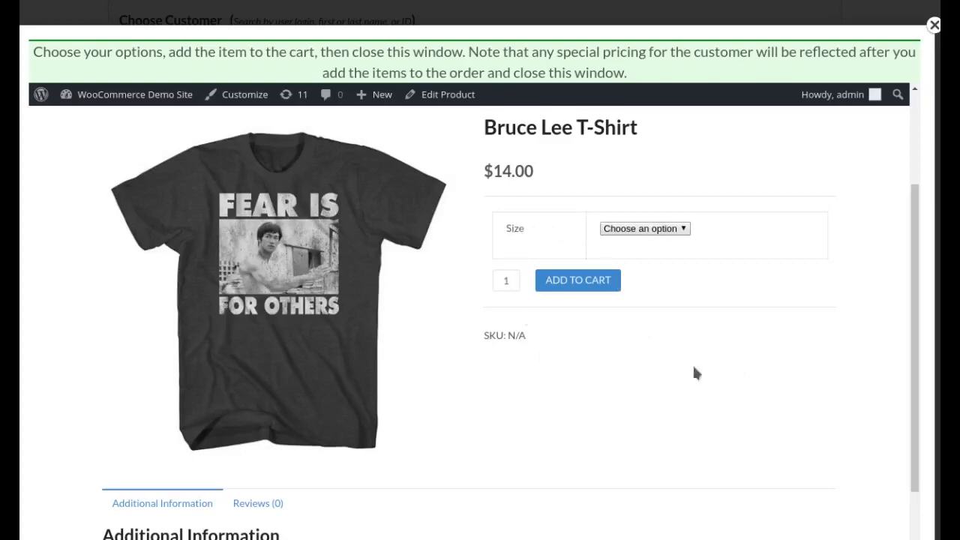
pyautogui.moveTo(525, 387)
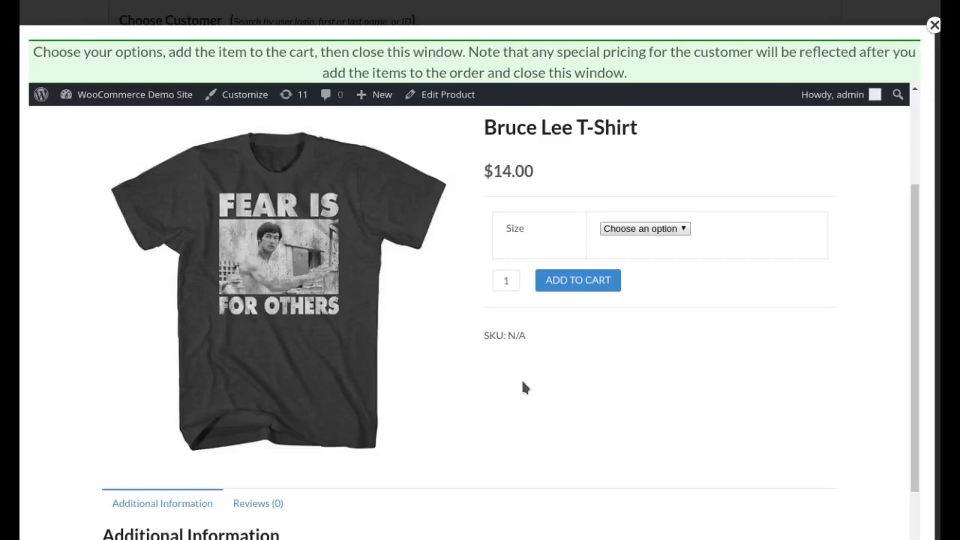
pyautogui.moveTo(691, 327)
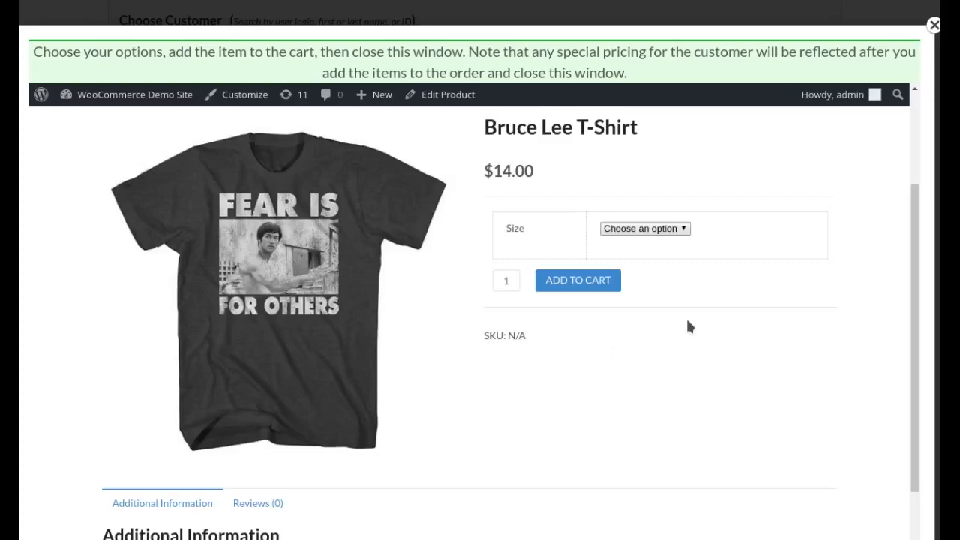
pyautogui.moveTo(588, 249)
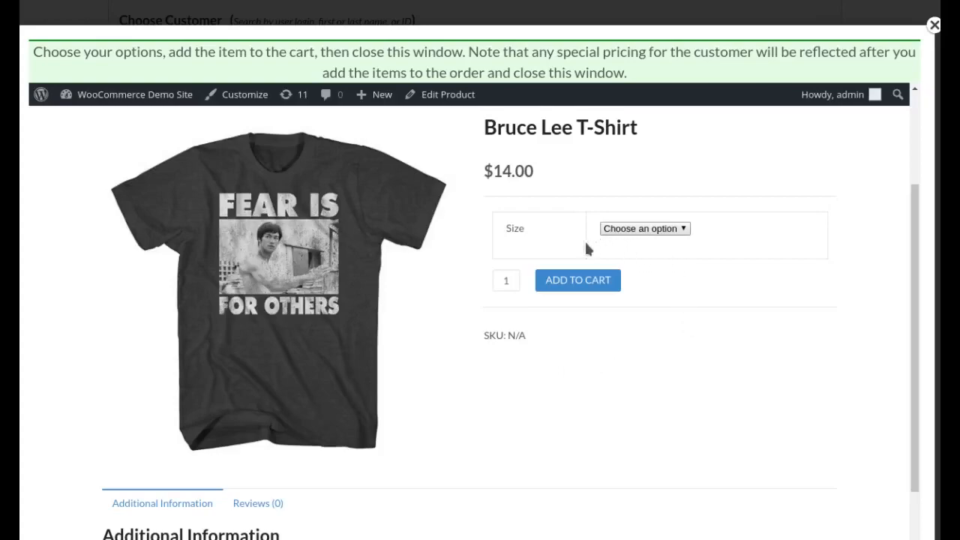
pyautogui.moveTo(524, 354)
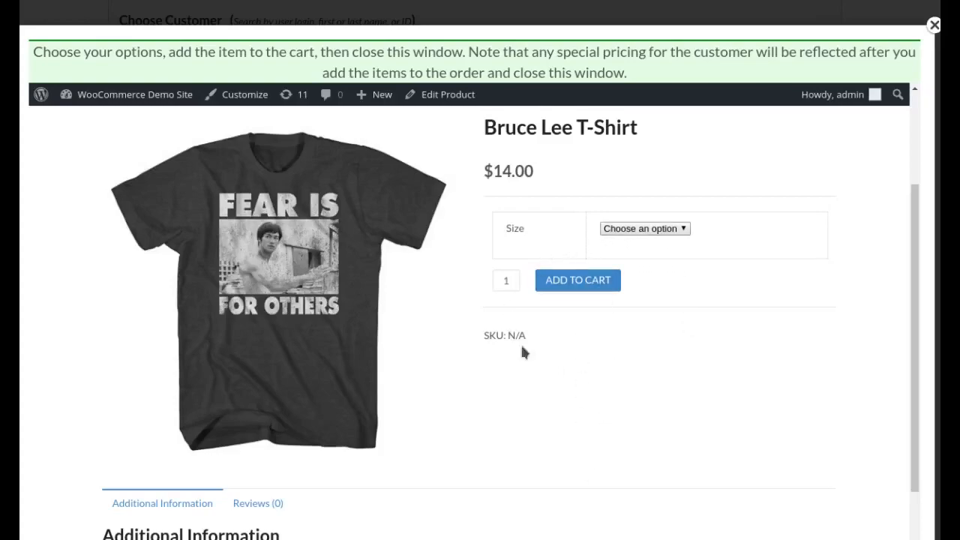
pyautogui.moveTo(645, 228)
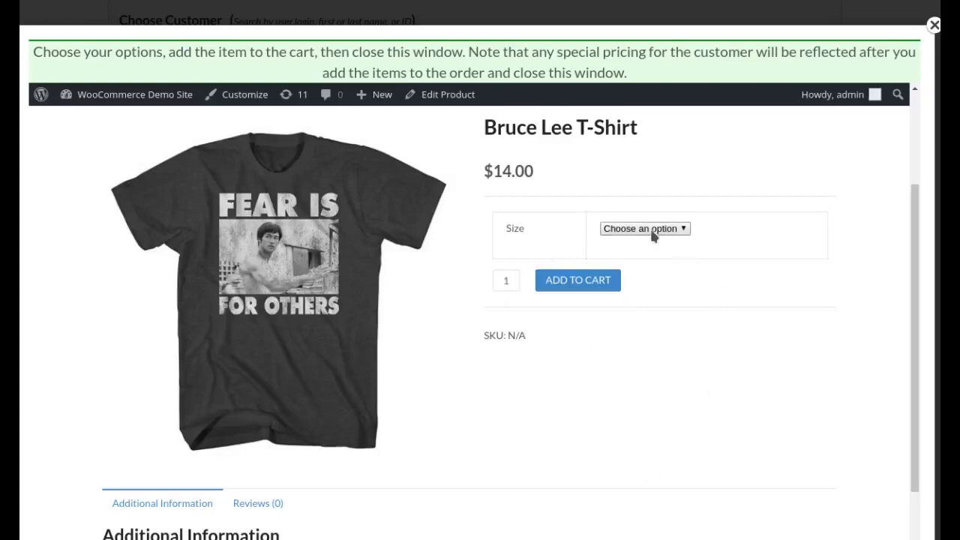
pyautogui.click(644, 228)
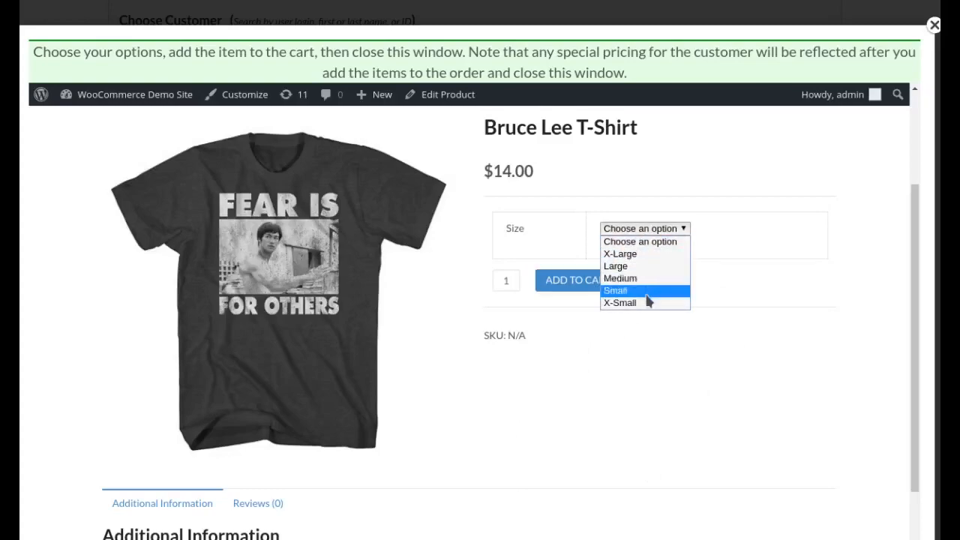
pyautogui.click(620, 303)
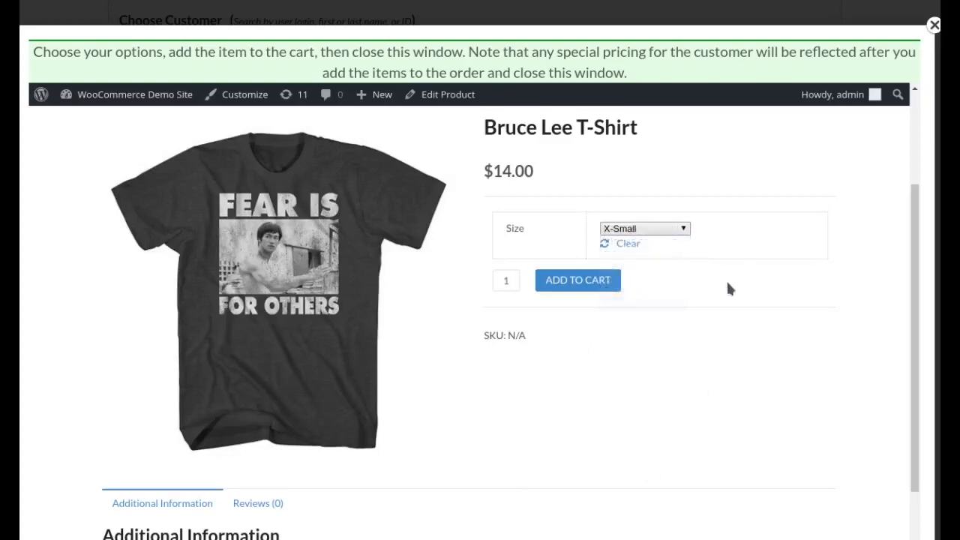
pyautogui.moveTo(578, 288)
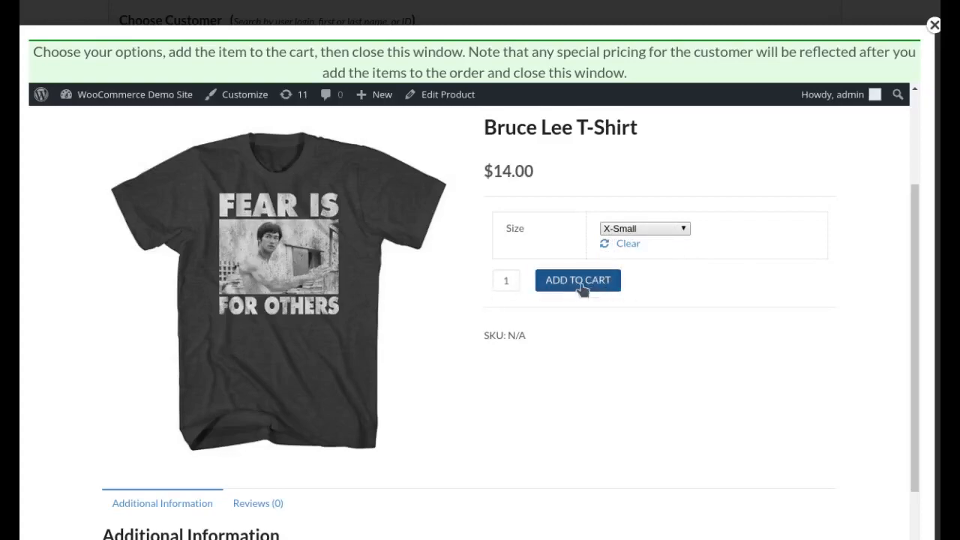
pyautogui.click(577, 281)
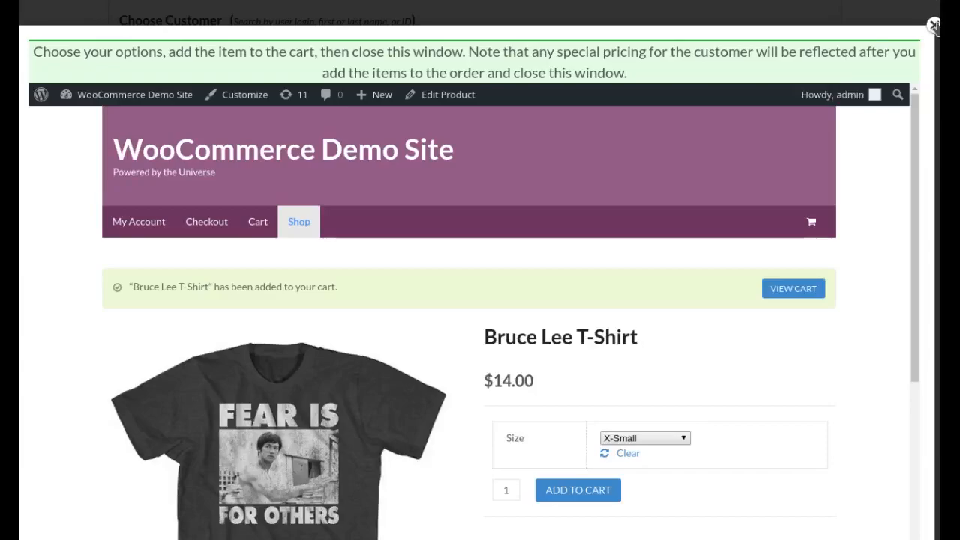
pyautogui.click(933, 24)
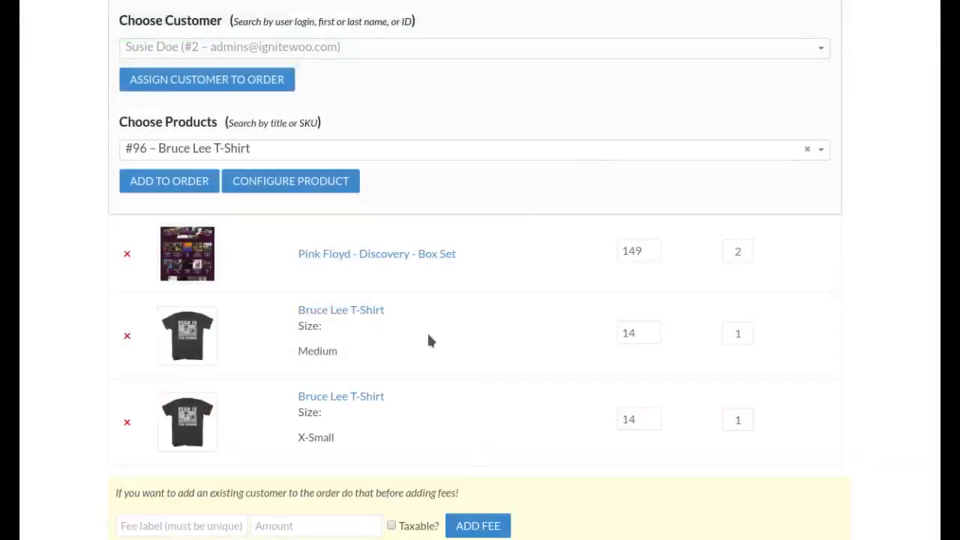
pyautogui.scroll(-3)
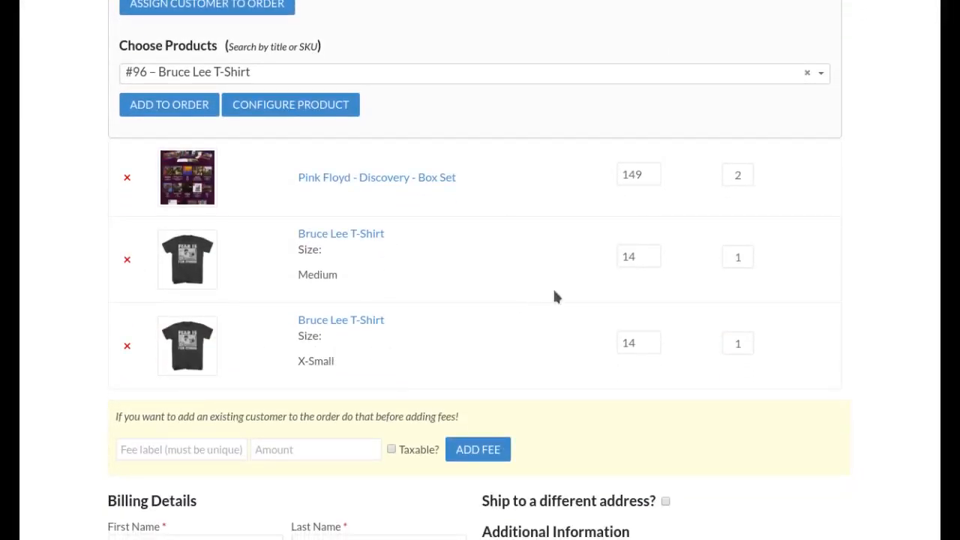
pyautogui.scroll(-3)
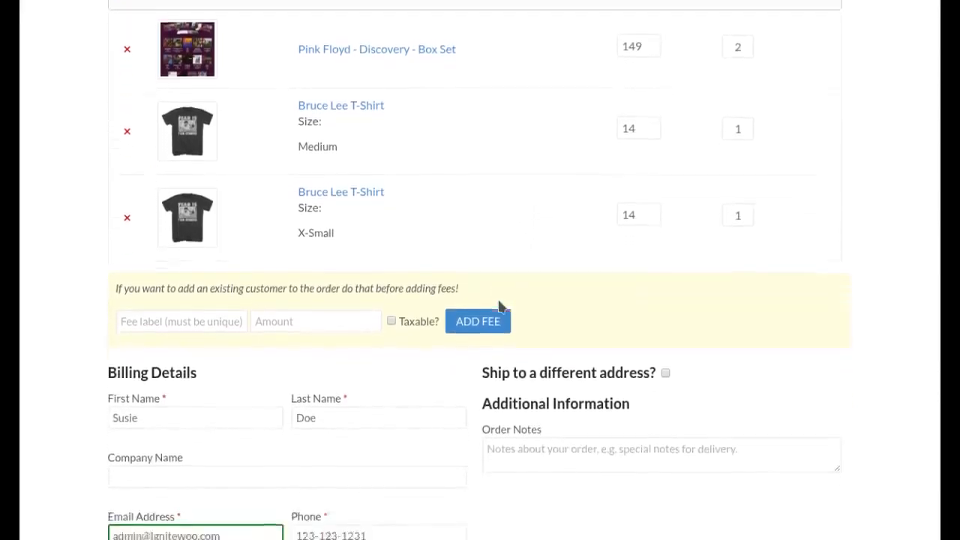
pyautogui.scroll(-3)
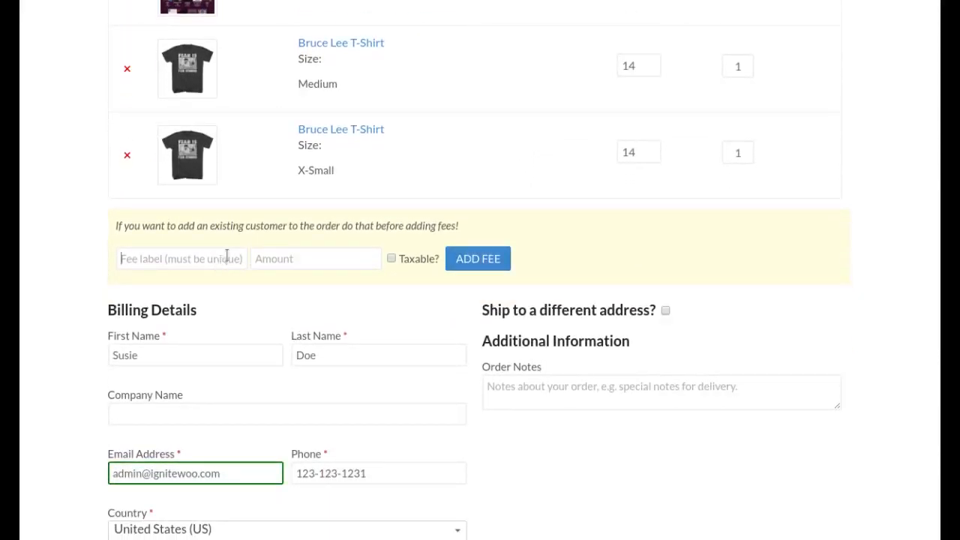
pyautogui.write('Handline')
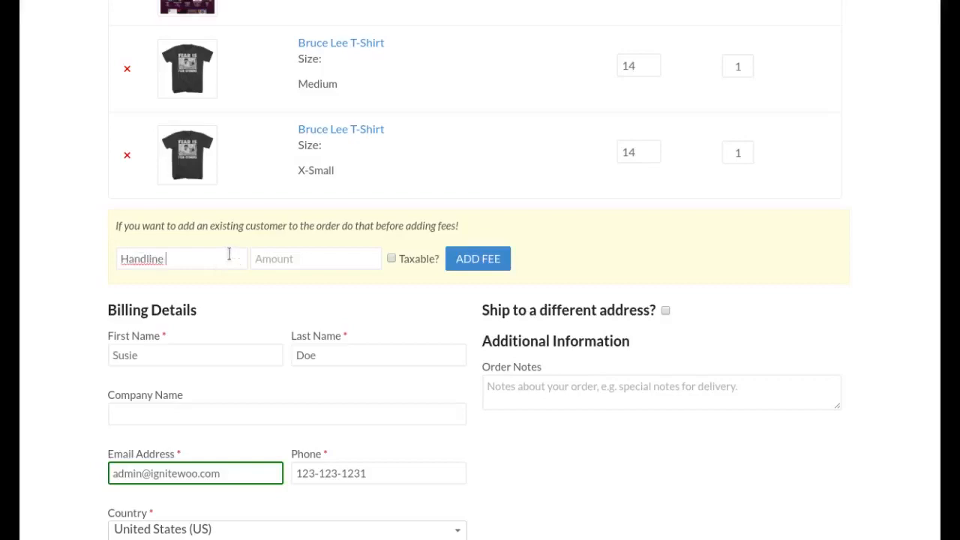
pyautogui.write('Handling F')
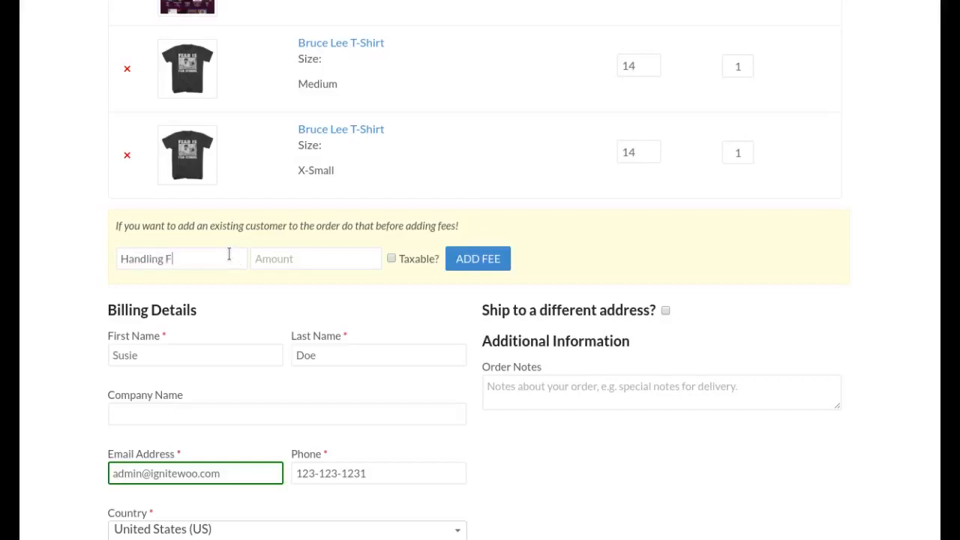
pyautogui.write('2')
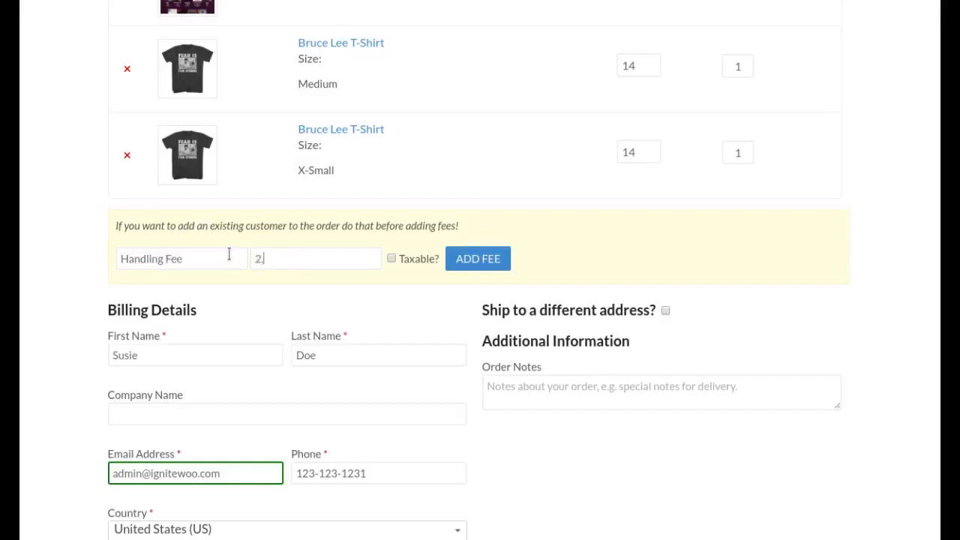
pyautogui.write('50')
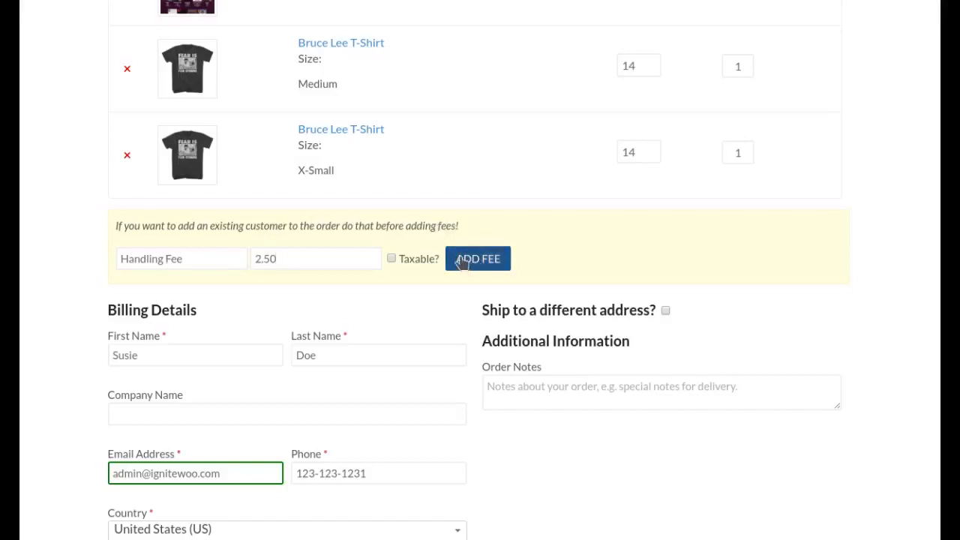
pyautogui.click(477, 258)
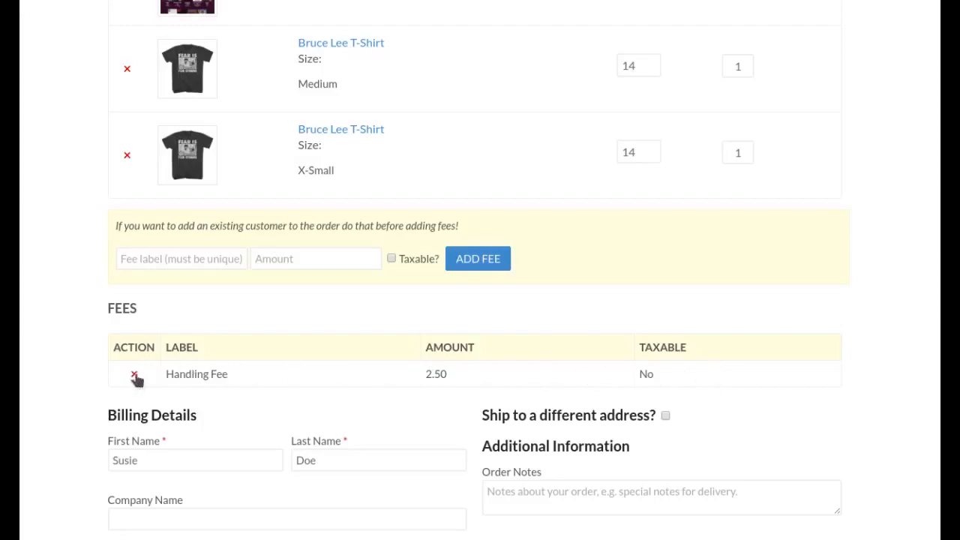
pyautogui.moveTo(626, 379)
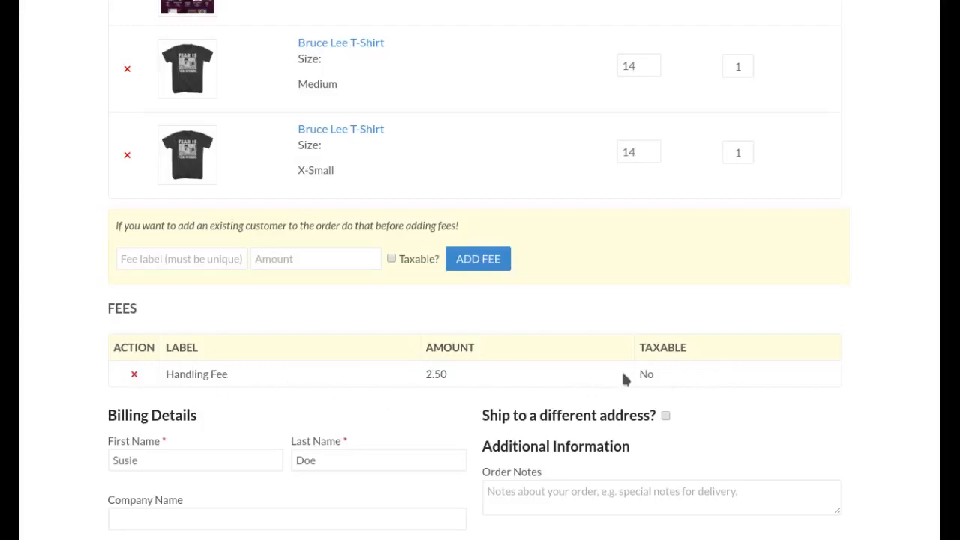
pyautogui.moveTo(90, 384)
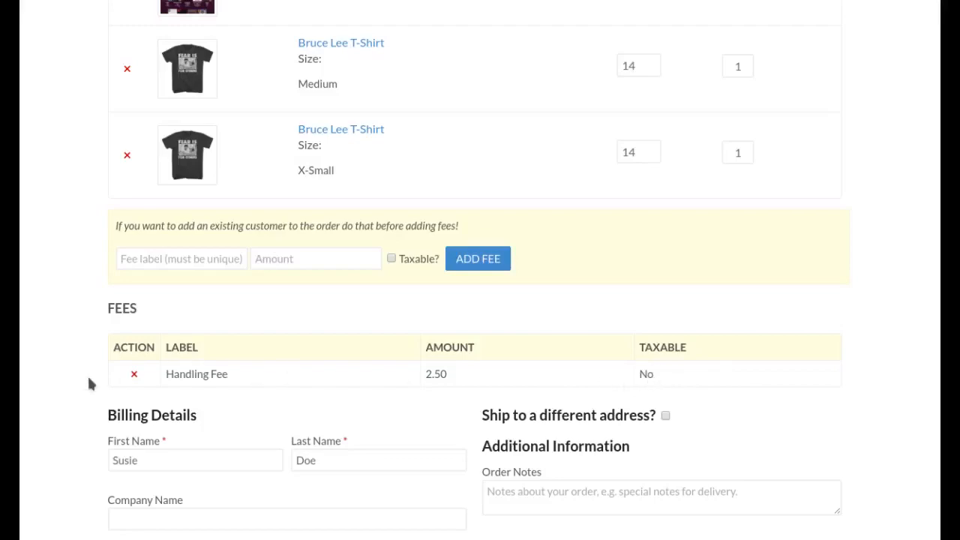
pyautogui.moveTo(660, 369)
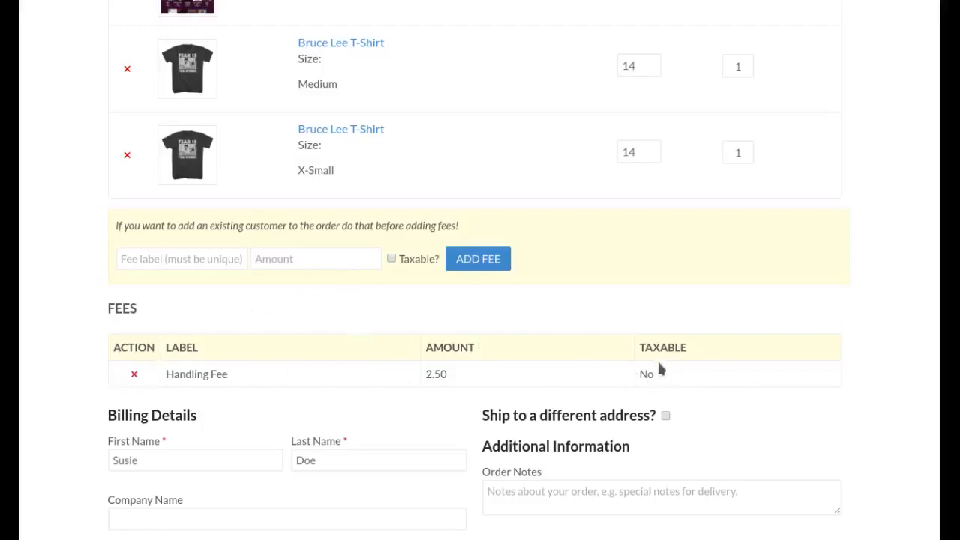
pyautogui.moveTo(216, 324)
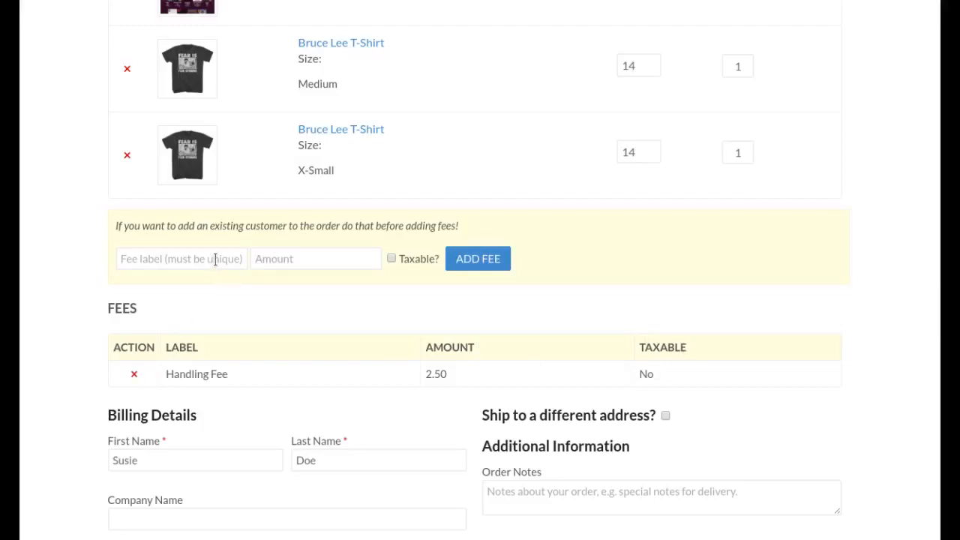
pyautogui.moveTo(237, 252)
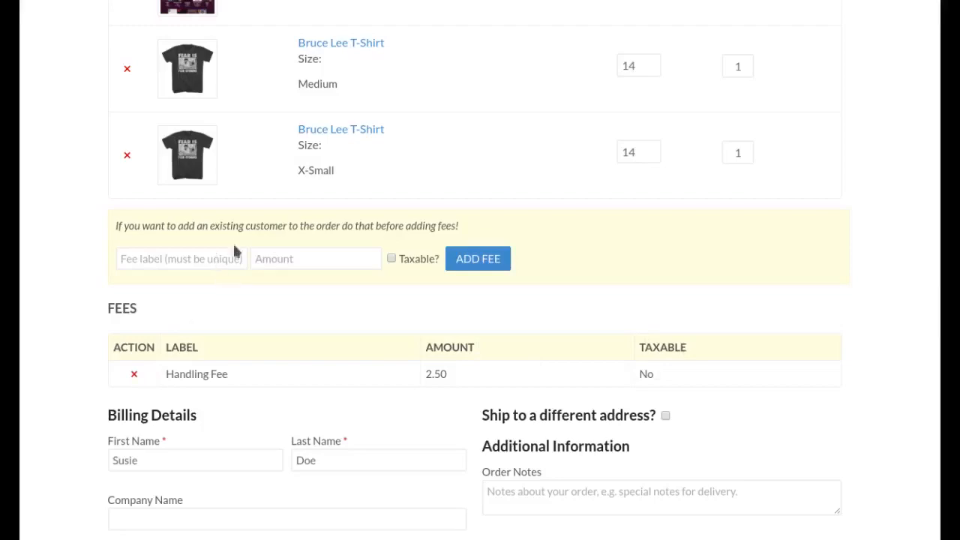
# Review the Your order totals, pointing out the Handling Fee line, total now $338.50
pyautogui.scroll(-3)
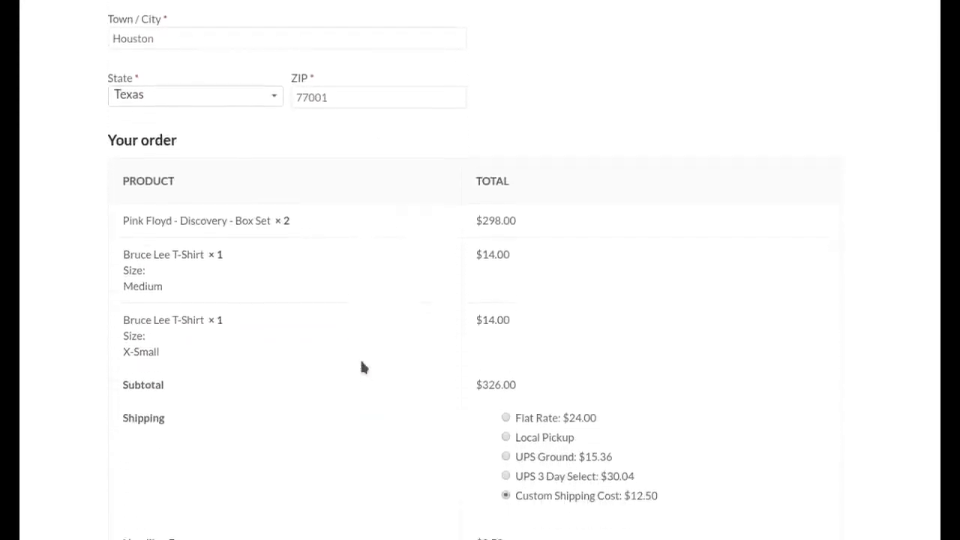
pyautogui.scroll(-3)
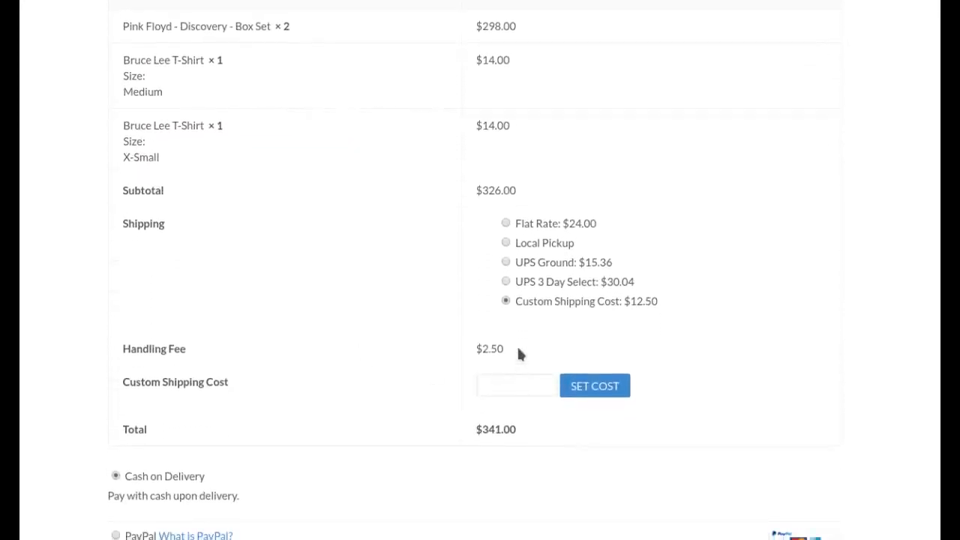
pyautogui.doubleClick(153, 348)
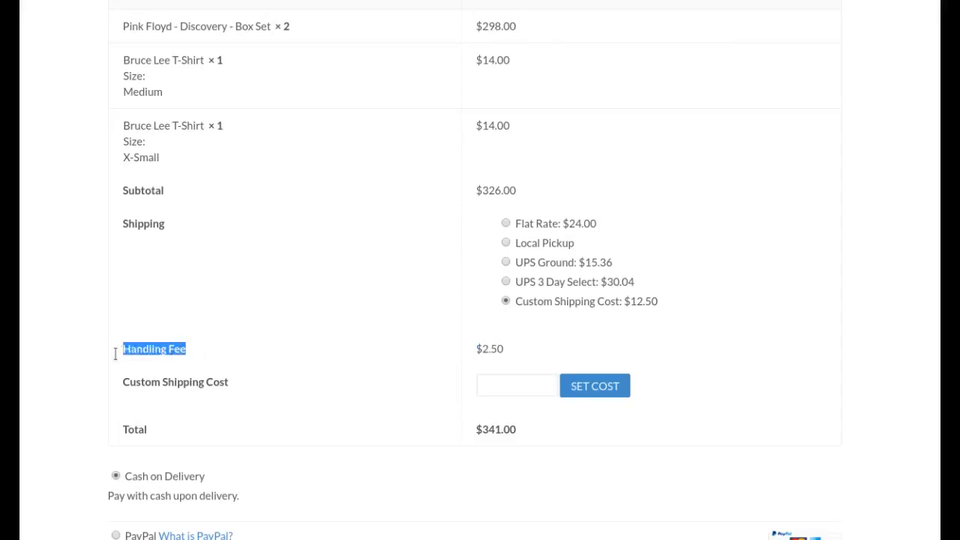
pyautogui.scroll(3)
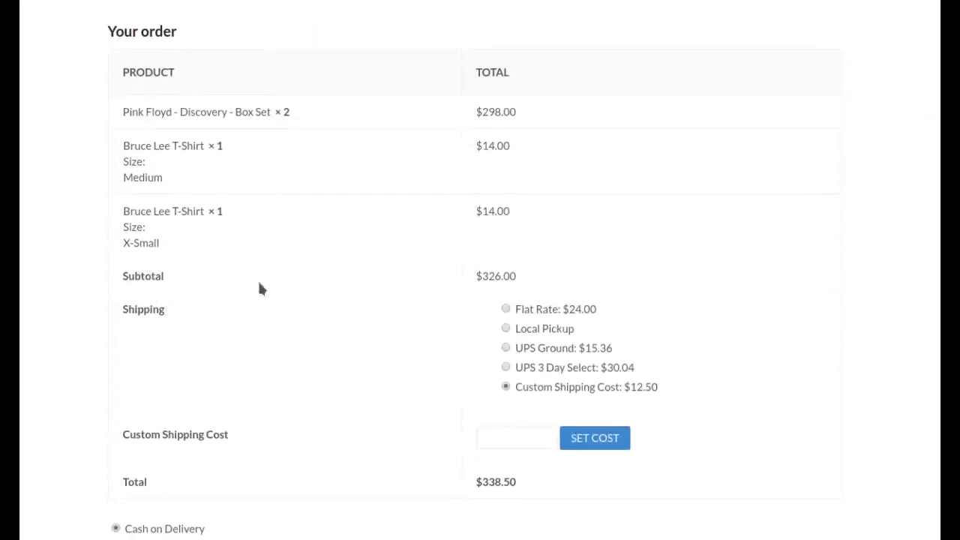
pyautogui.scroll(3)
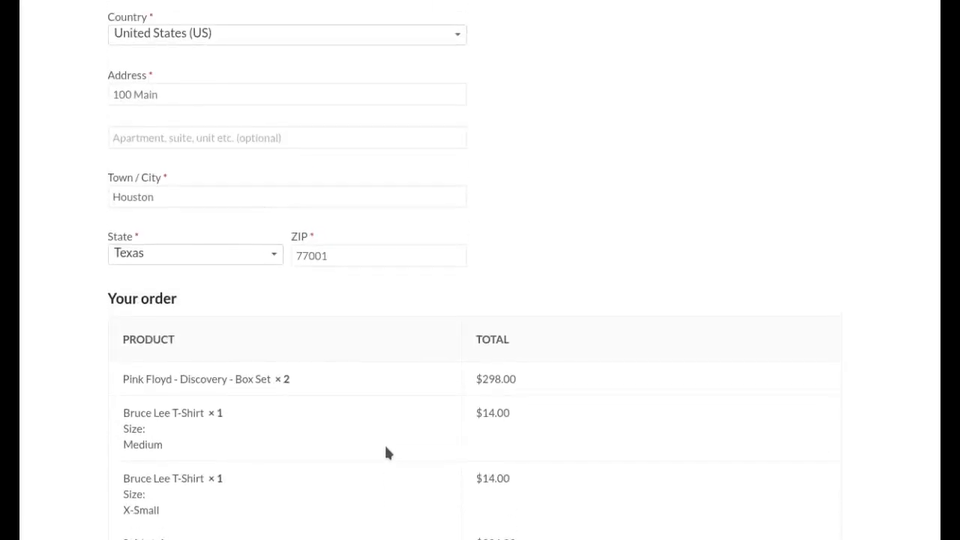
pyautogui.scroll(3)
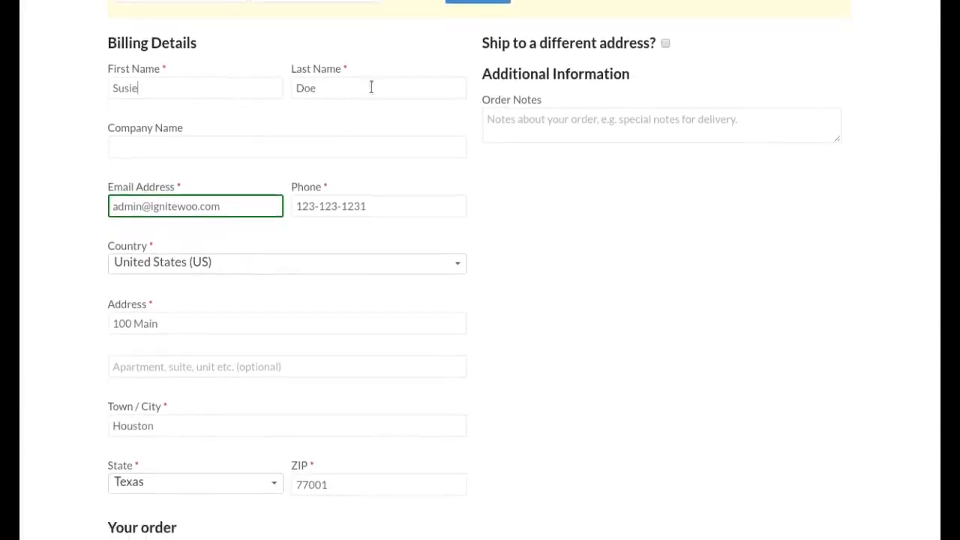
pyautogui.click(195, 88)
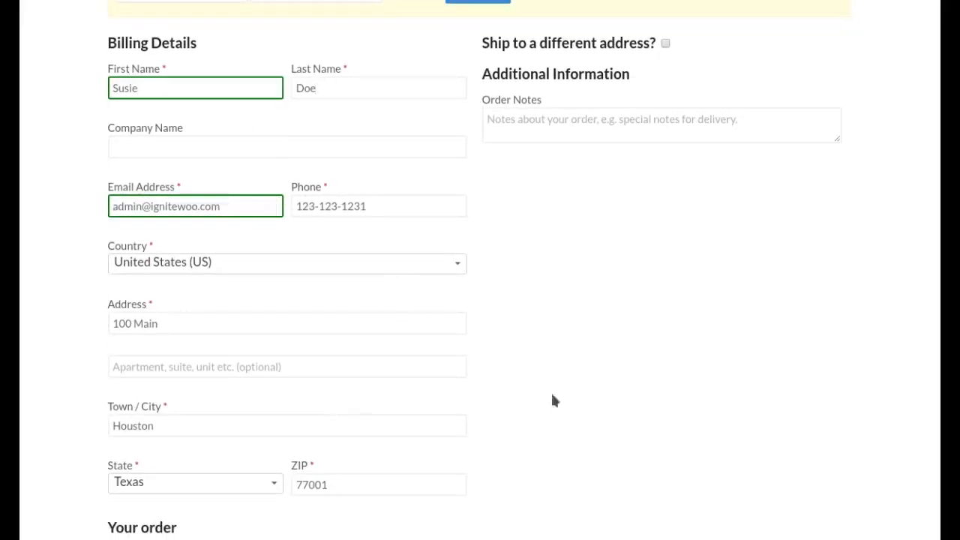
pyautogui.scroll(-3)
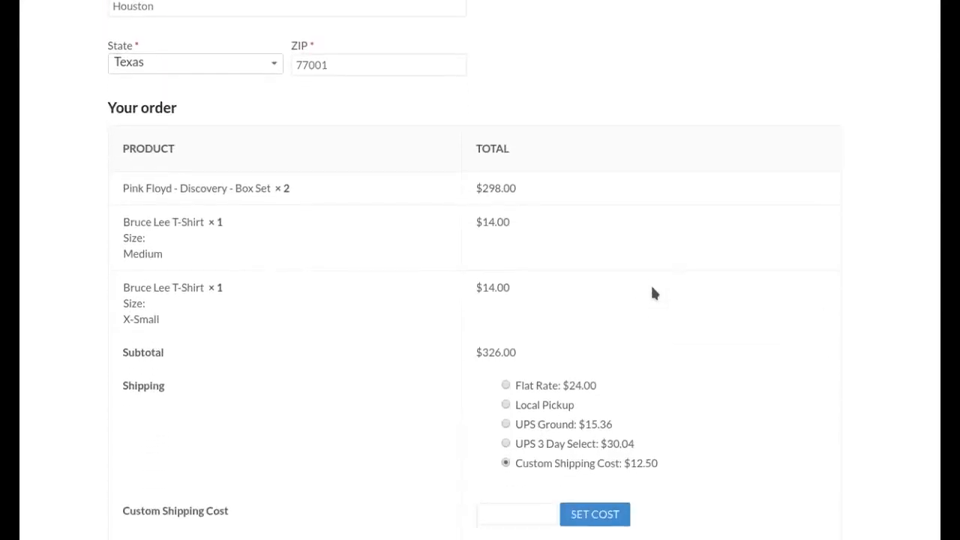
pyautogui.scroll(-3)
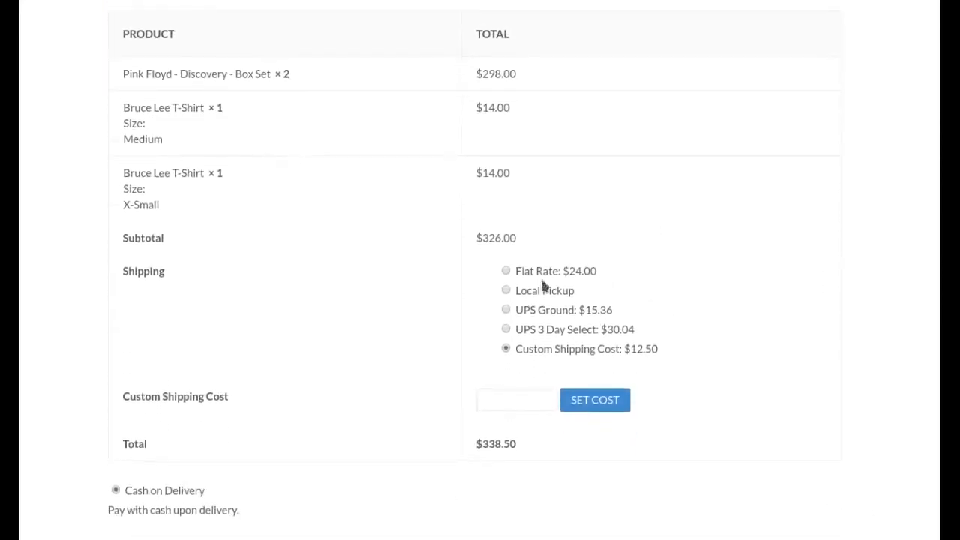
pyautogui.scroll(-3)
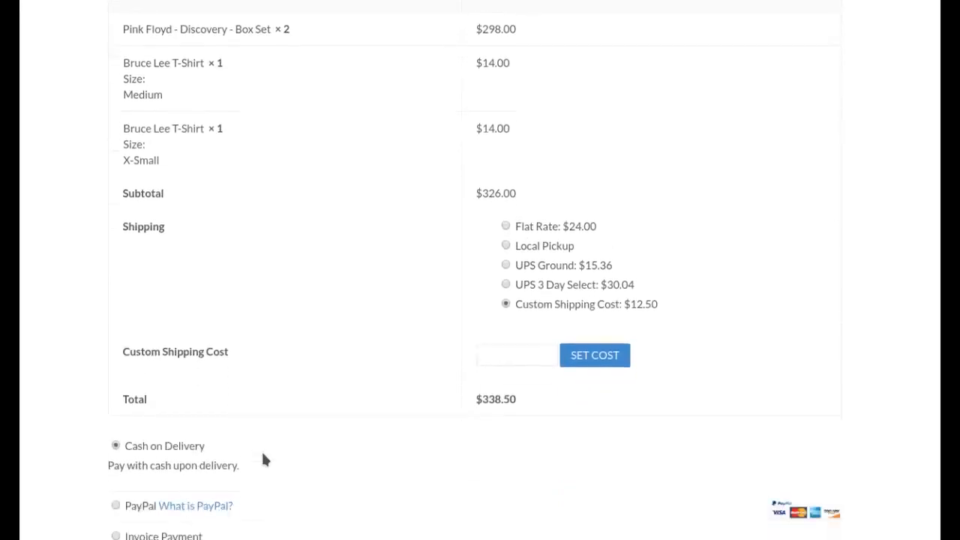
pyautogui.scroll(3)
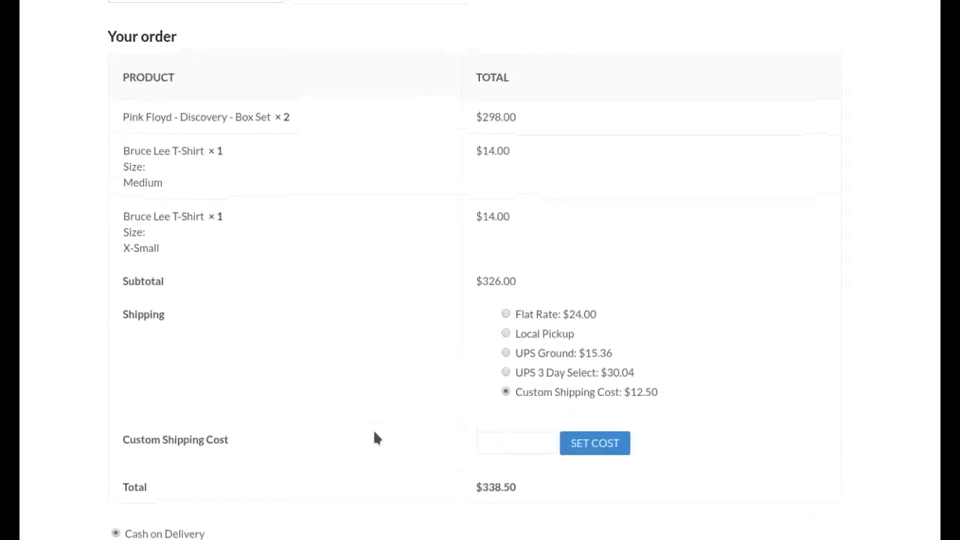
pyautogui.scroll(3)
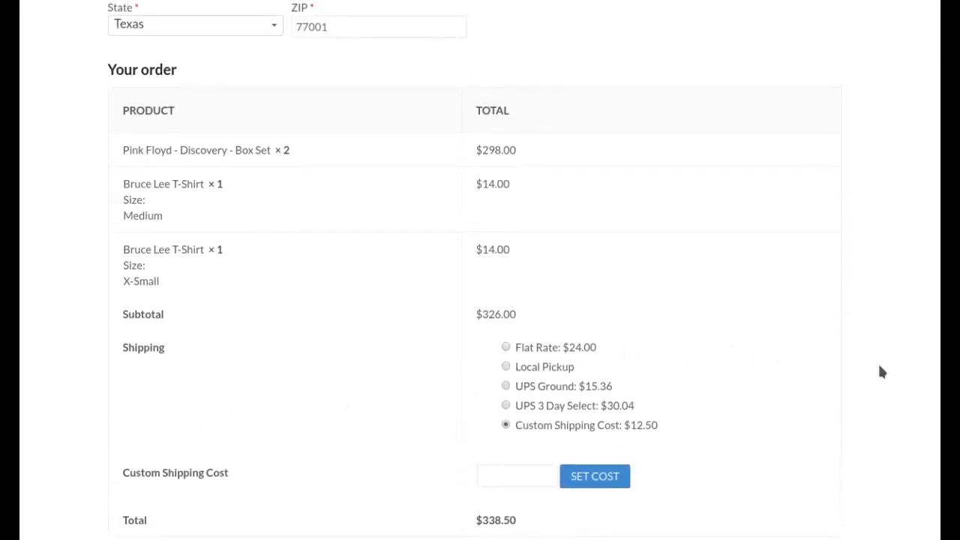
pyautogui.moveTo(646, 405)
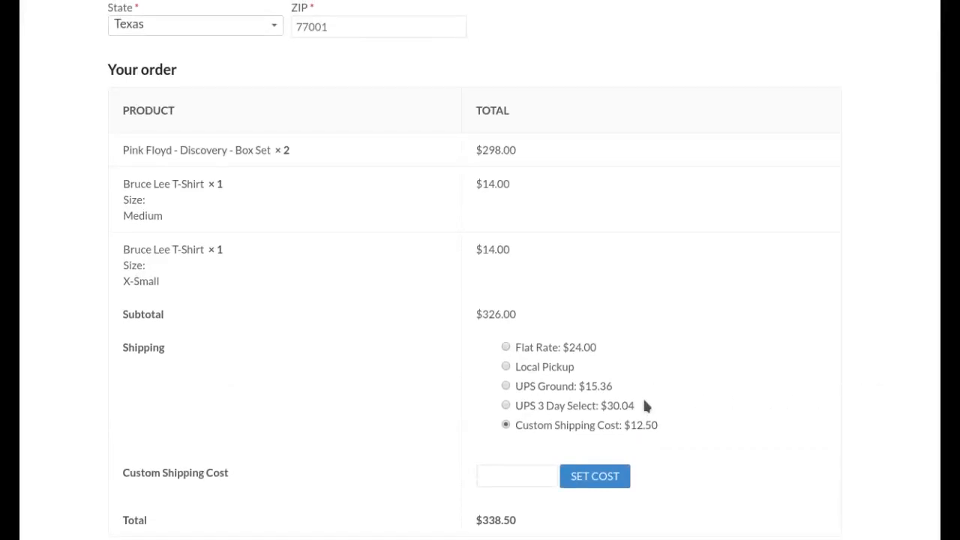
pyautogui.moveTo(657, 413)
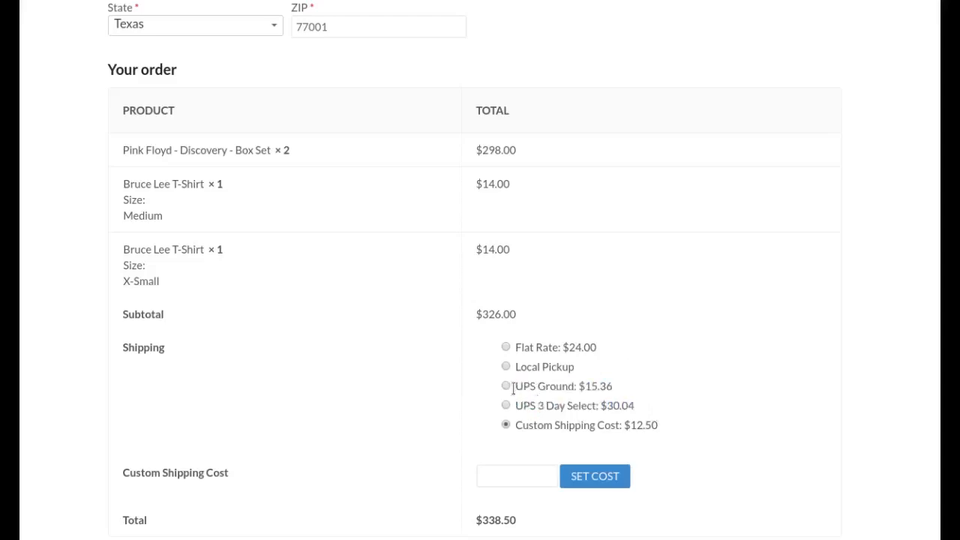
pyautogui.moveTo(522, 385)
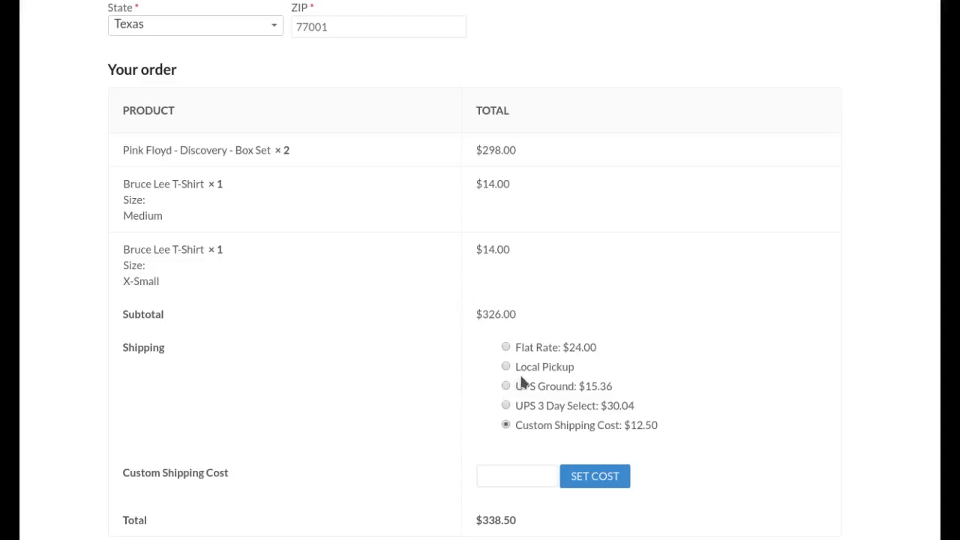
pyautogui.moveTo(537, 396)
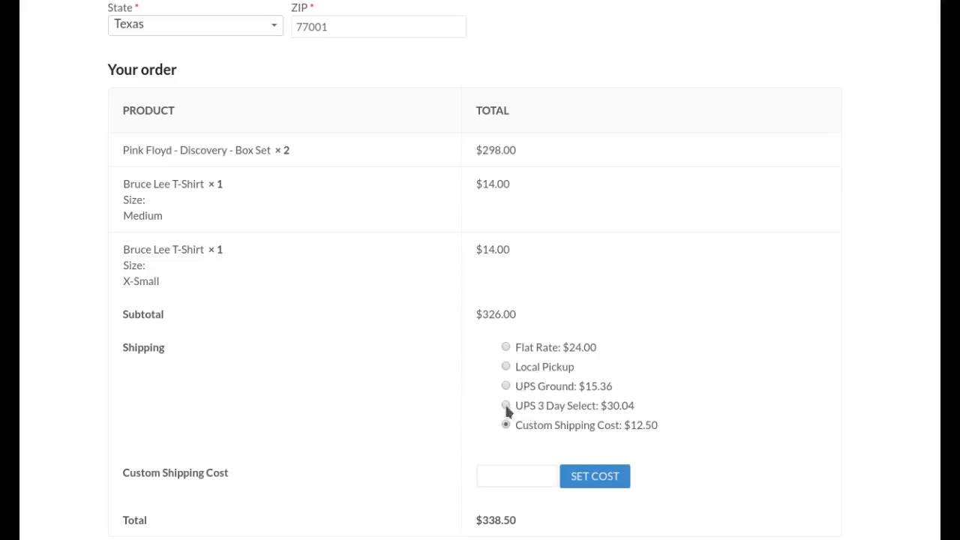
# Select UPS 3 Day Select ($30.04) shipping, bringing the total to $356.04
pyautogui.click(506, 405)
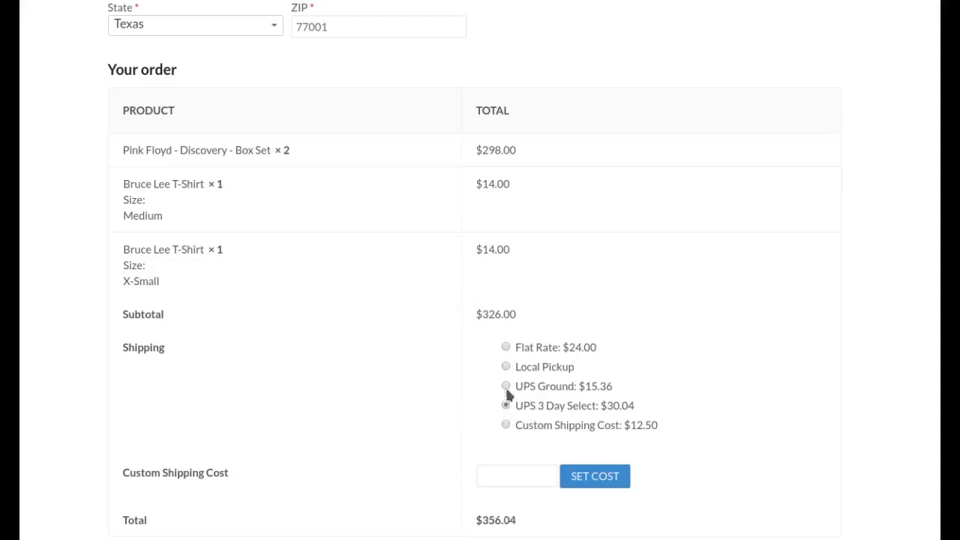
pyautogui.click(506, 405)
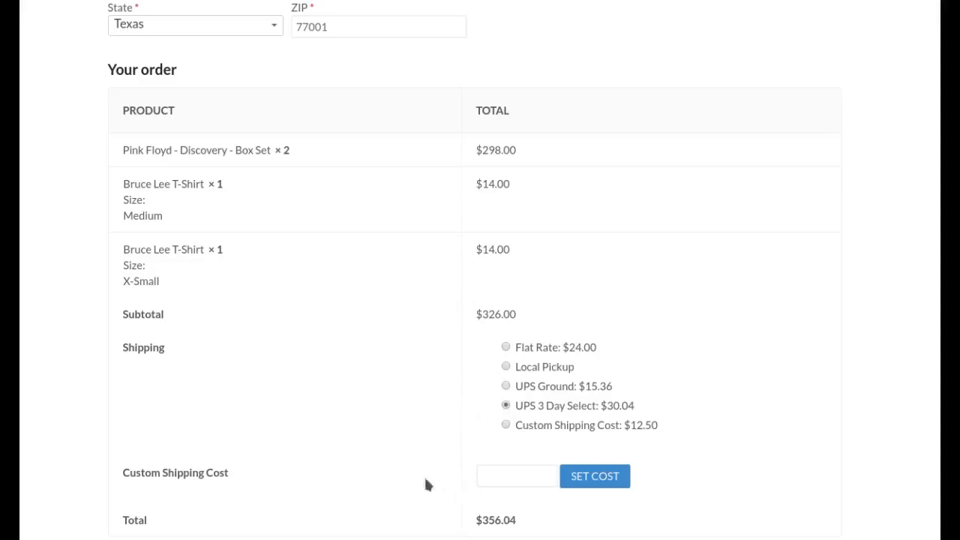
pyautogui.doubleClick(174, 473)
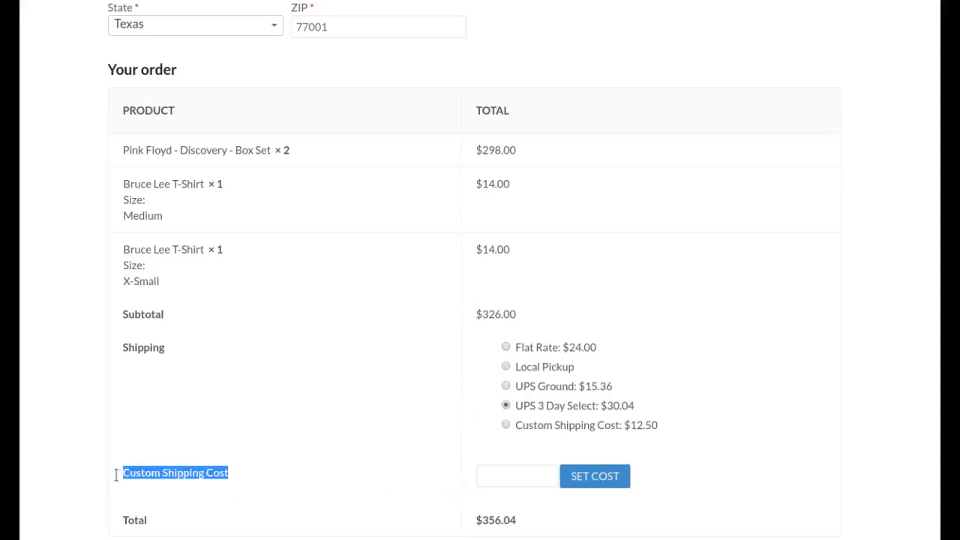
pyautogui.moveTo(732, 477)
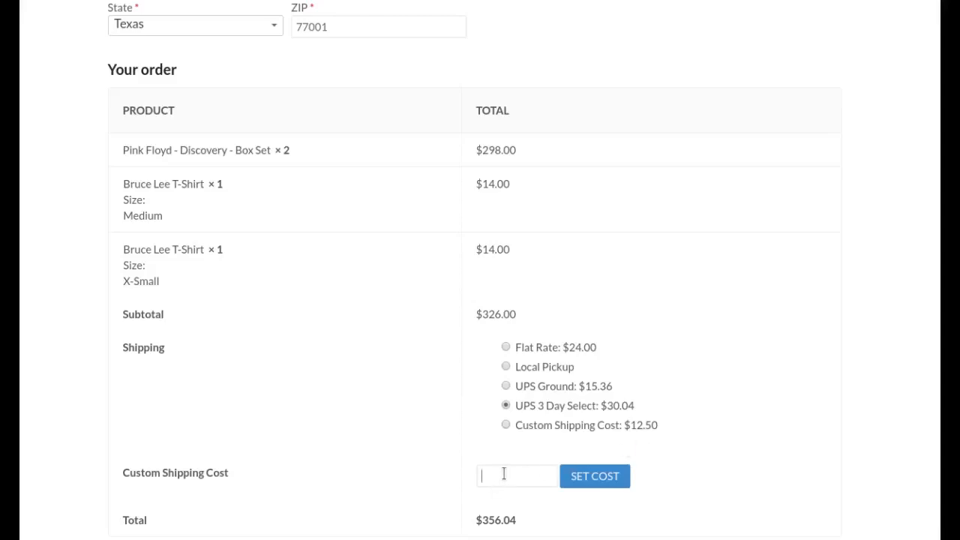
pyautogui.moveTo(685, 434)
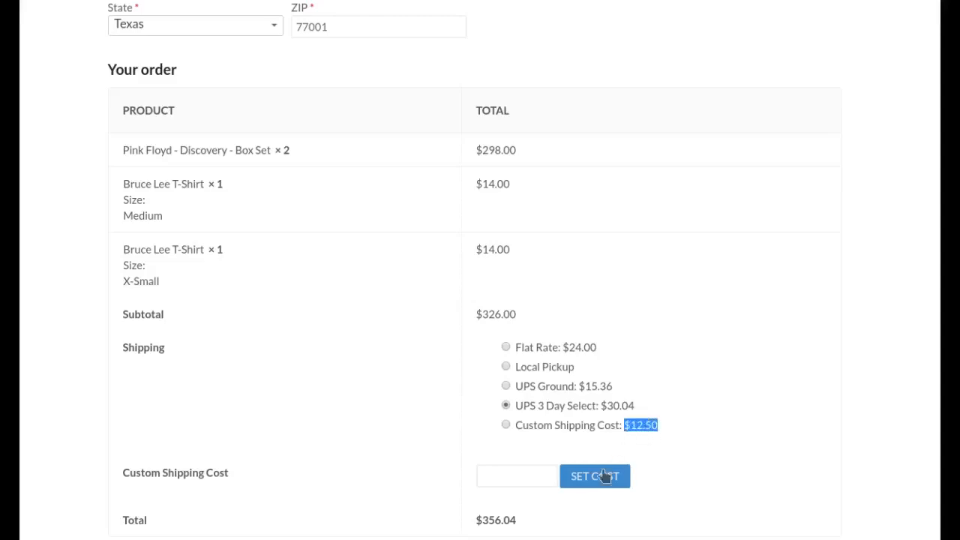
pyautogui.moveTo(534, 463)
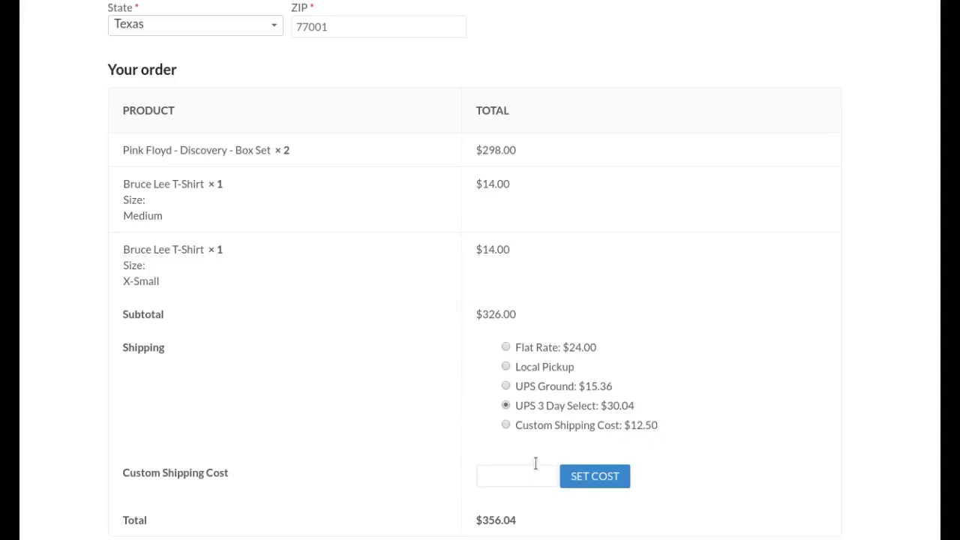
pyautogui.moveTo(543, 470)
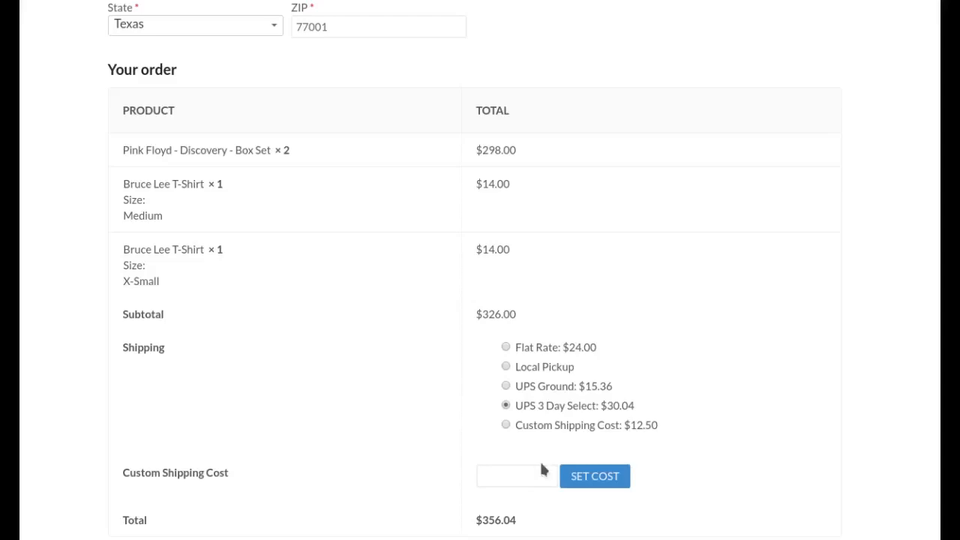
# Enter a 7.50 custom shipping cost and select it, making the order total $333.50
pyautogui.click(518, 476)
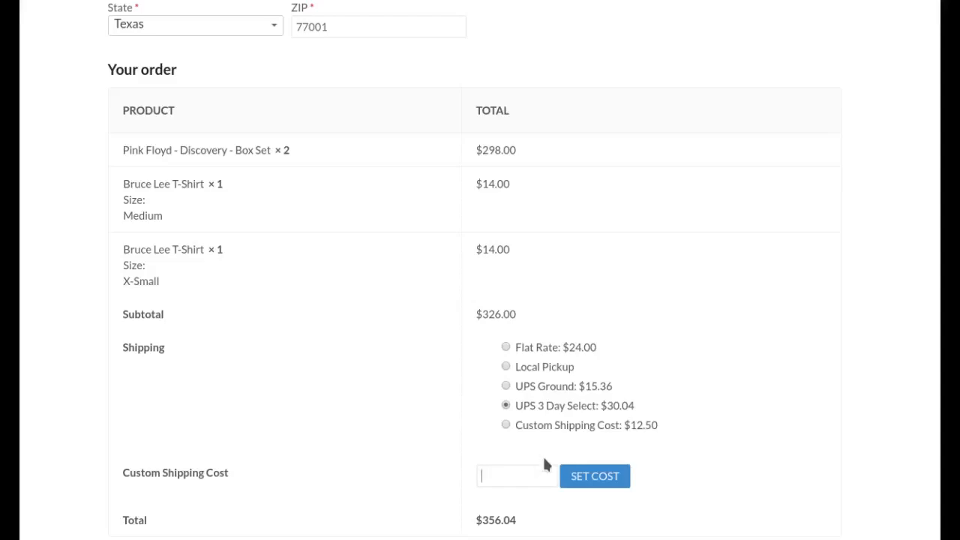
pyautogui.write('7.50')
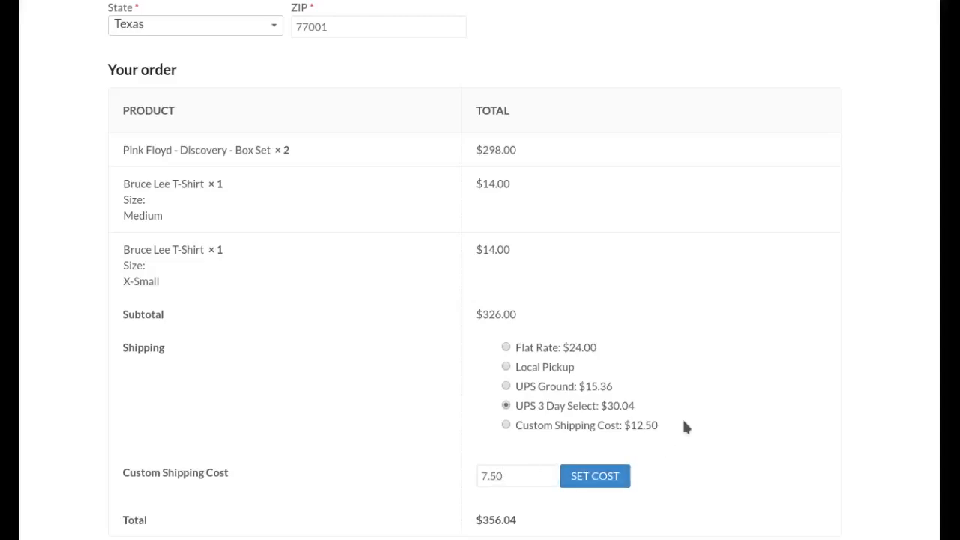
pyautogui.click(594, 476)
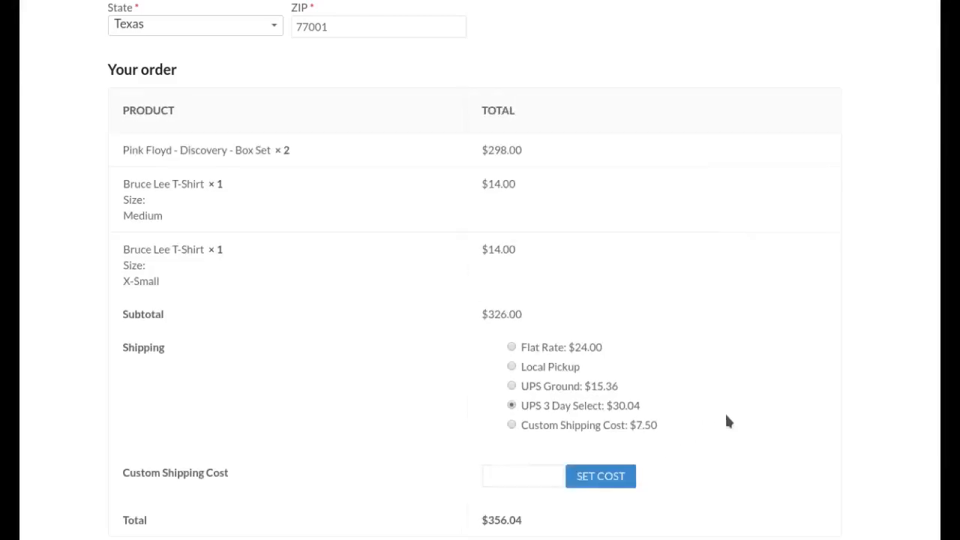
pyautogui.doubleClick(644, 426)
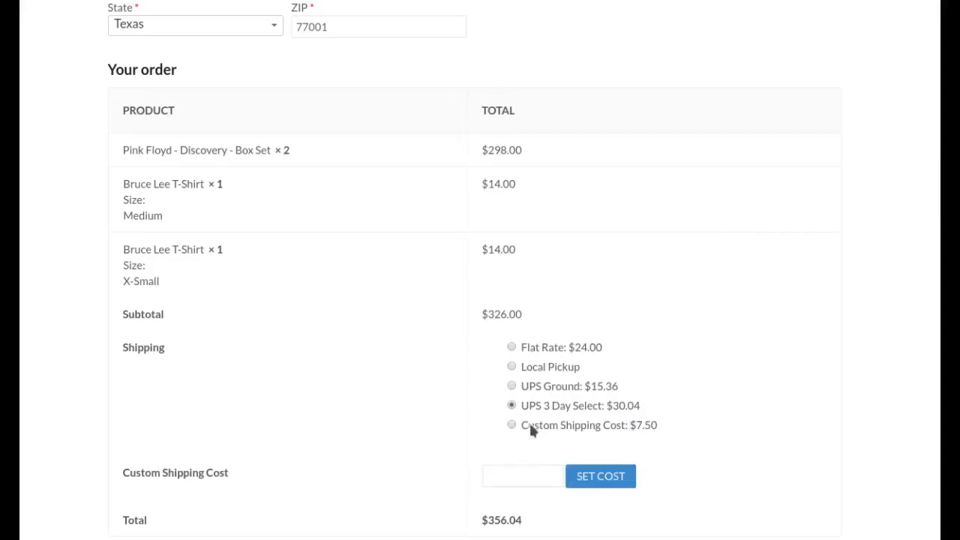
pyautogui.click(511, 424)
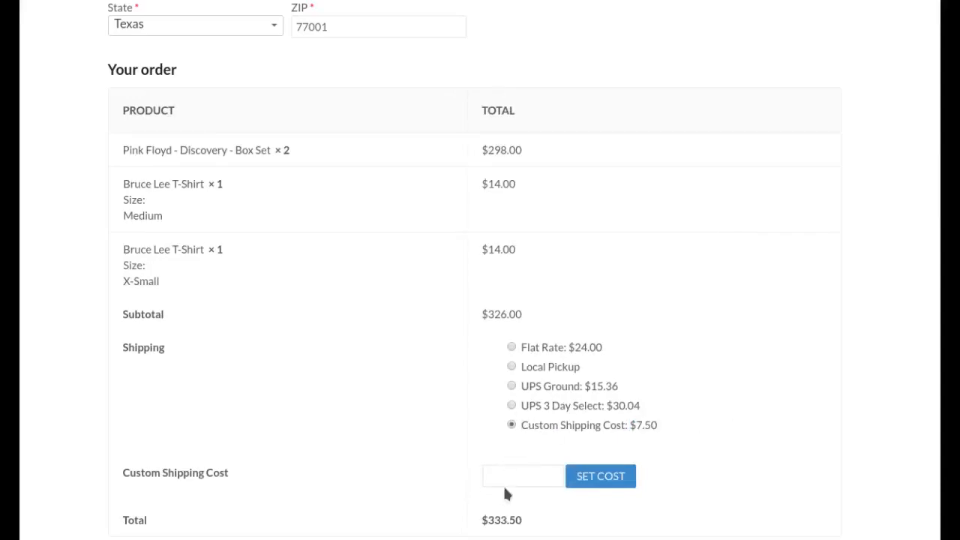
pyautogui.moveTo(546, 513)
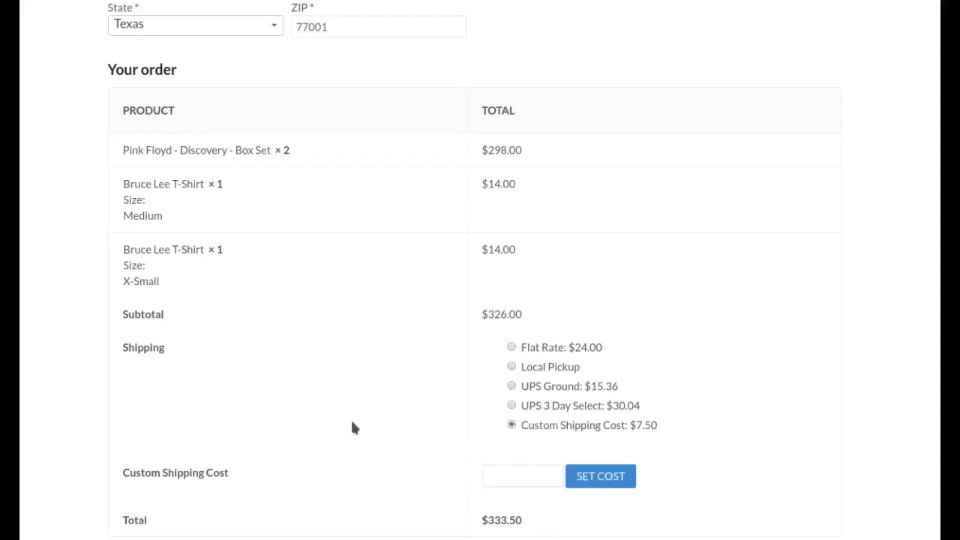
pyautogui.moveTo(375, 399)
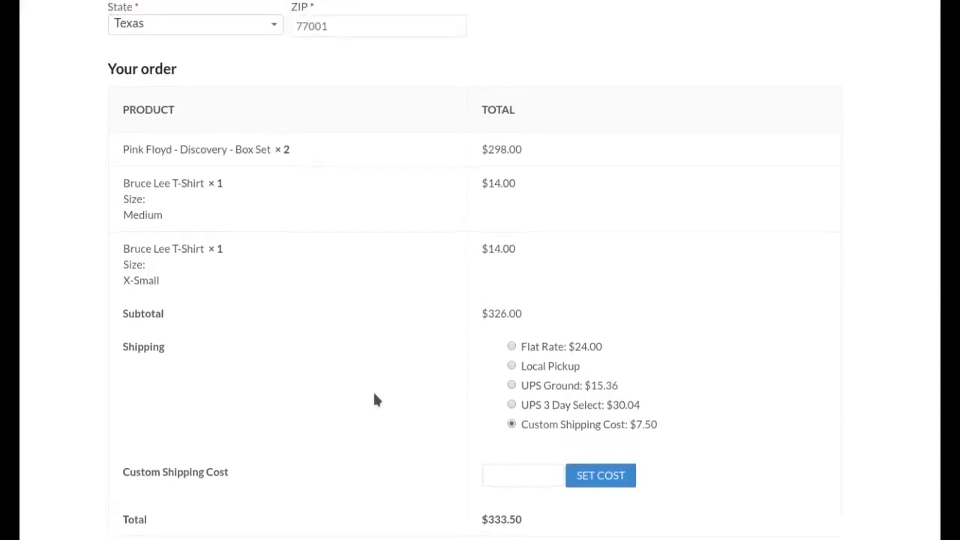
# Select Credit card as the payment method, showing the Stripe test-mode card fields
pyautogui.scroll(-3)
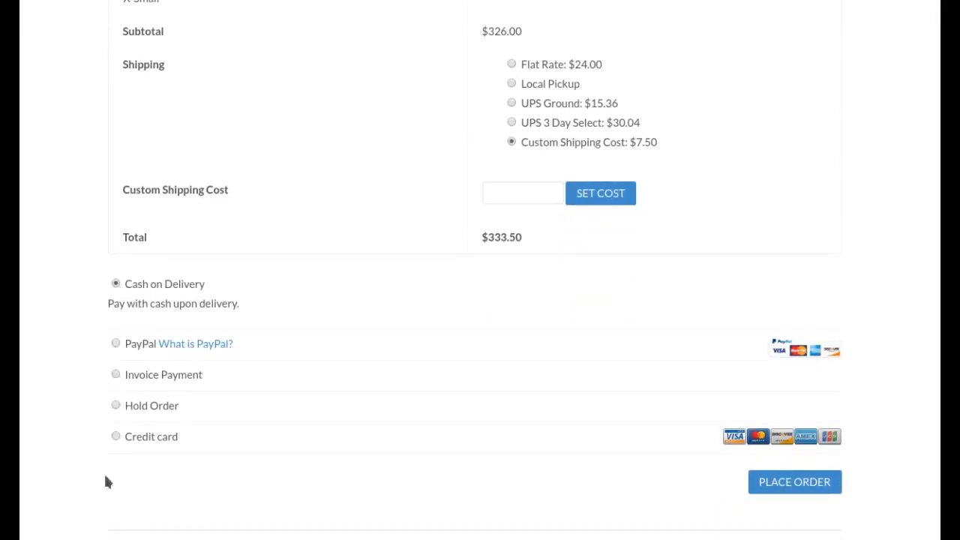
pyautogui.click(115, 435)
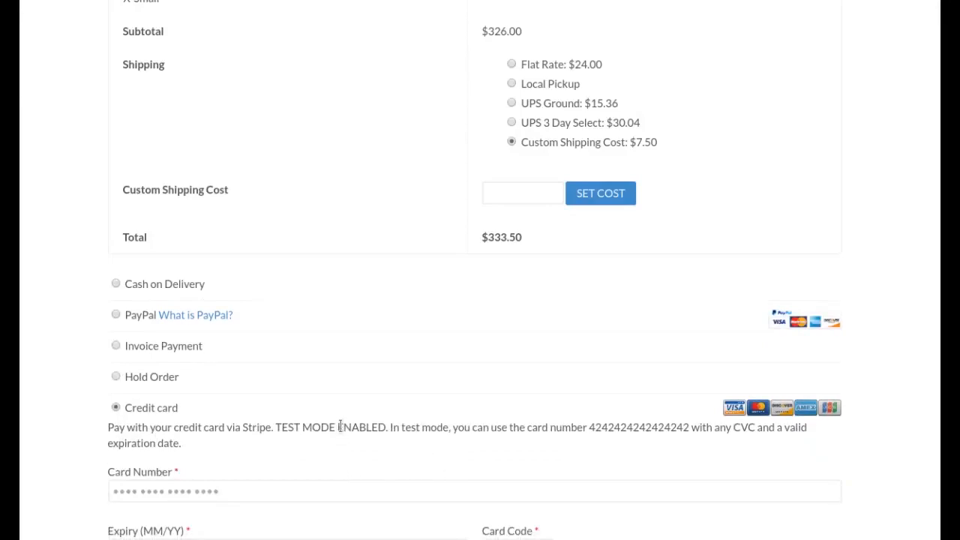
pyautogui.moveTo(270, 429)
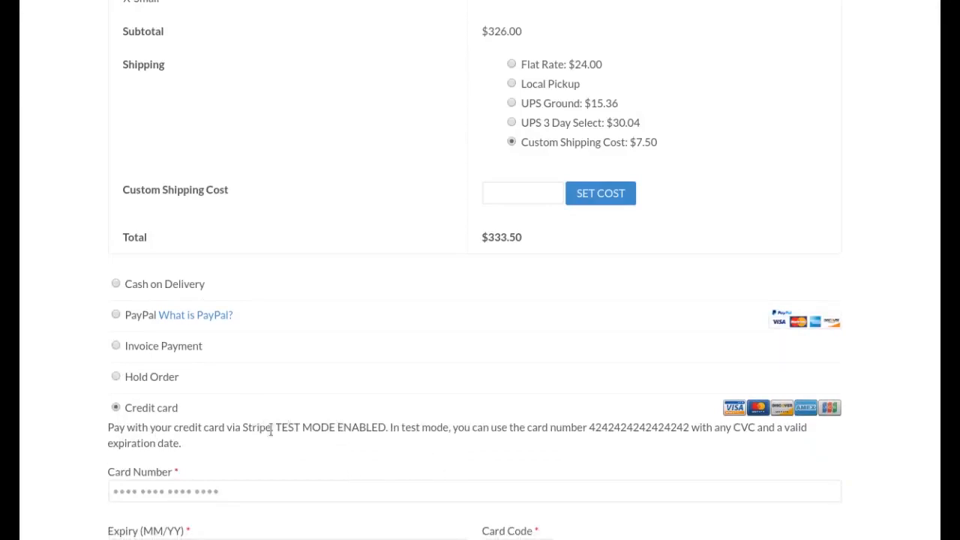
pyautogui.scroll(-3)
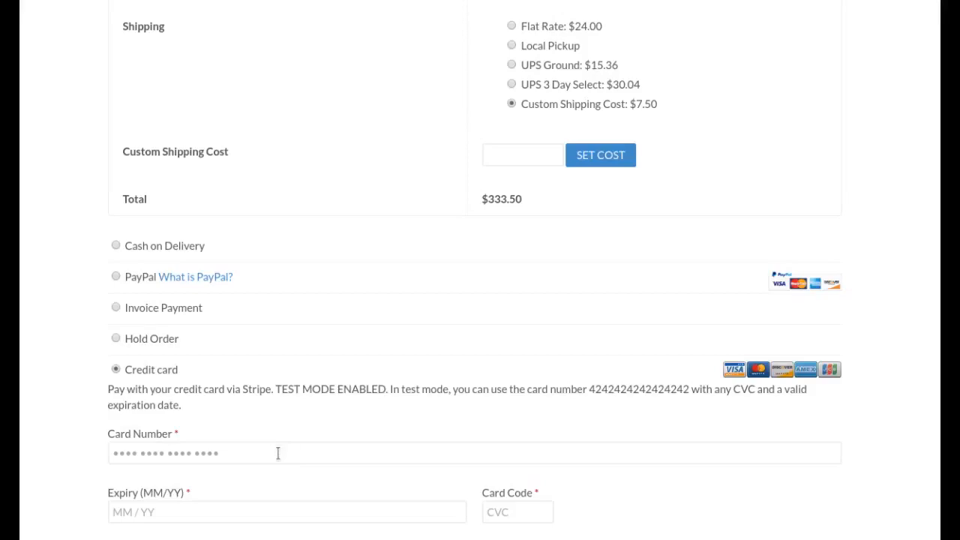
pyautogui.moveTo(279, 462)
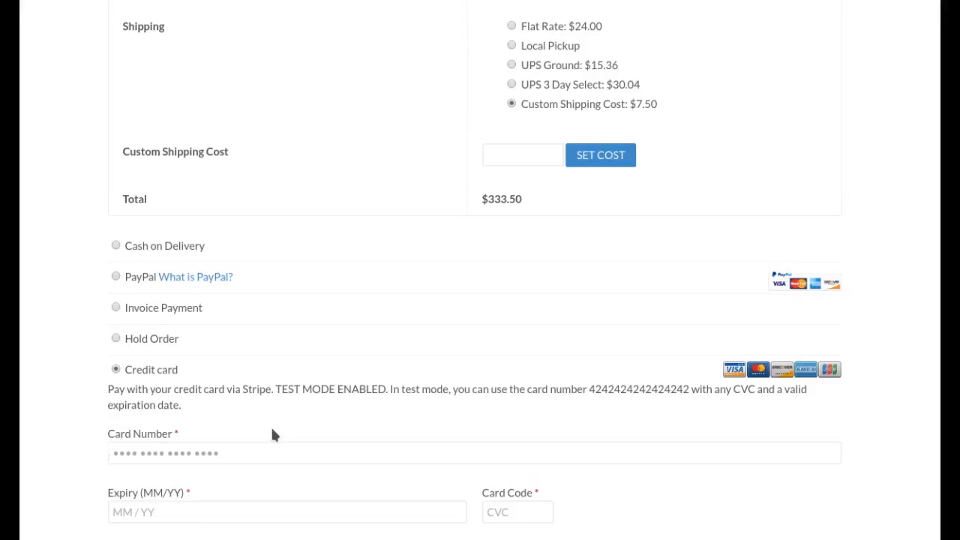
pyautogui.moveTo(282, 430)
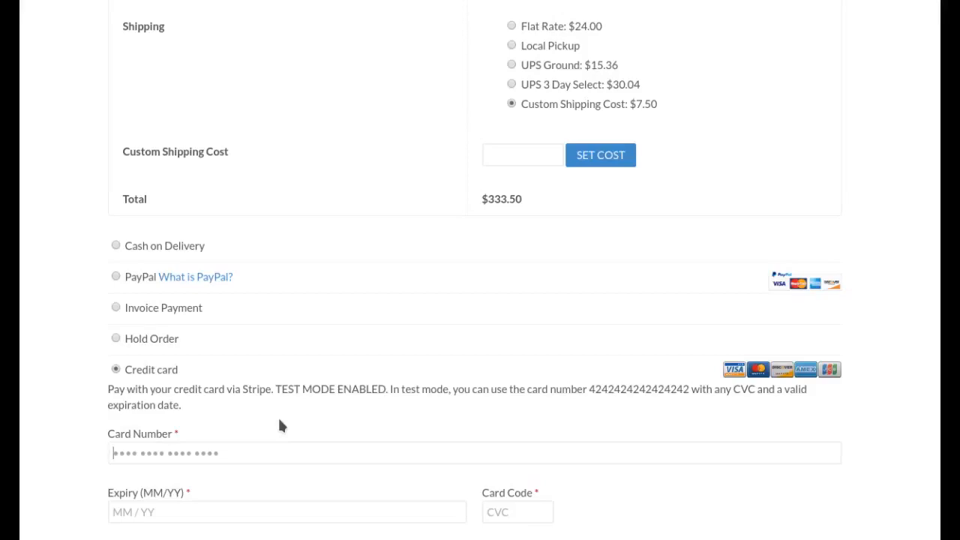
pyautogui.moveTo(231, 233)
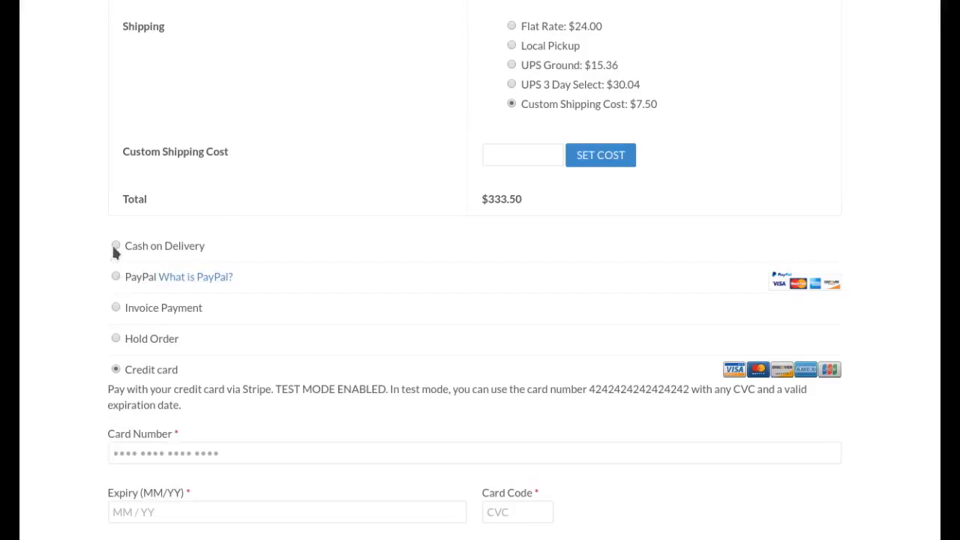
# Select Cash on Delivery as the payment method, replacing the card fields, total $333.50
pyautogui.click(115, 246)
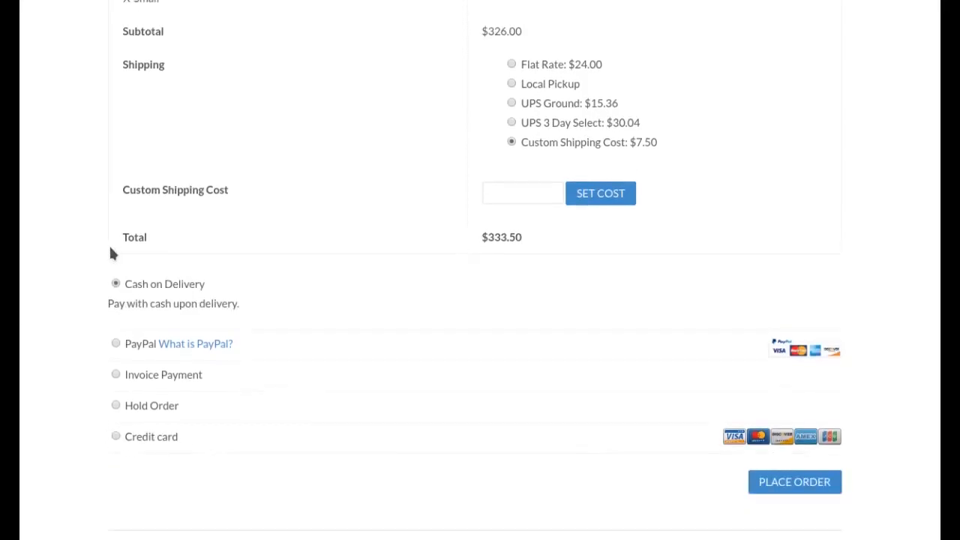
pyautogui.doubleClick(168, 375)
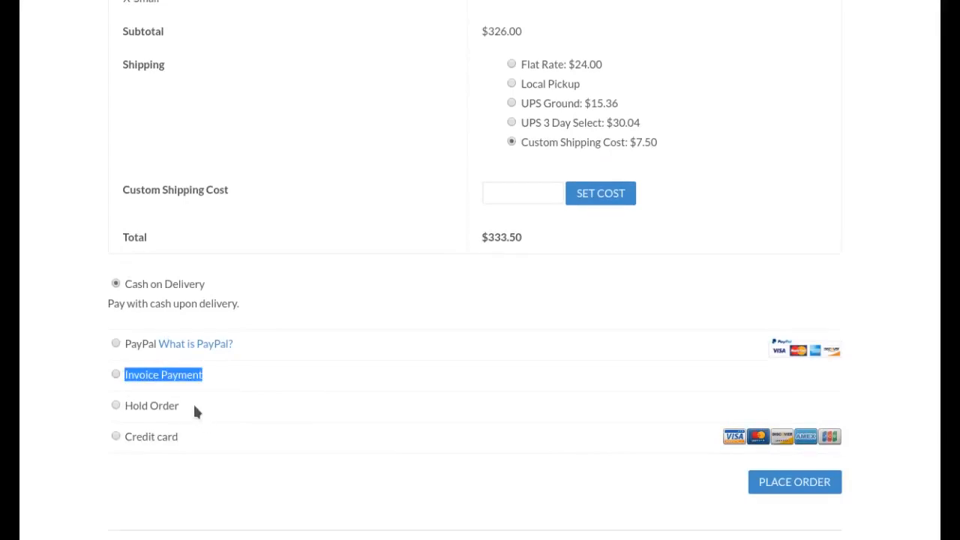
pyautogui.doubleClick(150, 405)
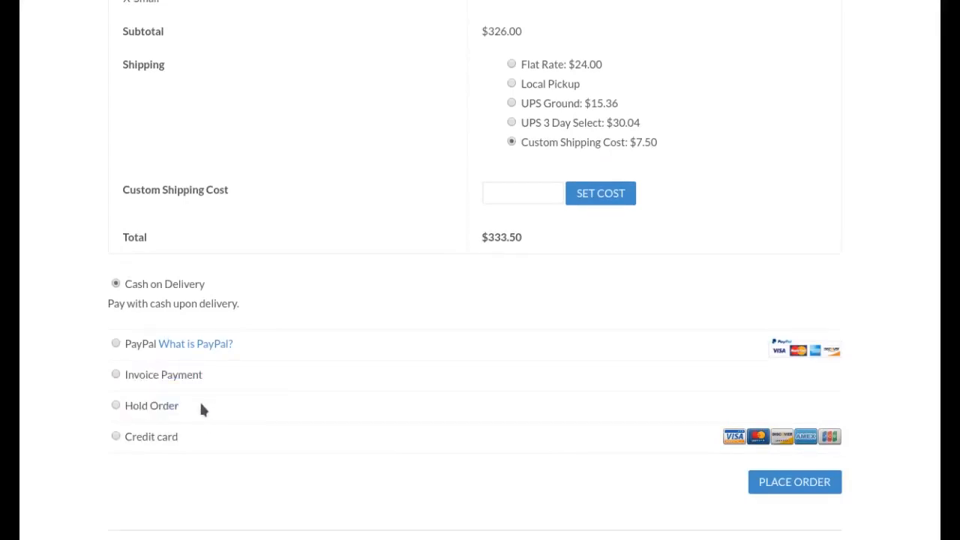
pyautogui.doubleClick(150, 405)
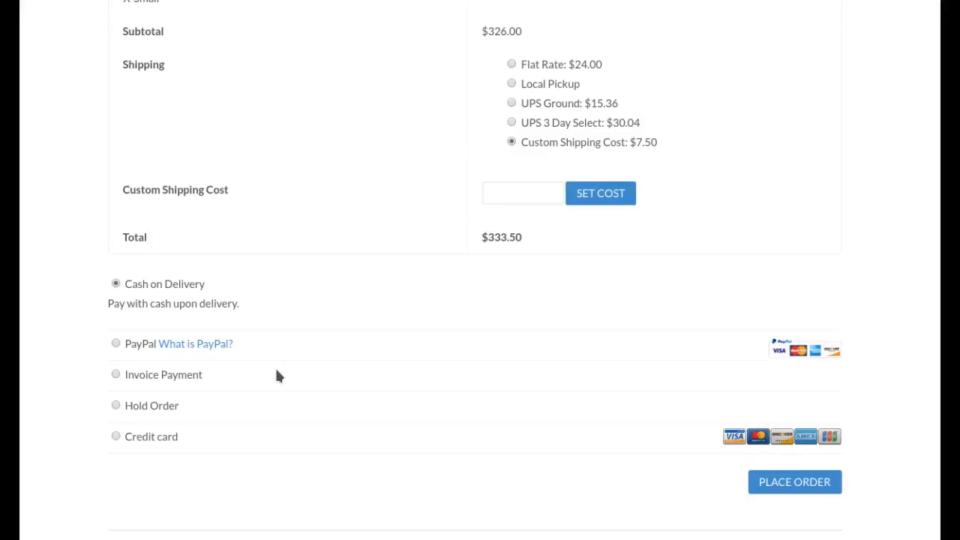
pyautogui.doubleClick(163, 375)
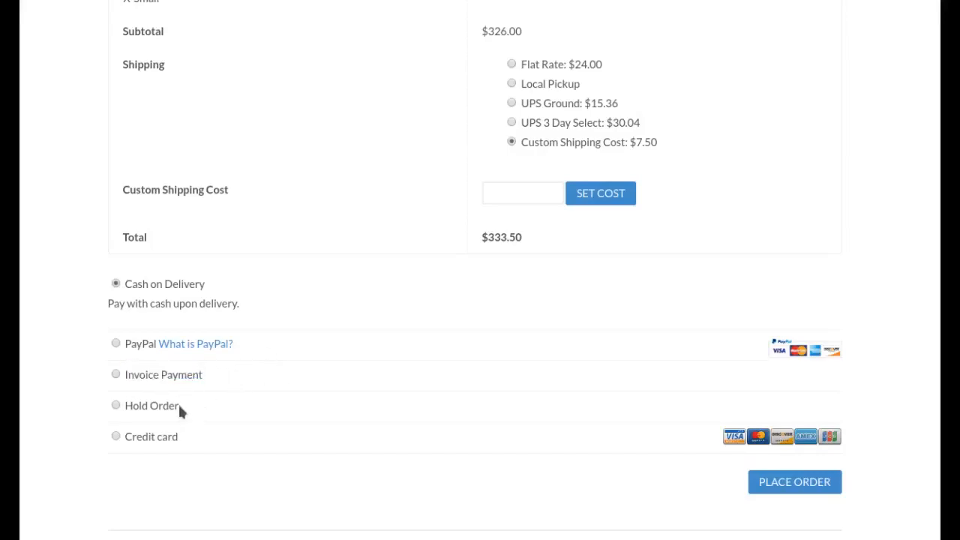
pyautogui.doubleClick(150, 405)
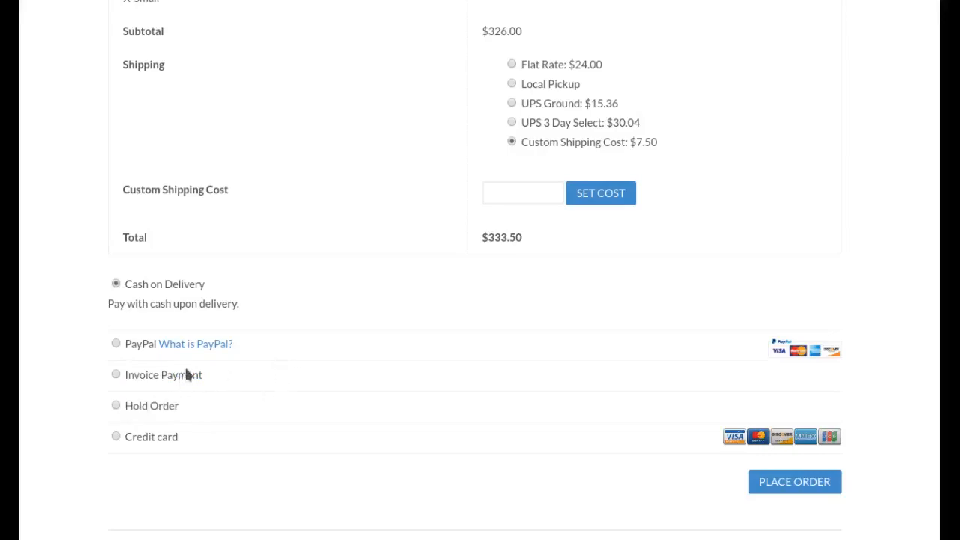
pyautogui.moveTo(111, 378)
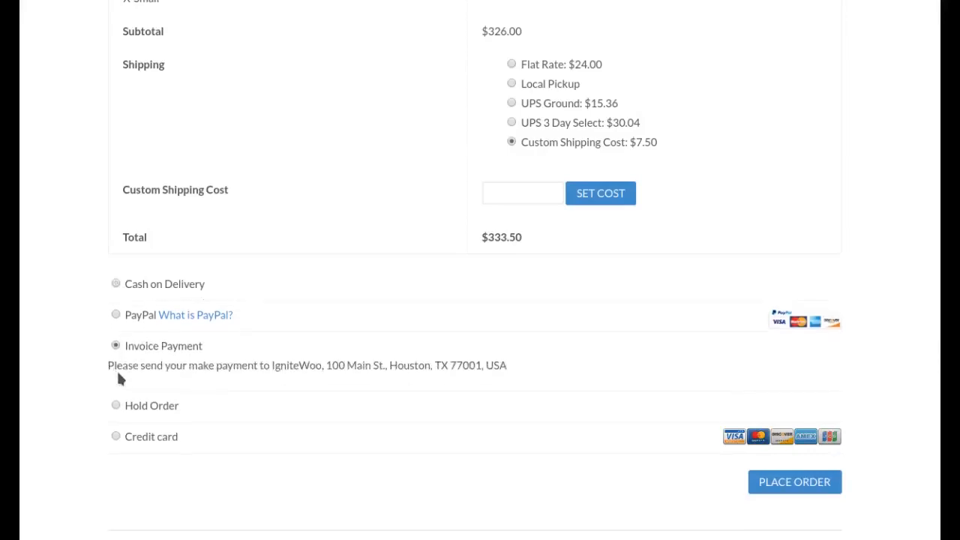
pyautogui.moveTo(699, 361)
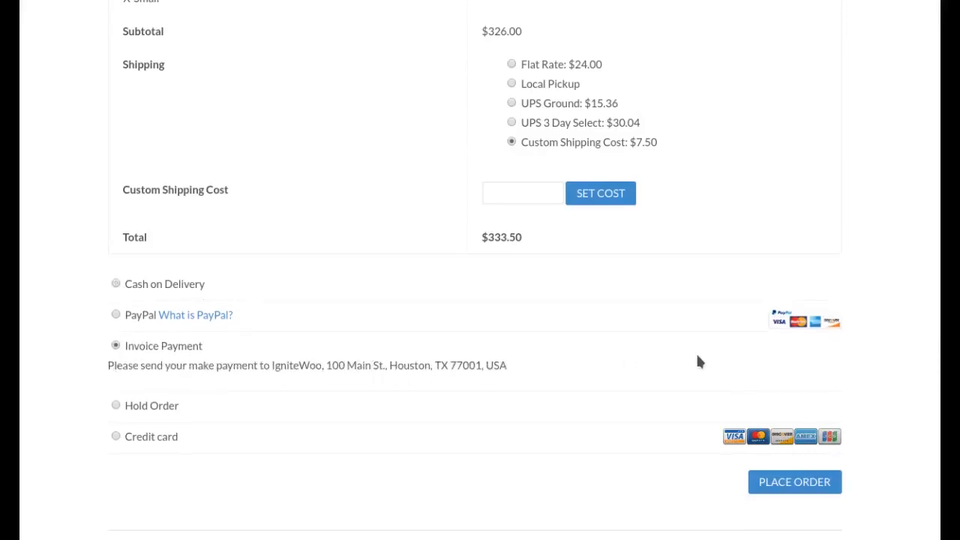
pyautogui.moveTo(353, 396)
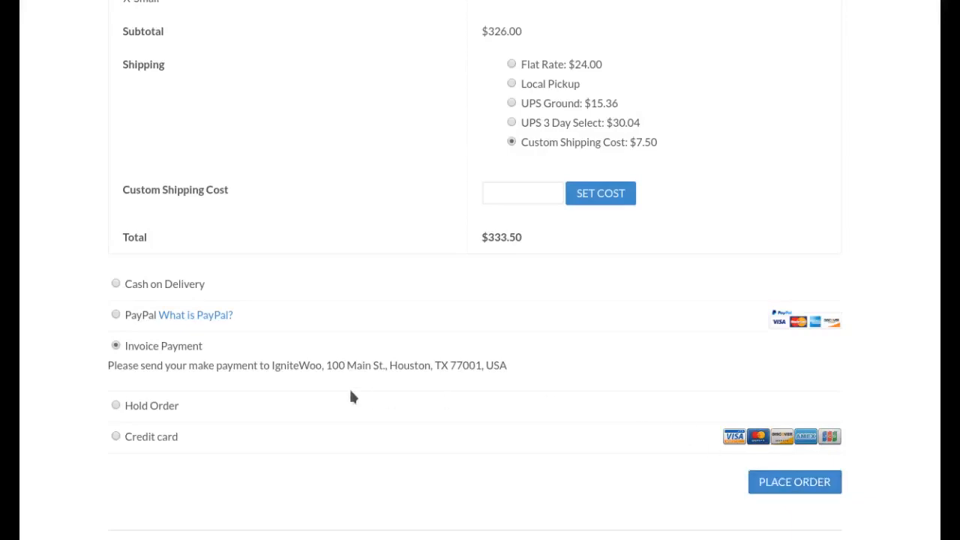
pyautogui.moveTo(283, 345)
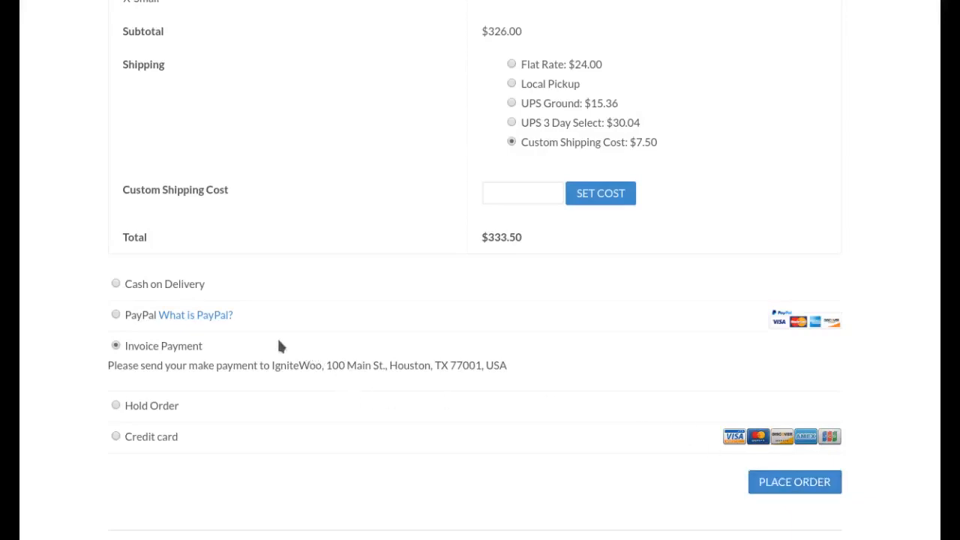
pyautogui.moveTo(267, 366)
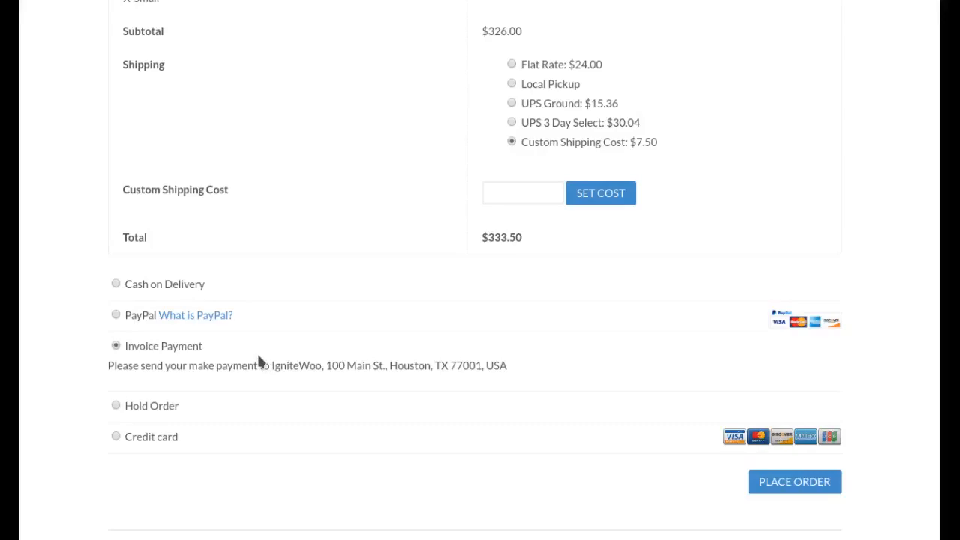
pyautogui.moveTo(169, 374)
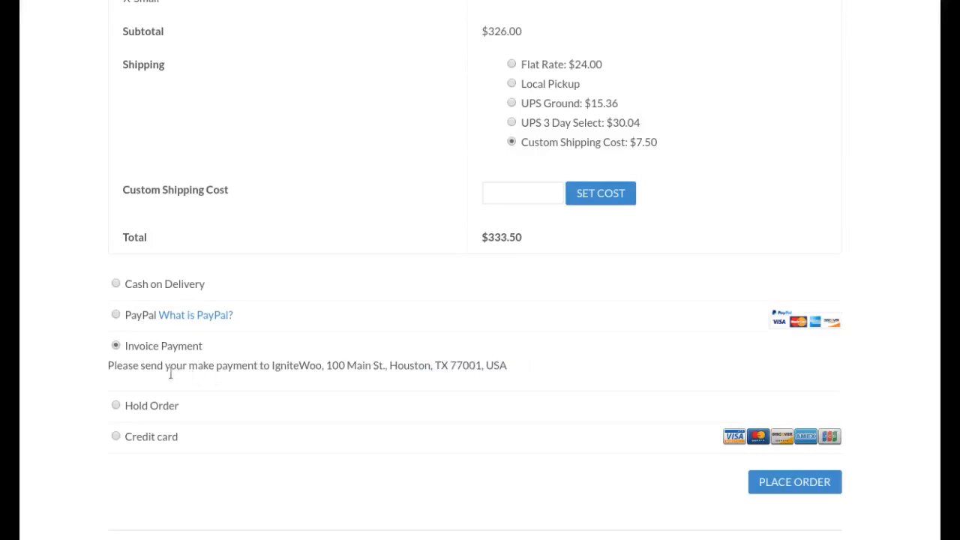
# Select Invoice Payment, showing instructions to send payment to IgniteWoo in Houston
pyautogui.moveTo(147, 366); pyautogui.dragTo(507, 366)
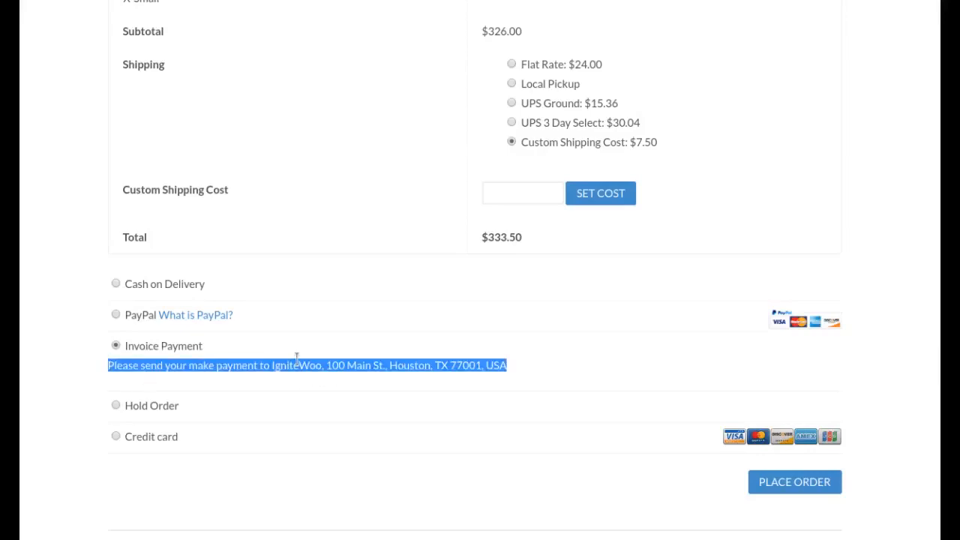
pyautogui.click(323, 366)
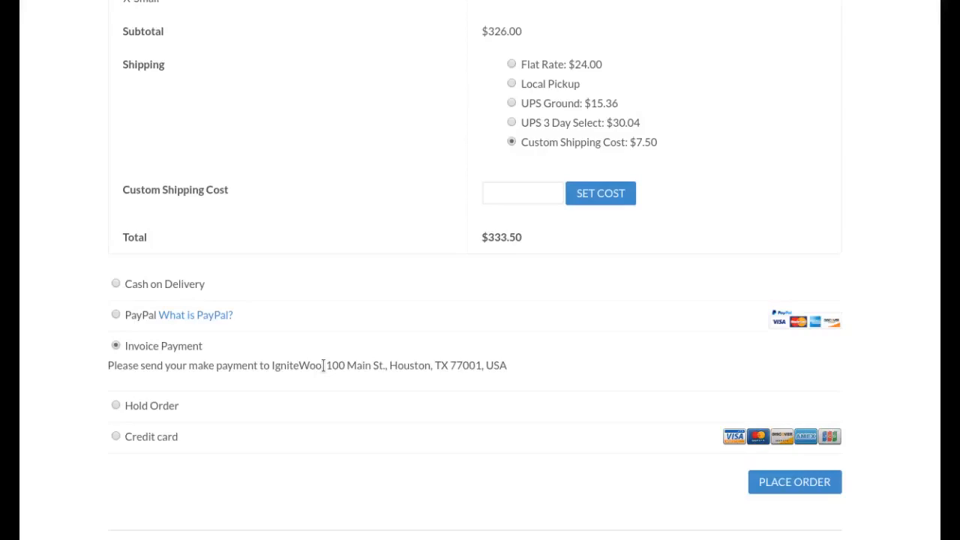
pyautogui.moveTo(120, 360)
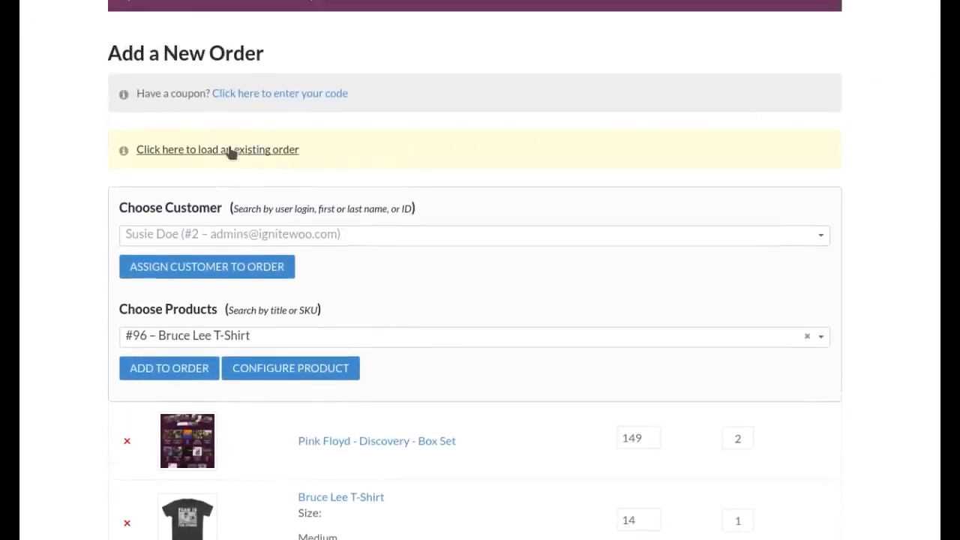
# Choose the $7.50 Custom Shipping Cost and the Hold Order payment method, total $333.50
pyautogui.click(216, 151)
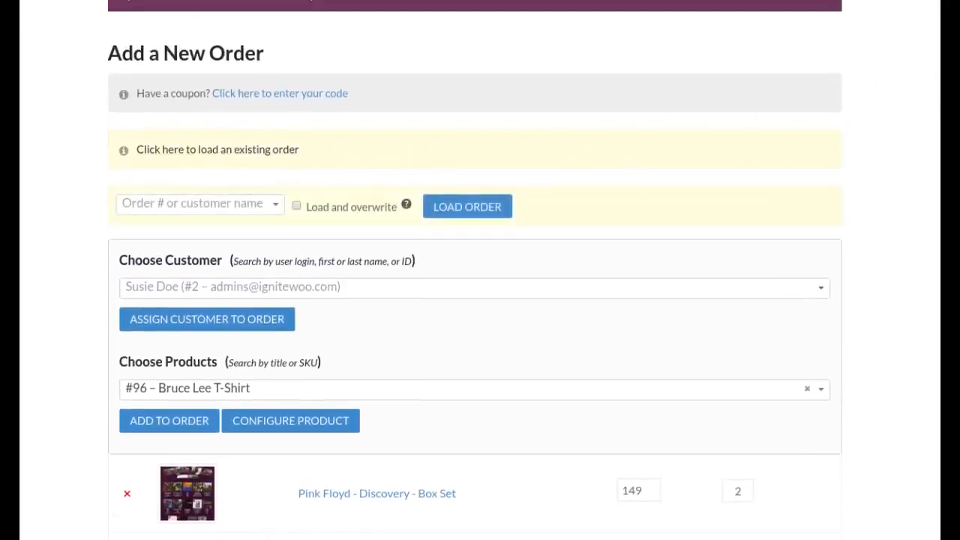
pyautogui.scroll(-3)
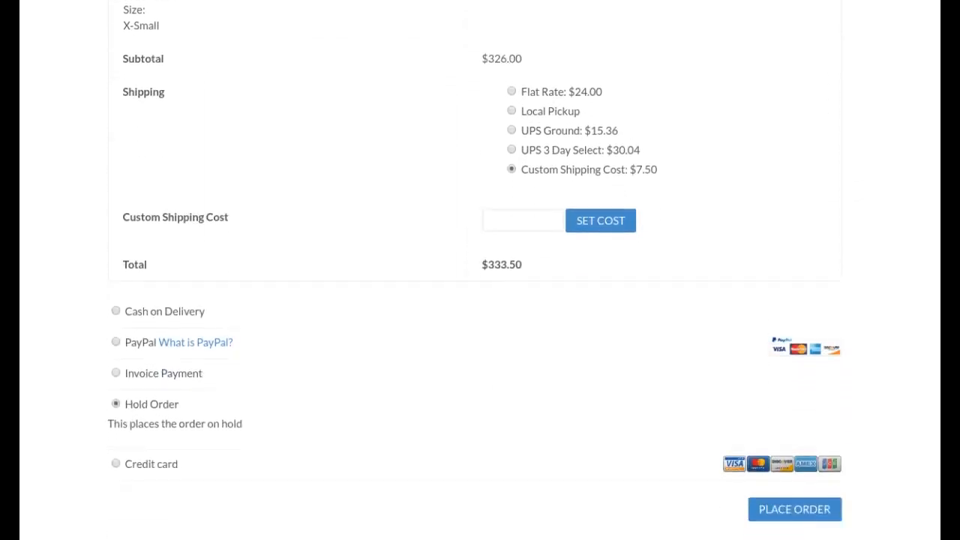
pyautogui.scroll(3)
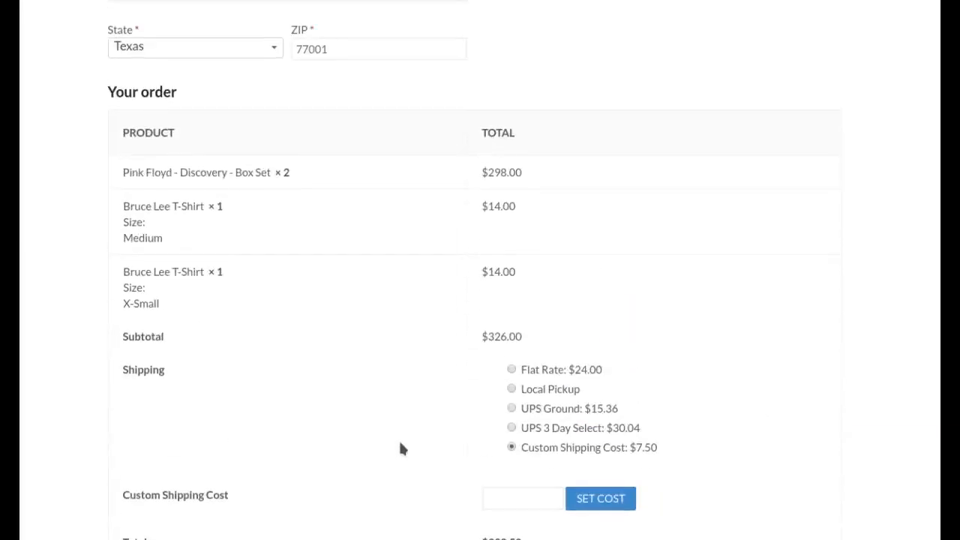
pyautogui.scroll(3)
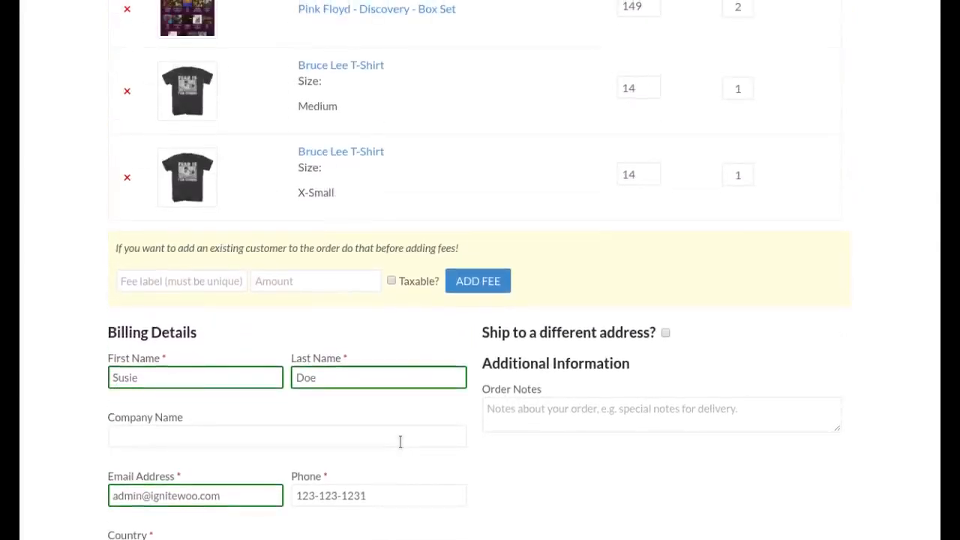
pyautogui.scroll(3)
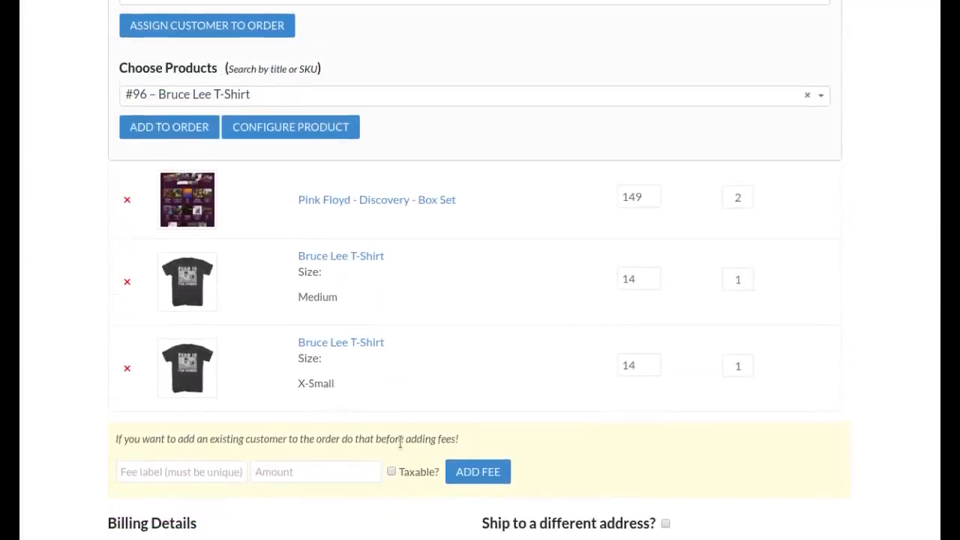
pyautogui.scroll(-3)
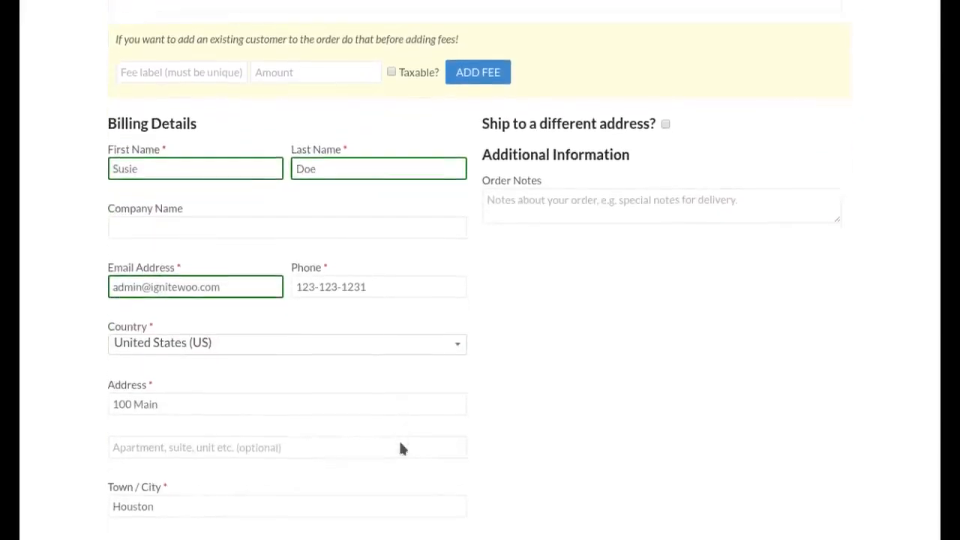
pyautogui.scroll(-3)
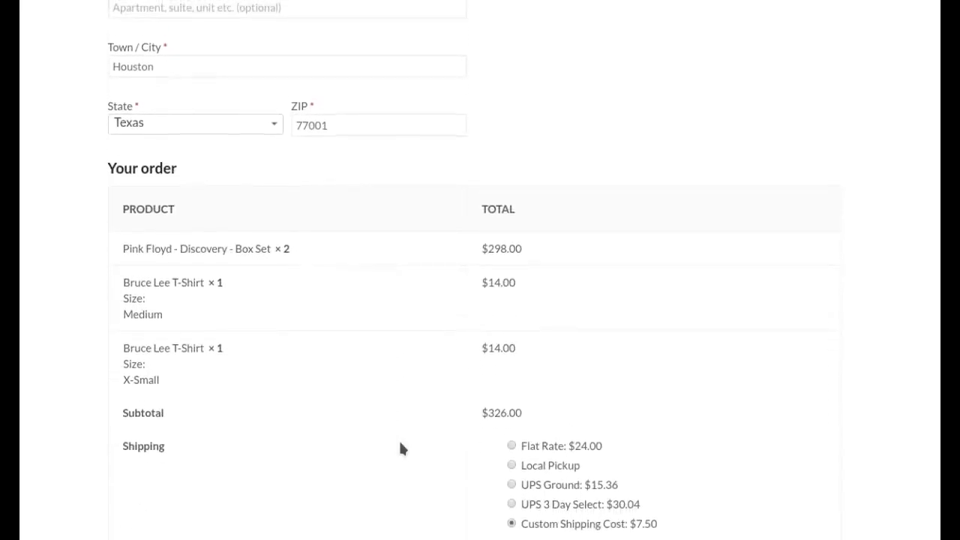
pyautogui.scroll(-3)
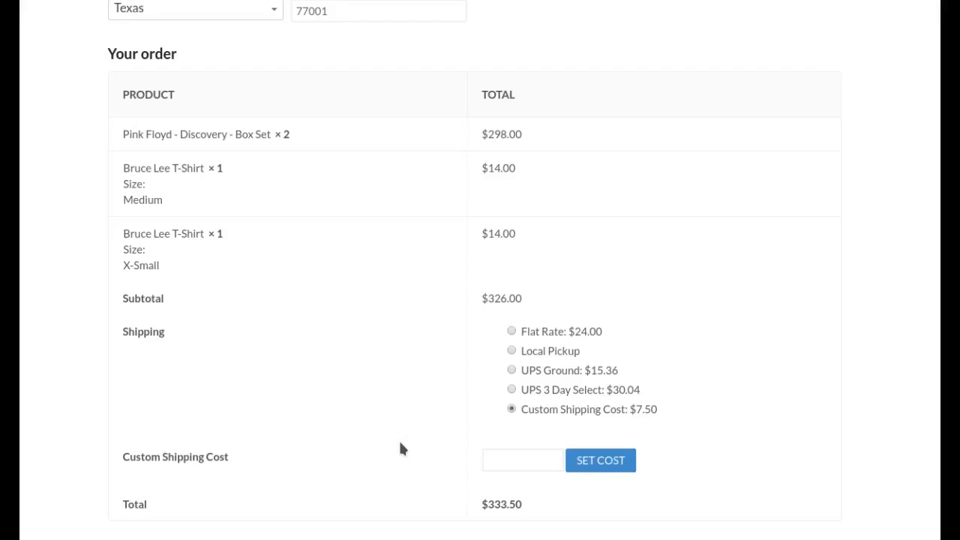
pyautogui.scroll(-3)
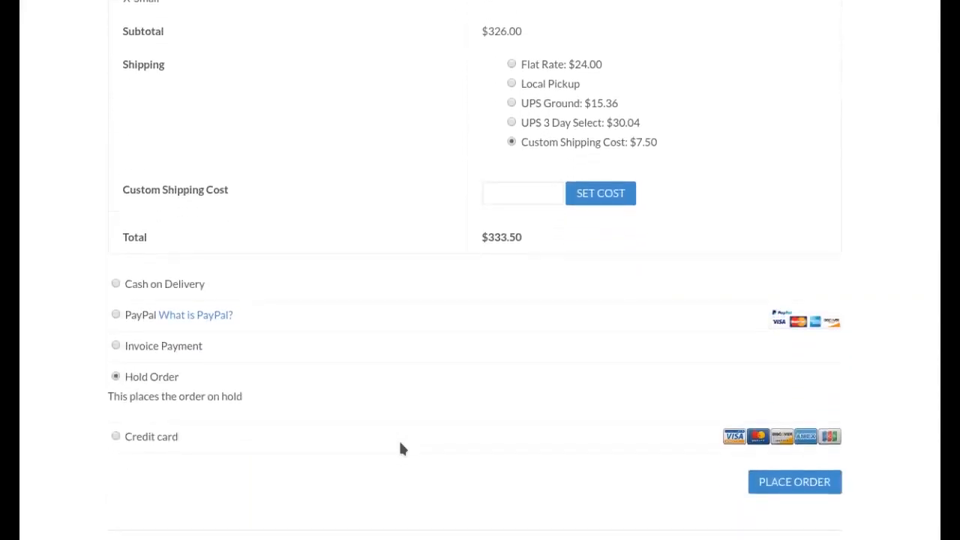
pyautogui.moveTo(239, 390)
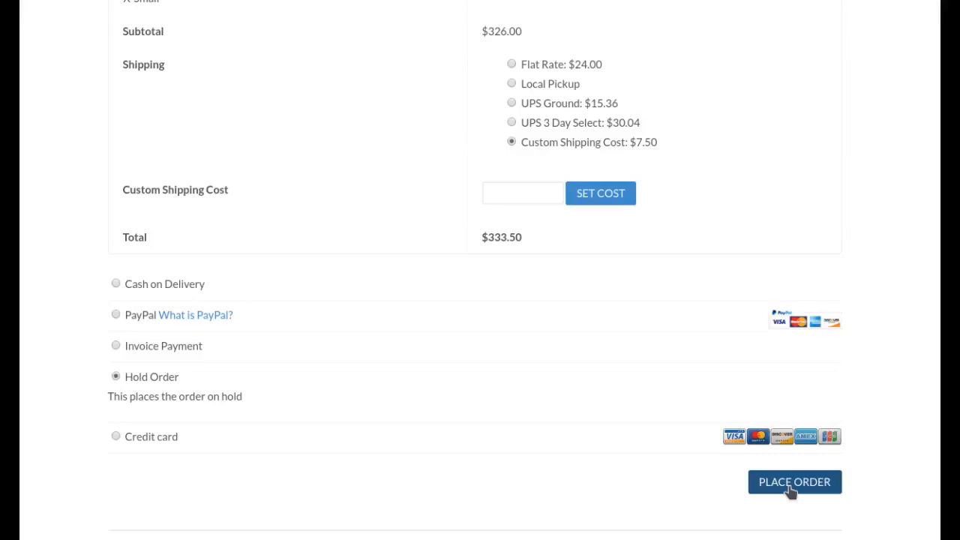
pyautogui.moveTo(772, 468)
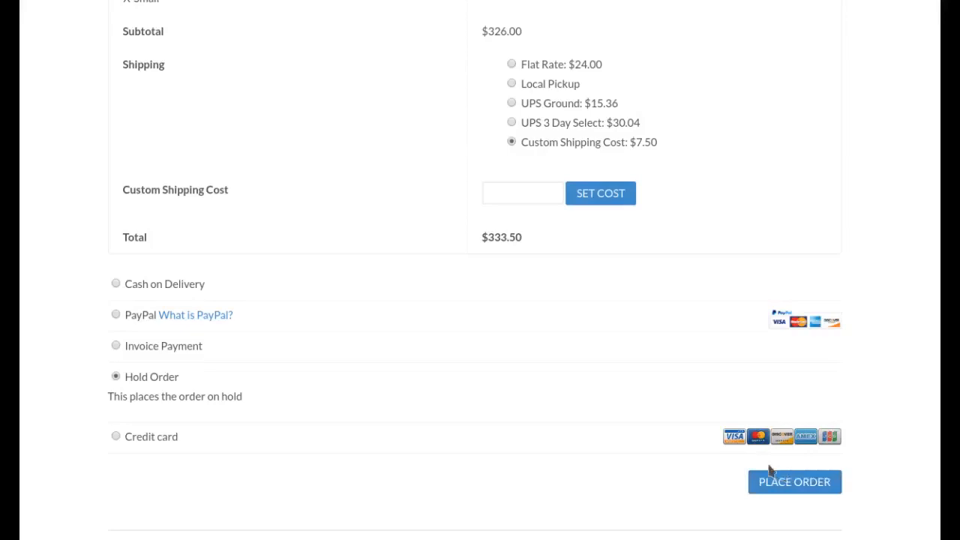
pyautogui.moveTo(558, 471)
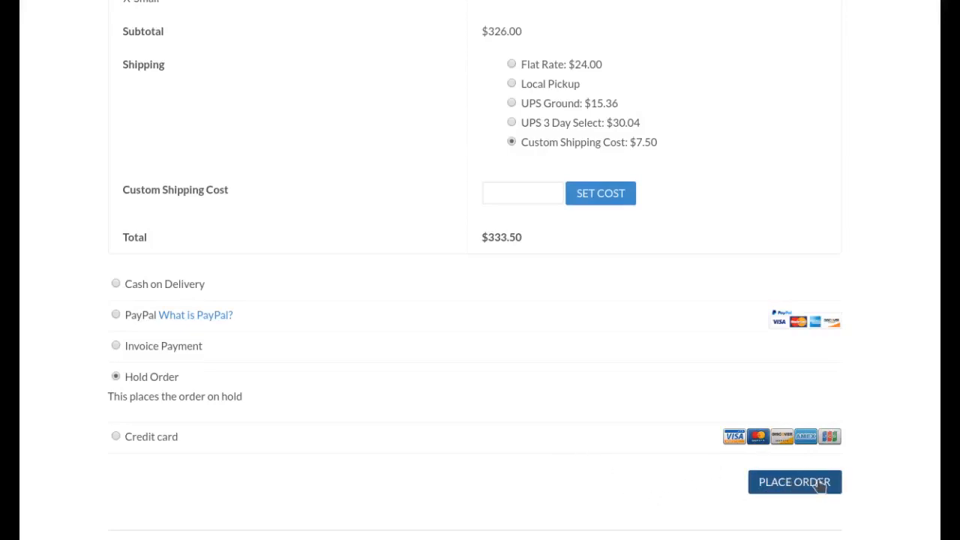
# Place the order and select order number 141 on the Order Received page
pyautogui.click(794, 481)
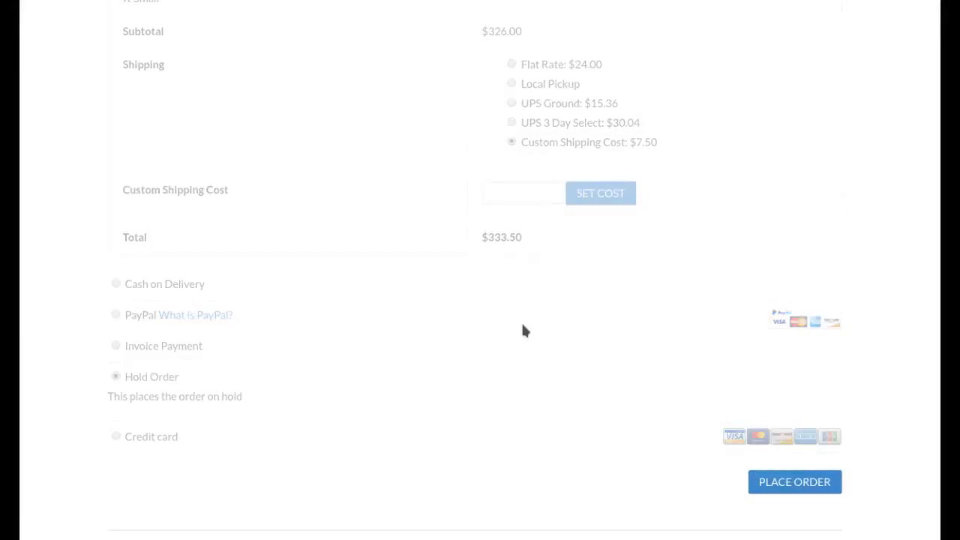
pyautogui.click(795, 482)
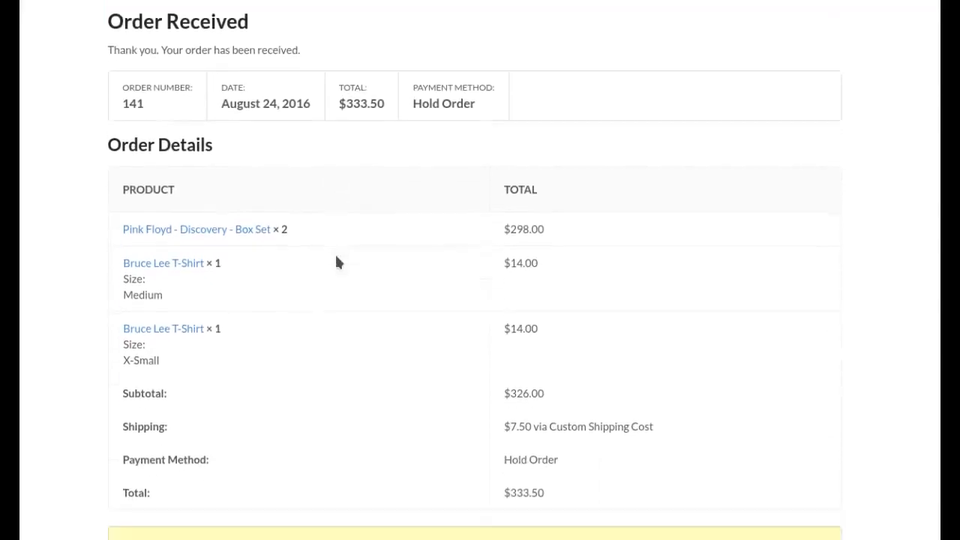
pyautogui.doubleClick(132, 103)
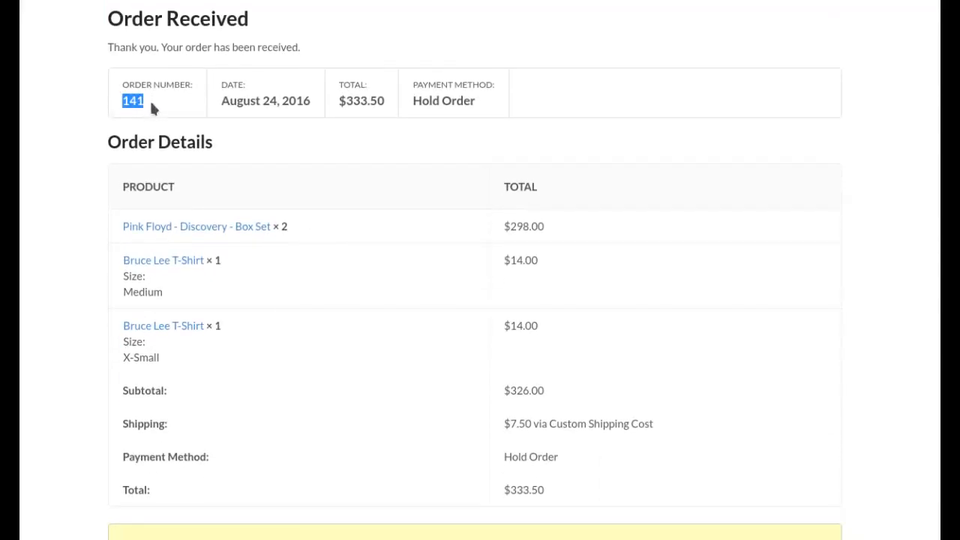
pyautogui.scroll(-3)
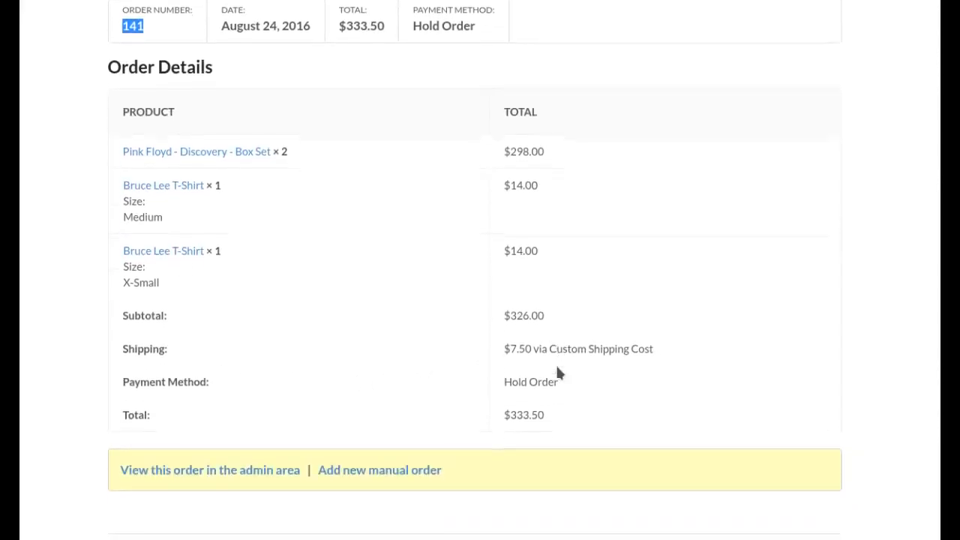
pyautogui.doubleClick(522, 414)
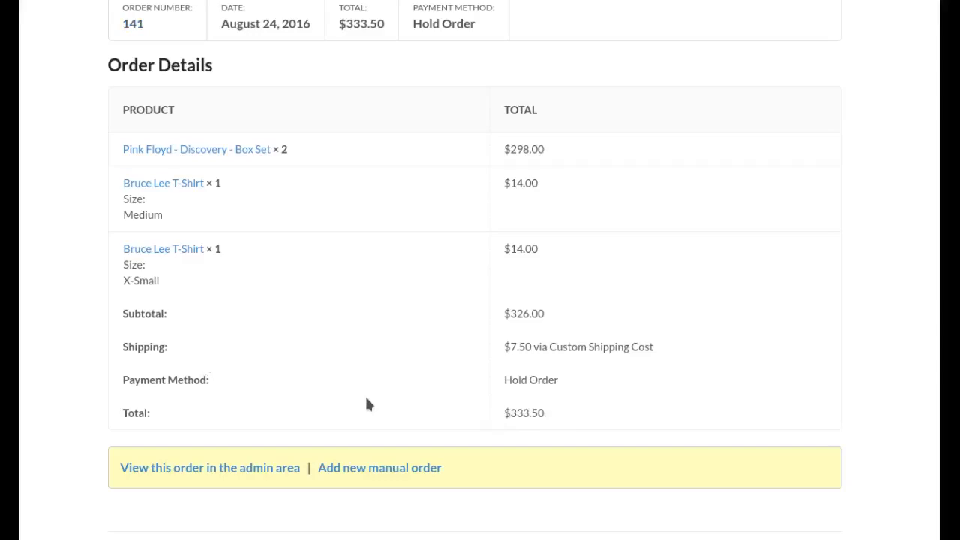
pyautogui.moveTo(380, 468)
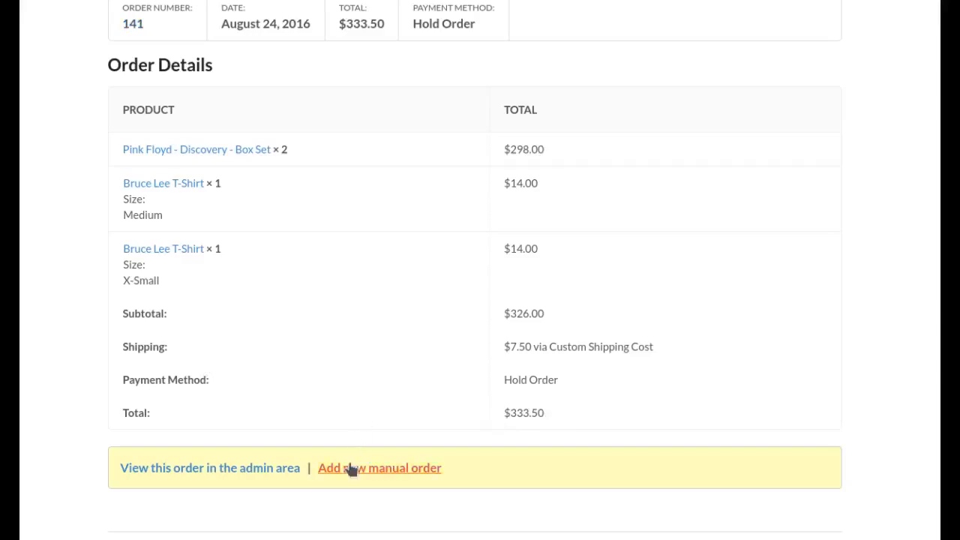
pyautogui.moveTo(357, 474)
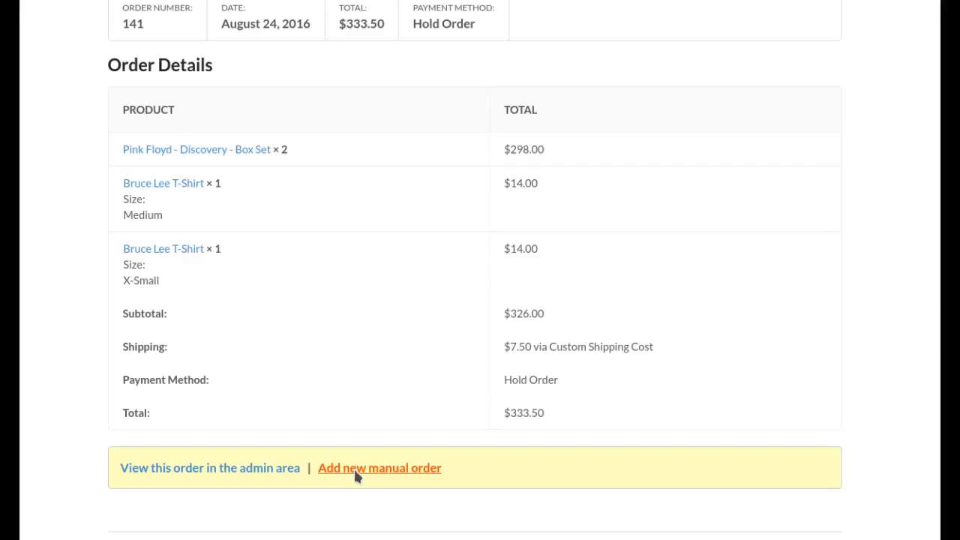
# Start a new manual order and search existing orders for #141
pyautogui.click(379, 468)
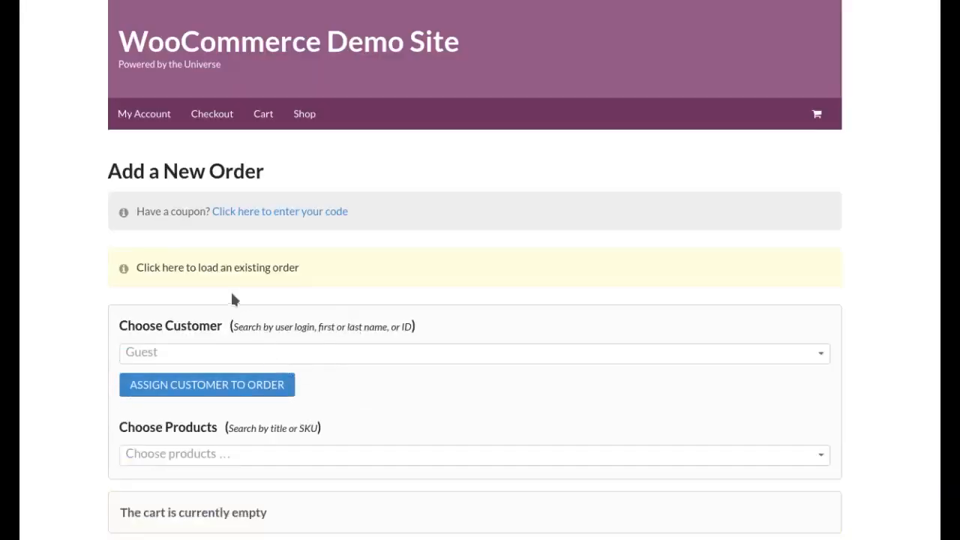
pyautogui.click(218, 267)
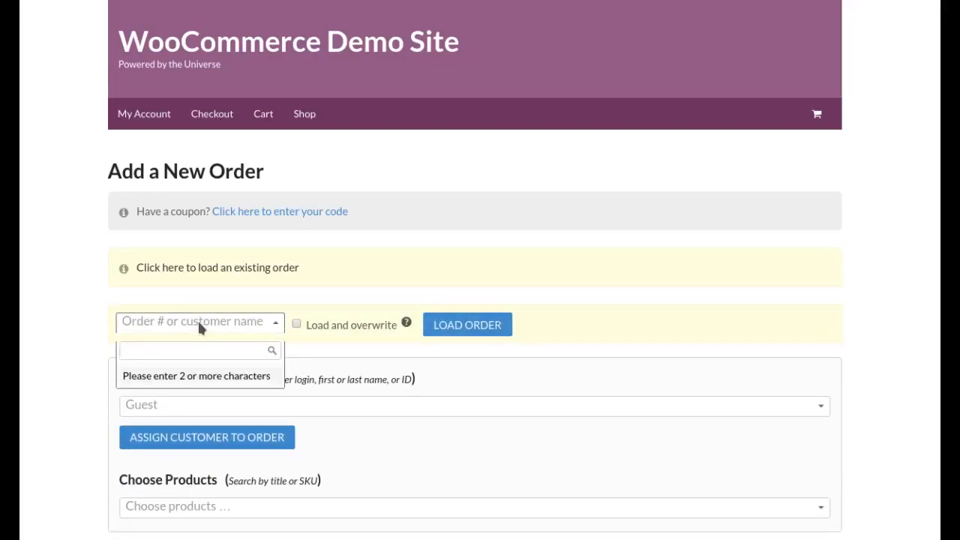
pyautogui.write('149')
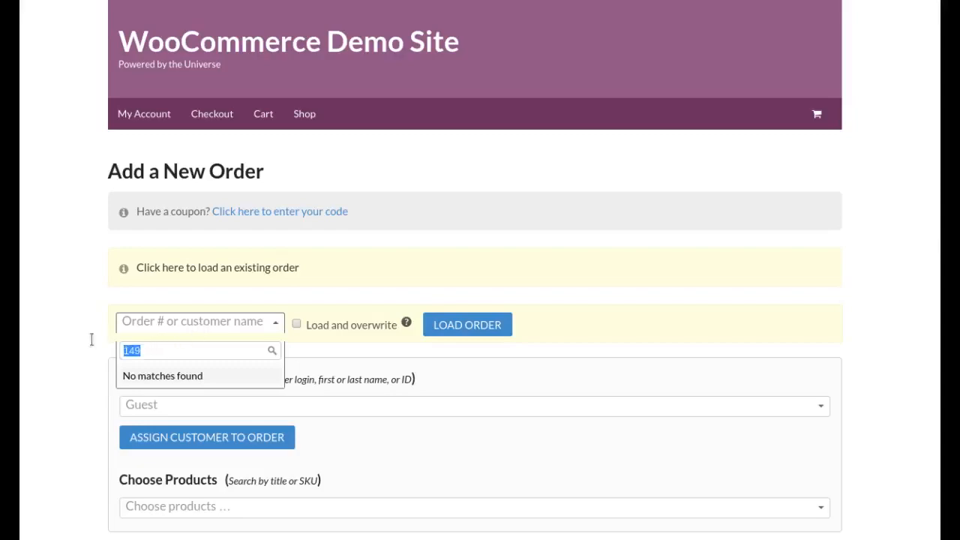
pyautogui.write('141 – Susie Doe')
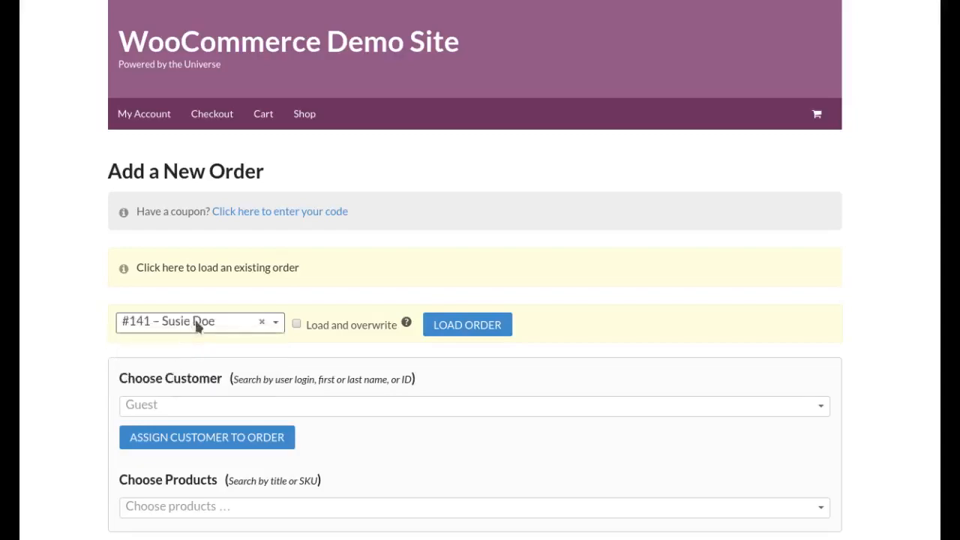
pyautogui.click(192, 321)
pyautogui.write('susie')
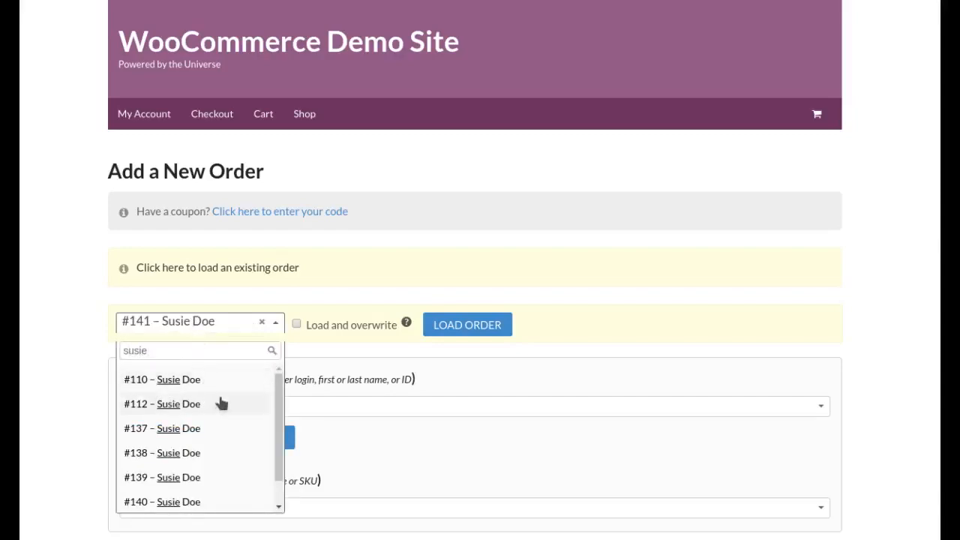
pyautogui.moveTo(214, 477)
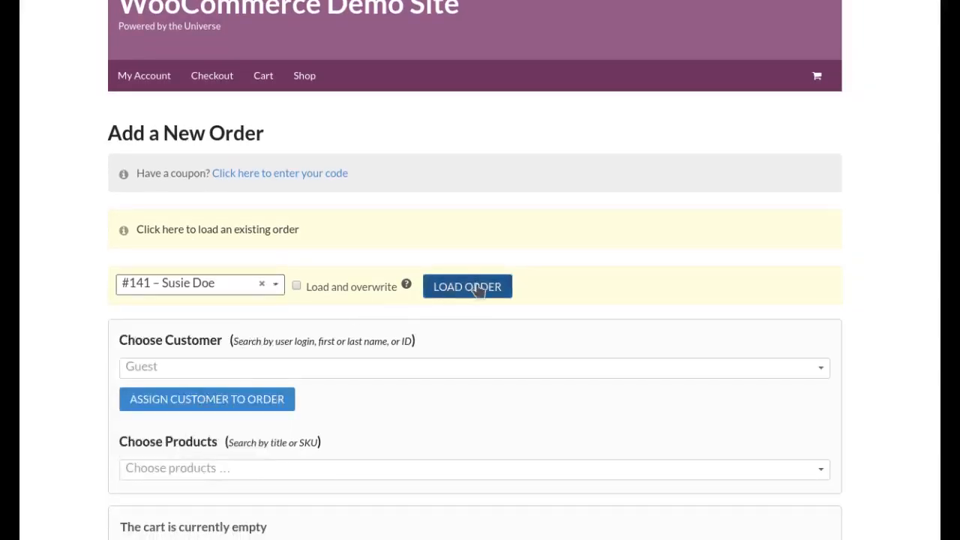
pyautogui.moveTo(405, 284)
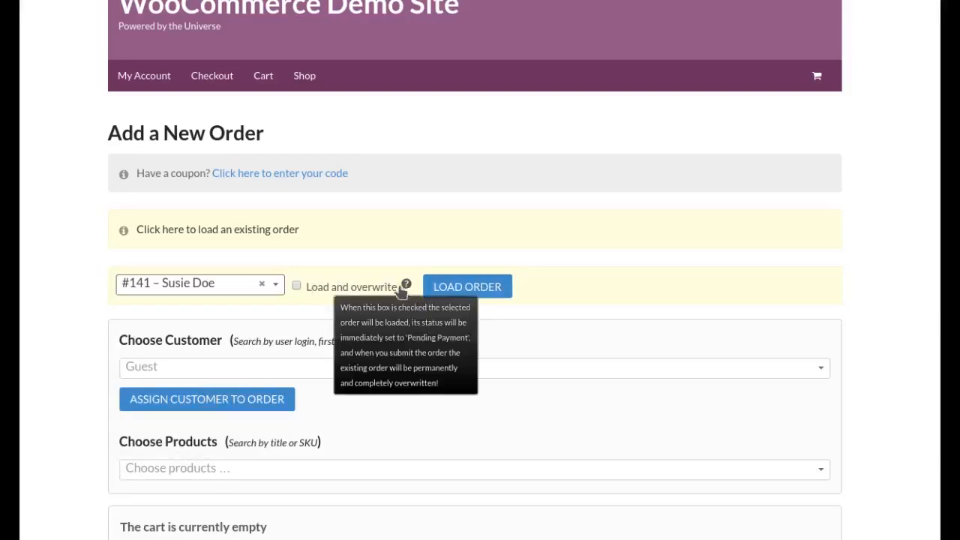
pyautogui.moveTo(315, 288)
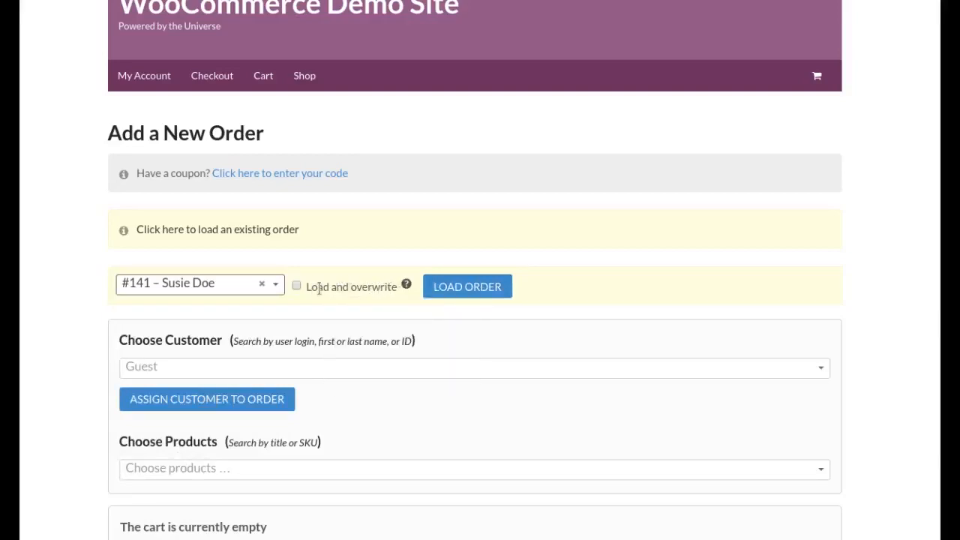
# Pick order #141 – Susie Doe to load, leaving the overwrite option unticked
pyautogui.click(297, 285)
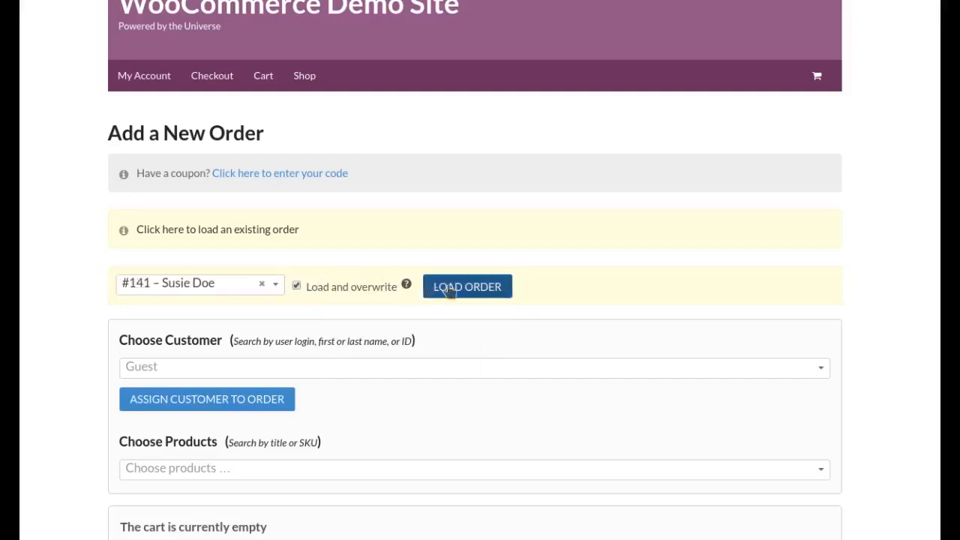
pyautogui.moveTo(825, 399)
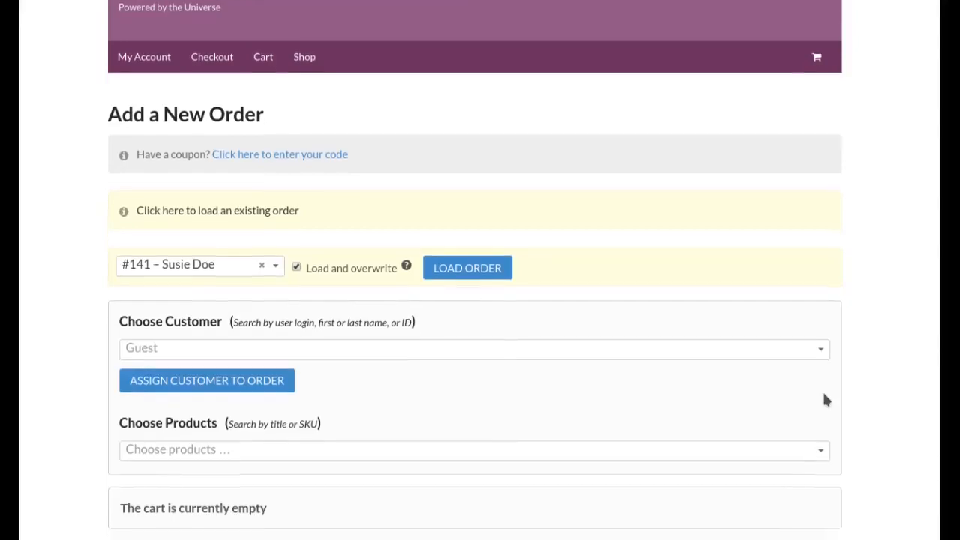
pyautogui.scroll(-3)
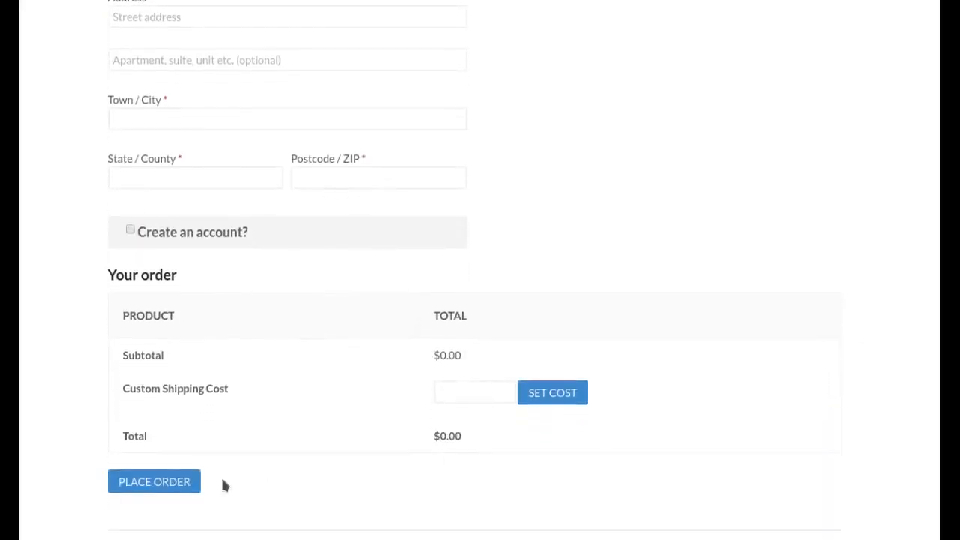
pyautogui.click(153, 482)
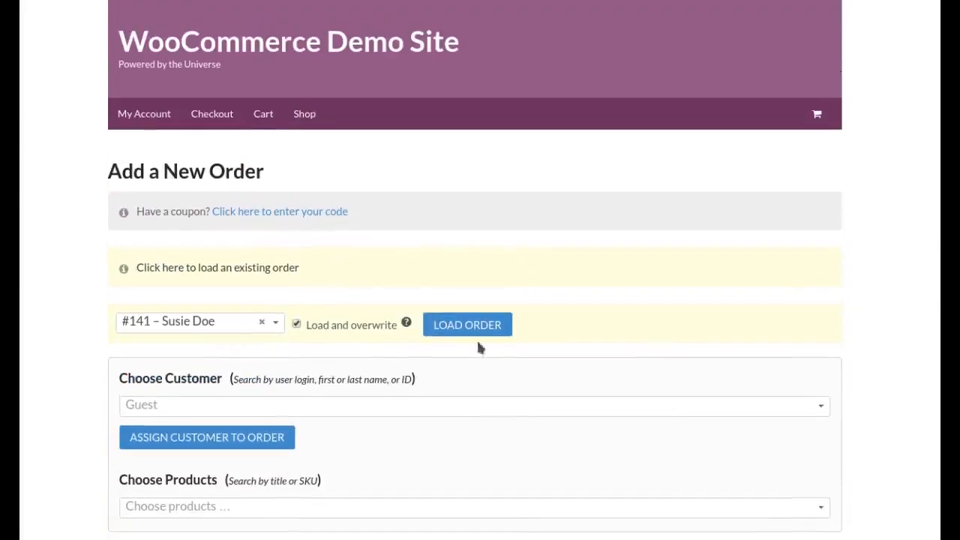
pyautogui.moveTo(157, 323)
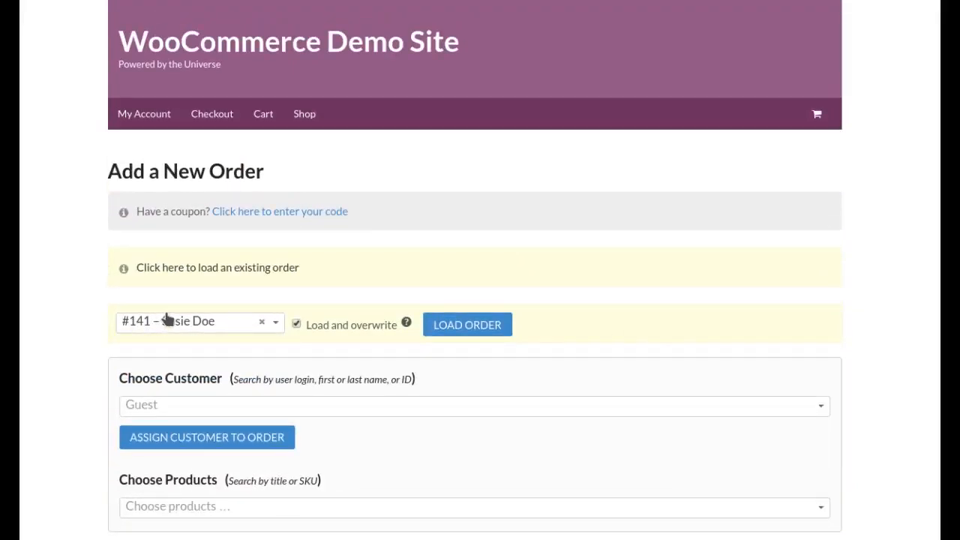
pyautogui.moveTo(627, 324)
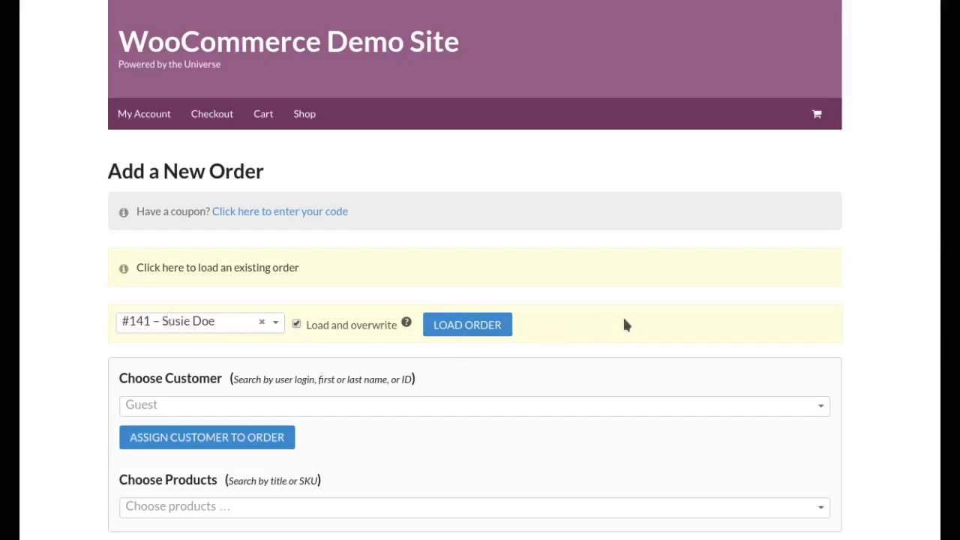
pyautogui.moveTo(888, 307)
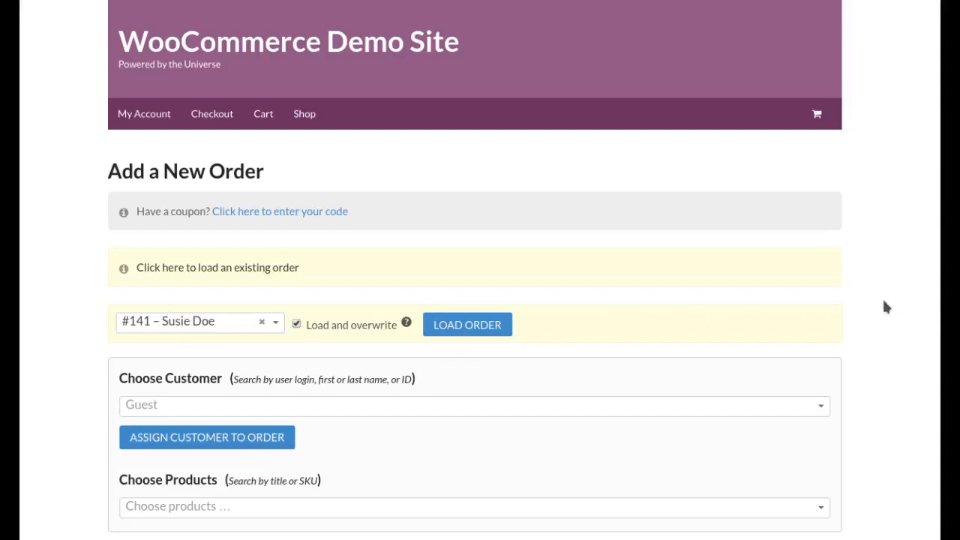
pyautogui.moveTo(574, 327)
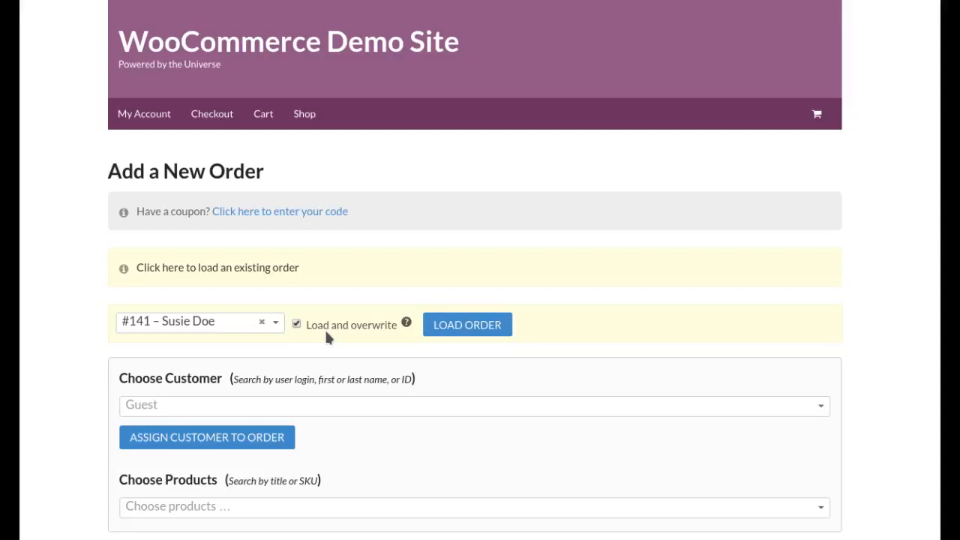
pyautogui.moveTo(561, 351)
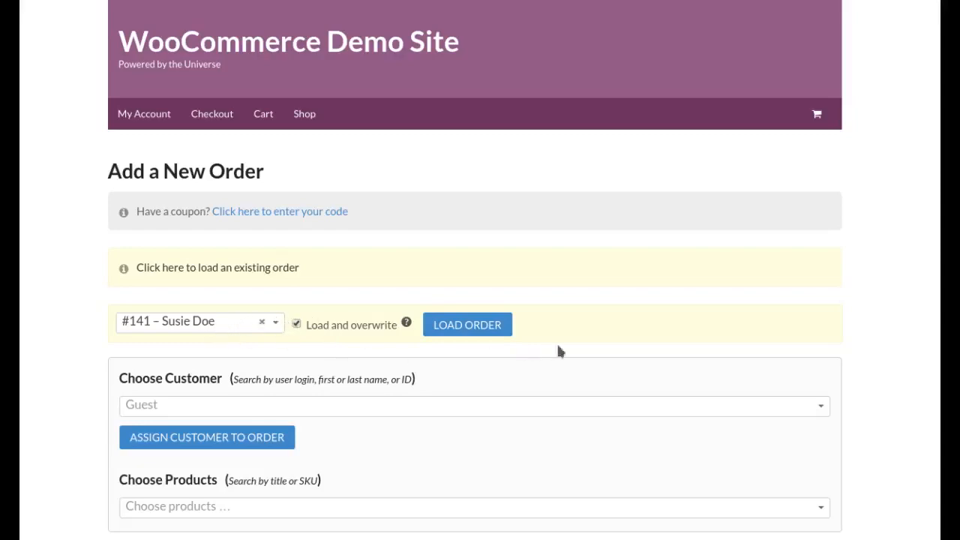
pyautogui.moveTo(634, 333)
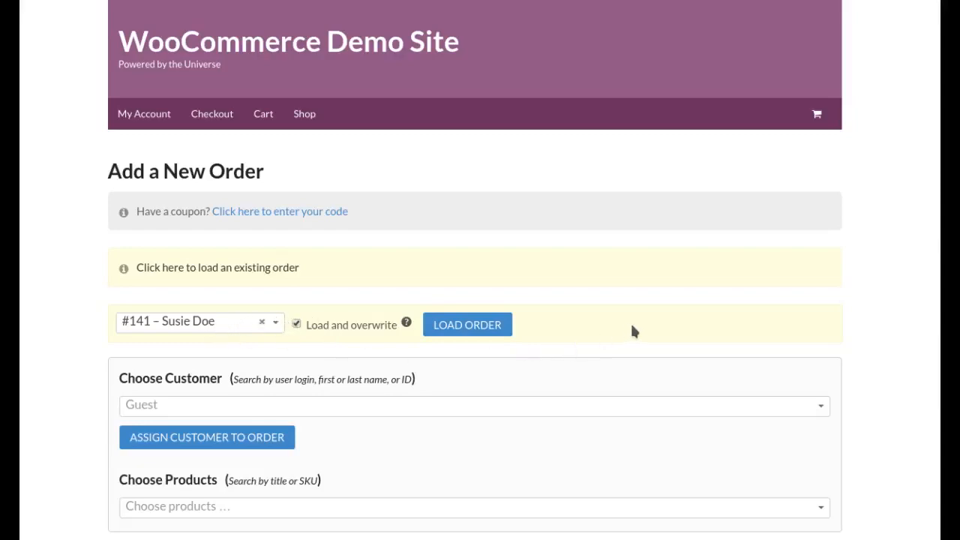
pyautogui.scroll(-3)
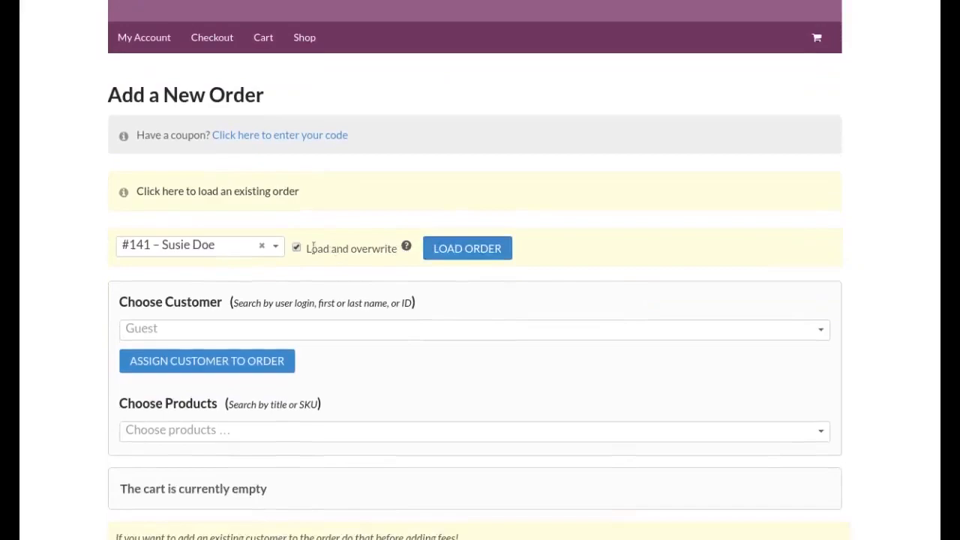
pyautogui.click(297, 246)
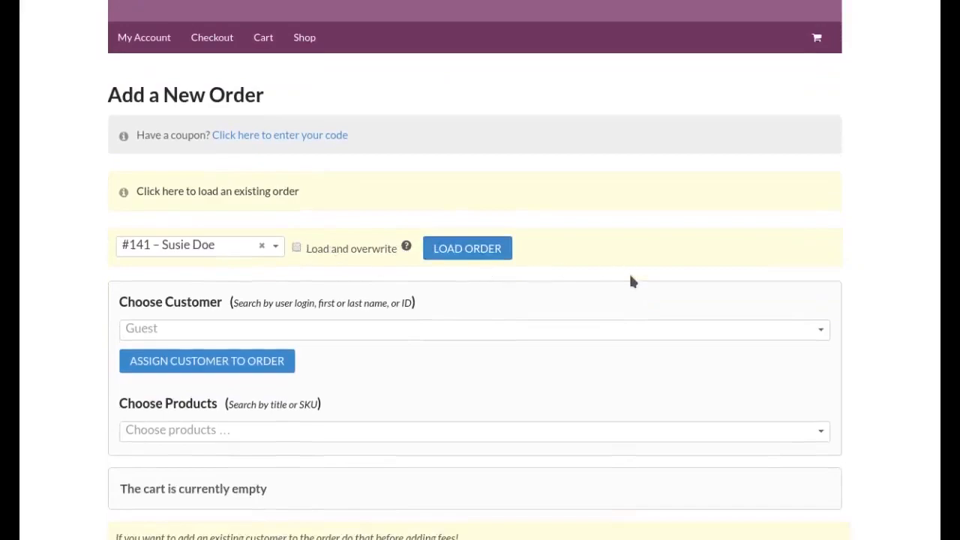
pyautogui.scroll(-3)
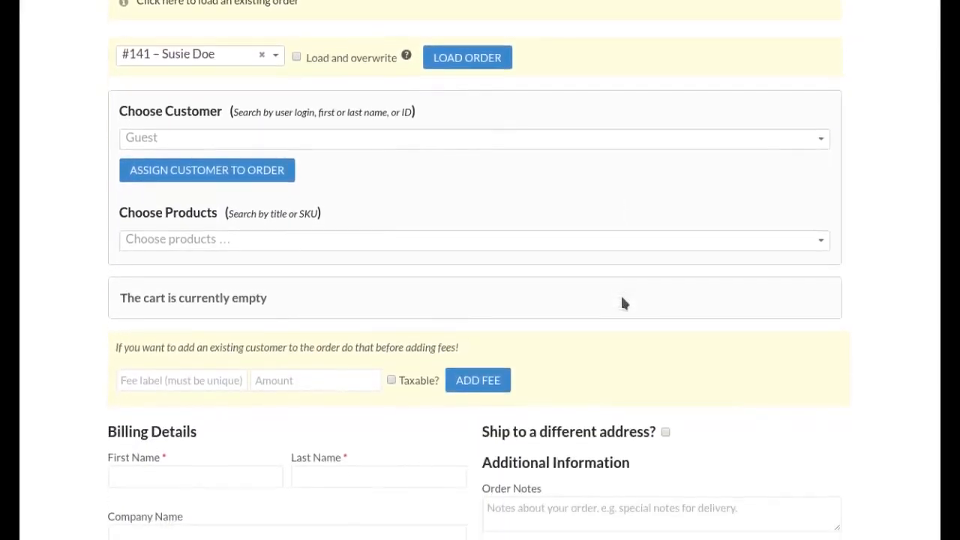
pyautogui.scroll(3)
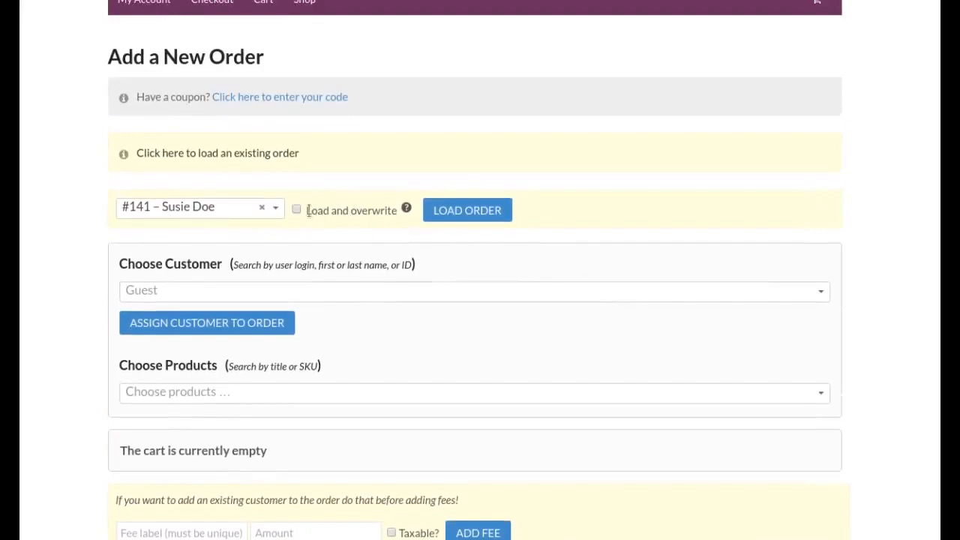
pyautogui.moveTo(657, 243)
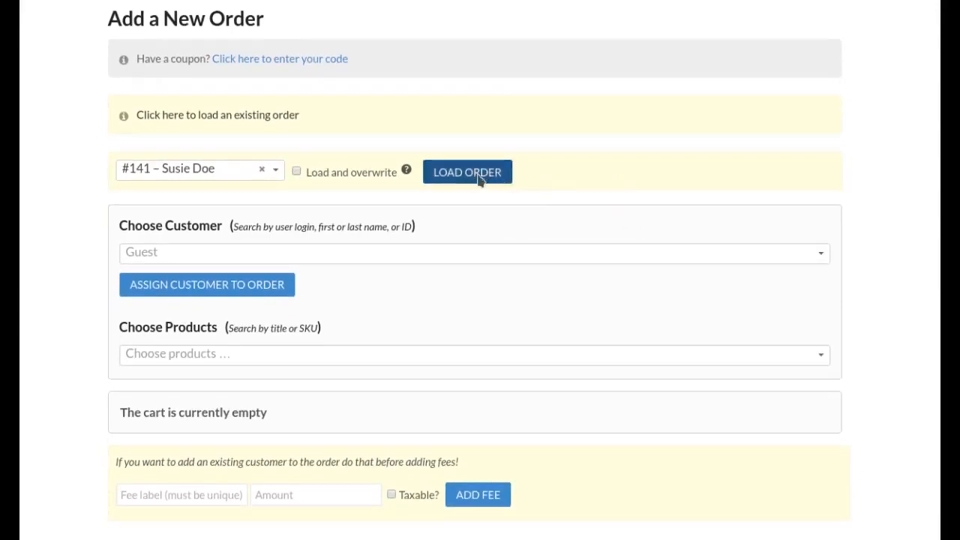
# Load order 141's details and reduce the Pink Floyd box set quantity to 1, total $234.50
pyautogui.click(468, 171)
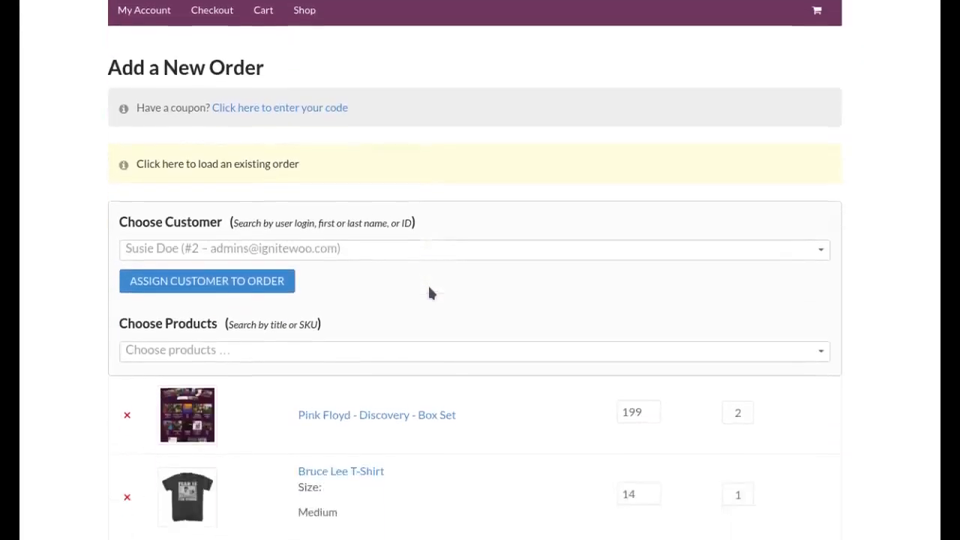
pyautogui.scroll(3)
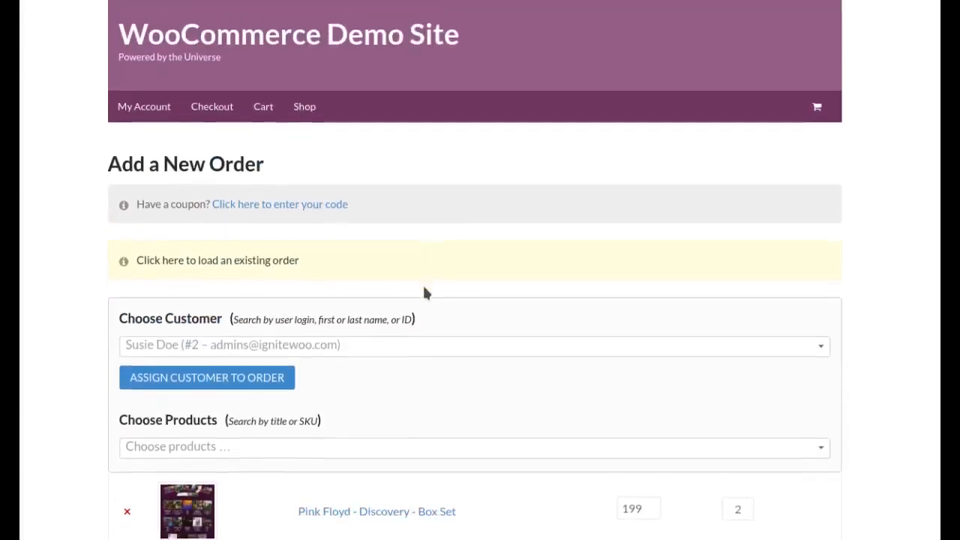
pyautogui.scroll(-3)
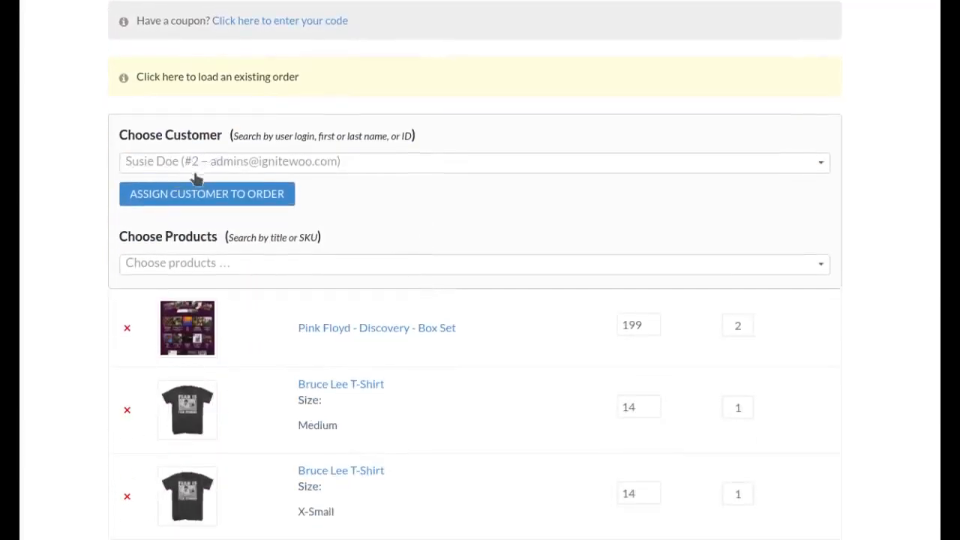
pyautogui.scroll(-3)
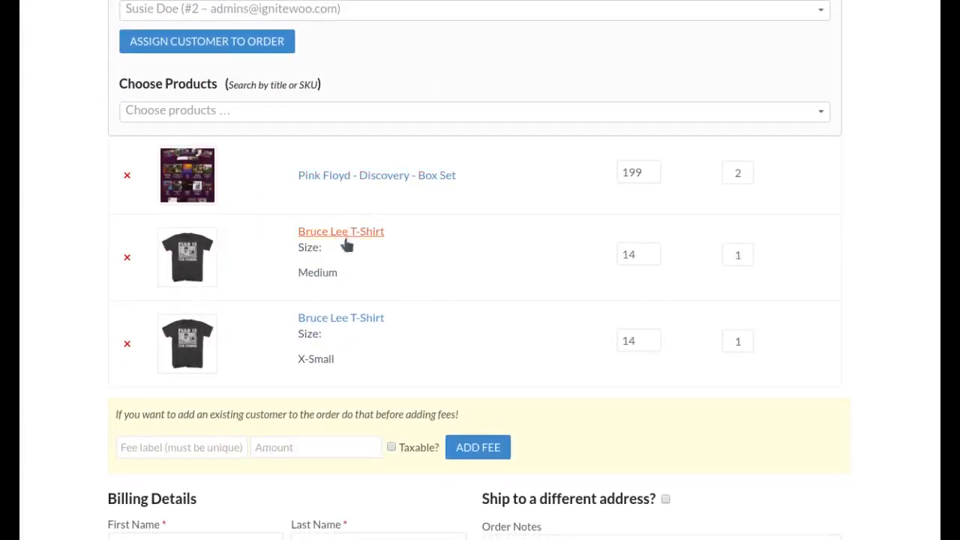
pyautogui.scroll(-3)
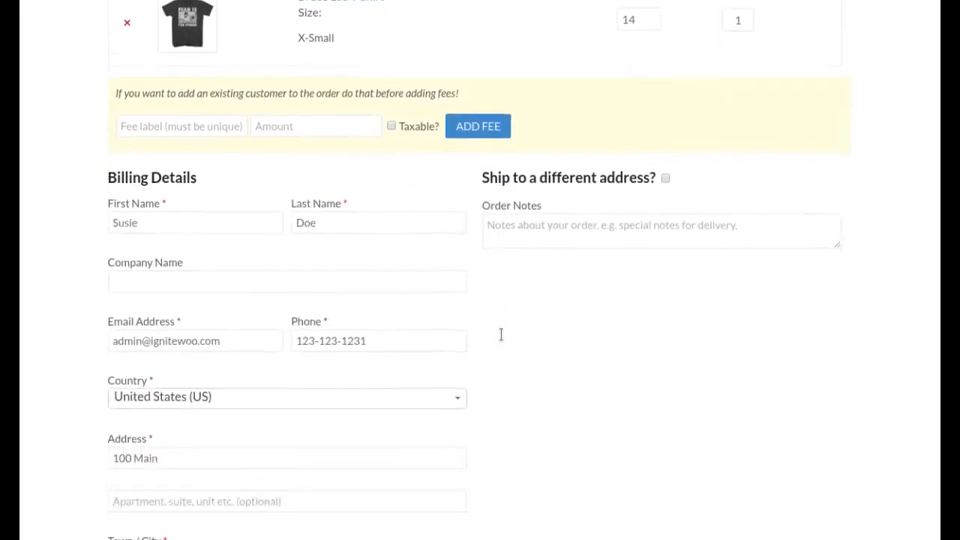
pyautogui.scroll(3)
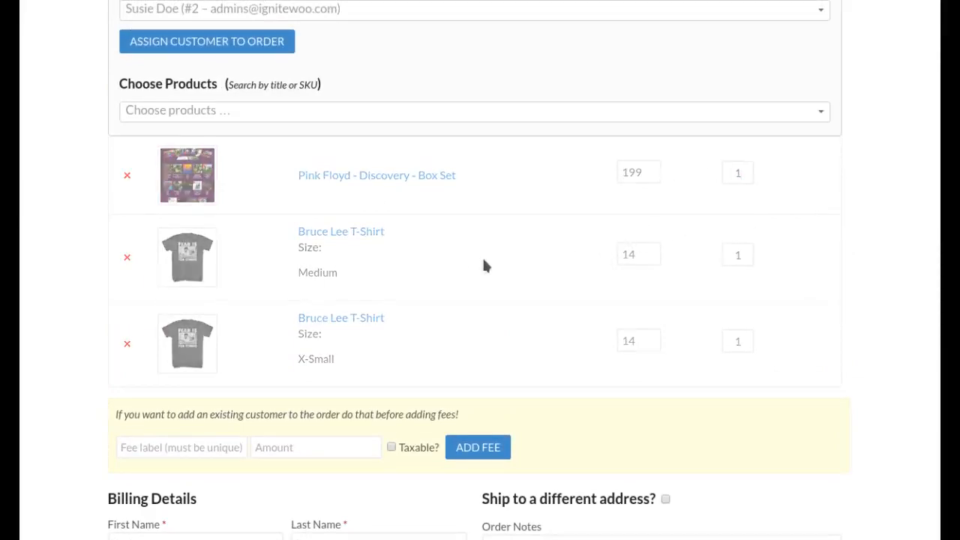
pyautogui.scroll(-3)
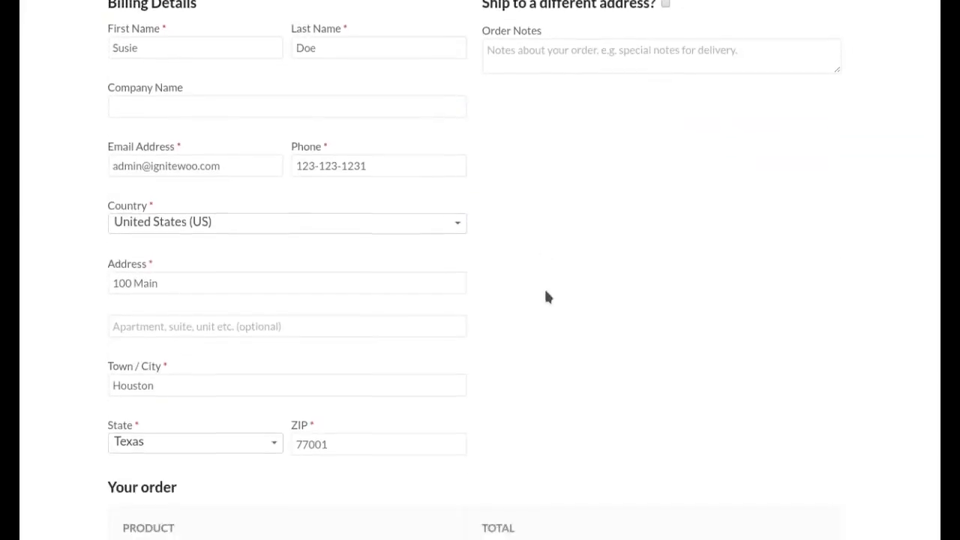
pyautogui.scroll(-3)
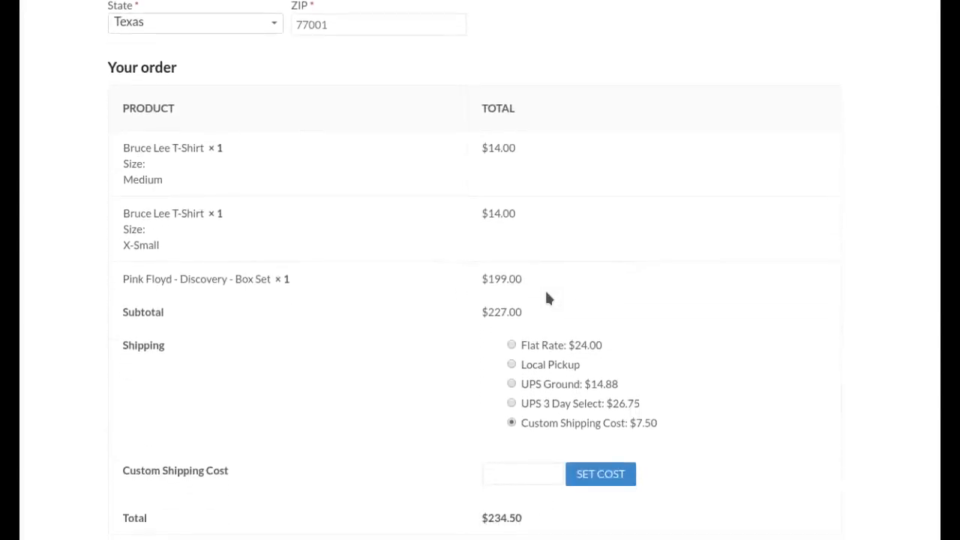
# Select Cash on Delivery and place the reloaded order at $234.50
pyautogui.scroll(-3)
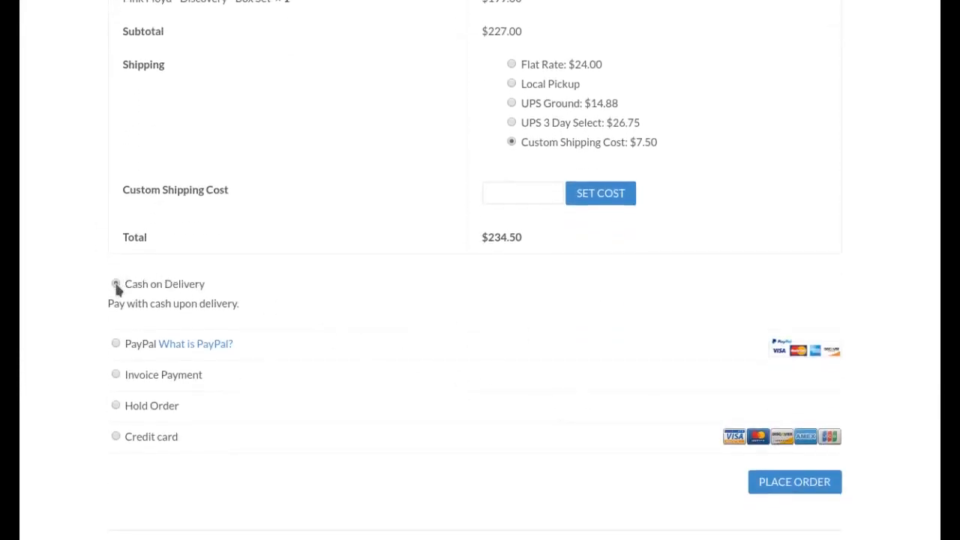
pyautogui.click(115, 437)
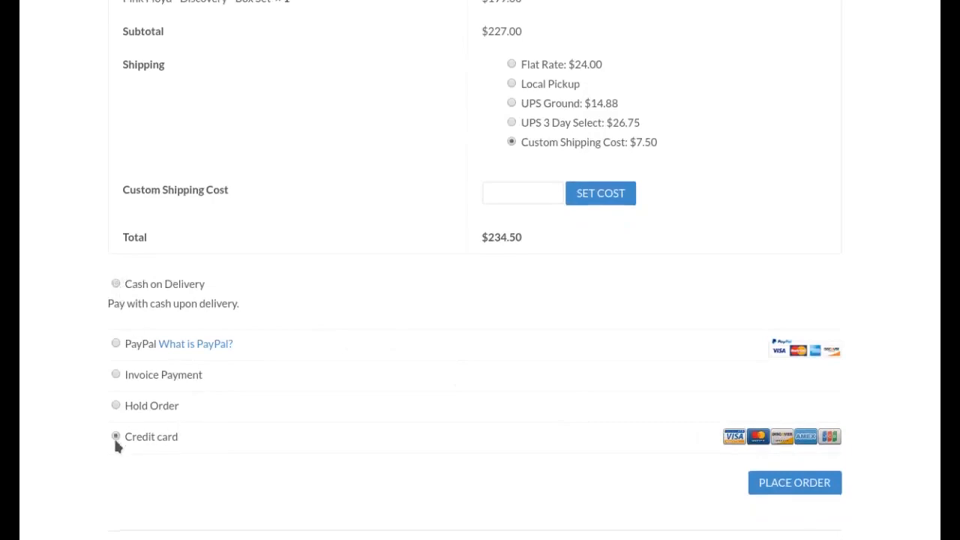
pyautogui.click(115, 437)
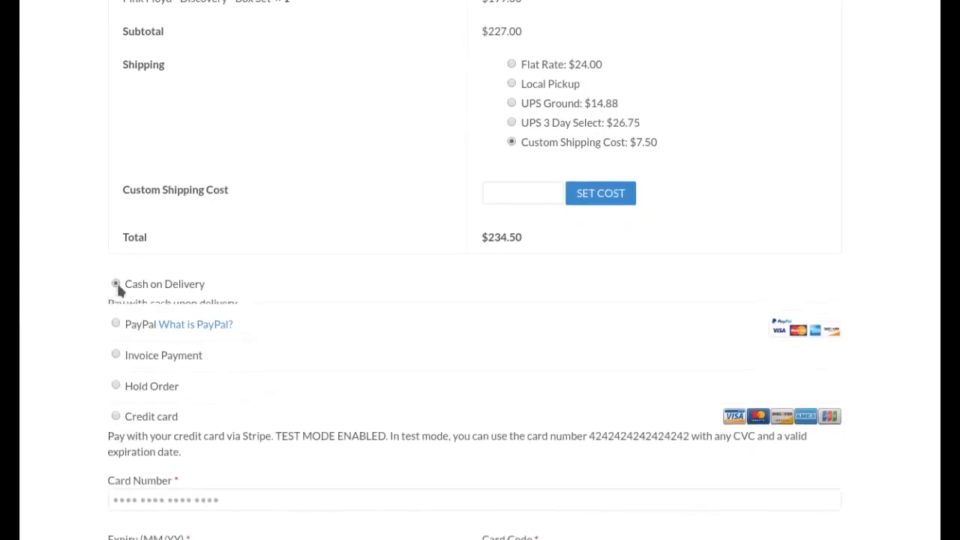
pyautogui.click(116, 283)
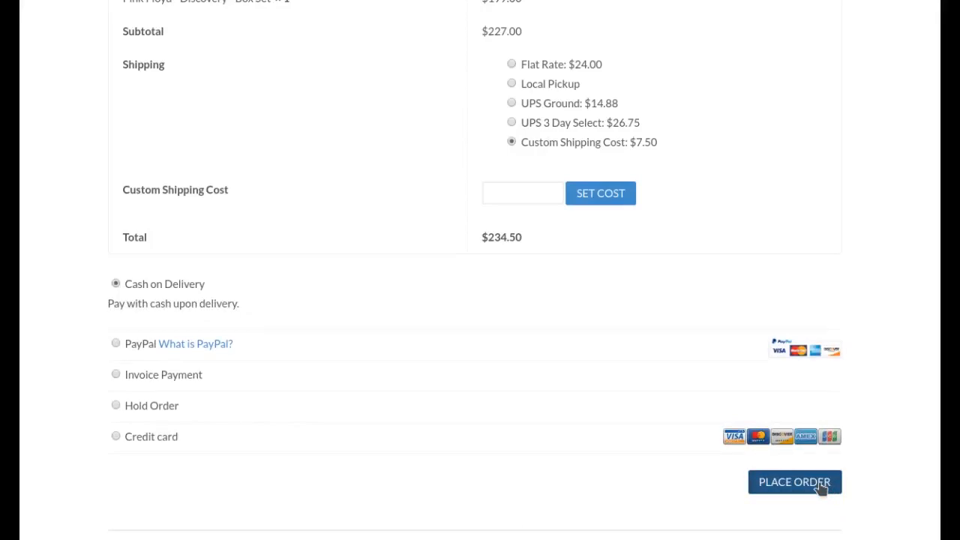
pyautogui.click(795, 482)
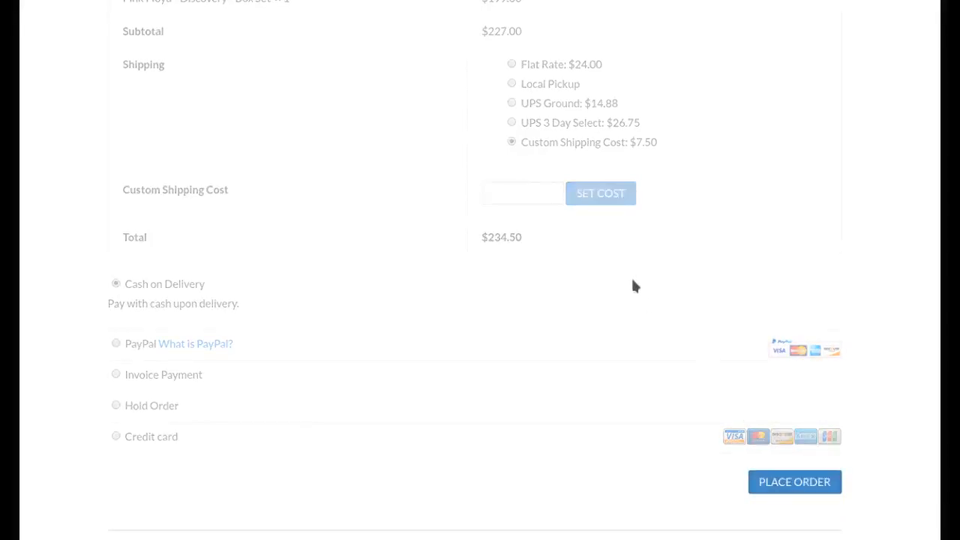
# View the Order Received details for order 142: $234.50, Cash on Delivery, $7.50 shipping
pyautogui.click(795, 482)
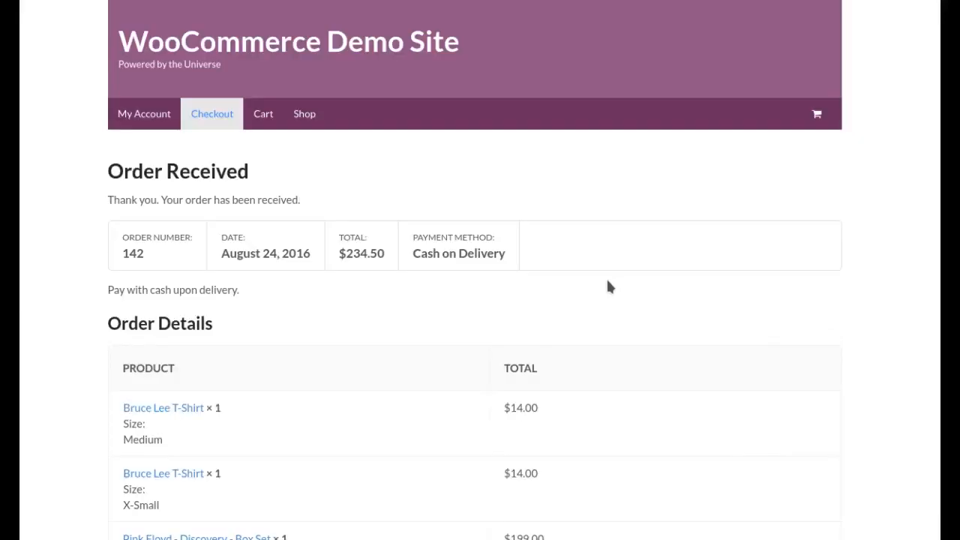
pyautogui.scroll(-3)
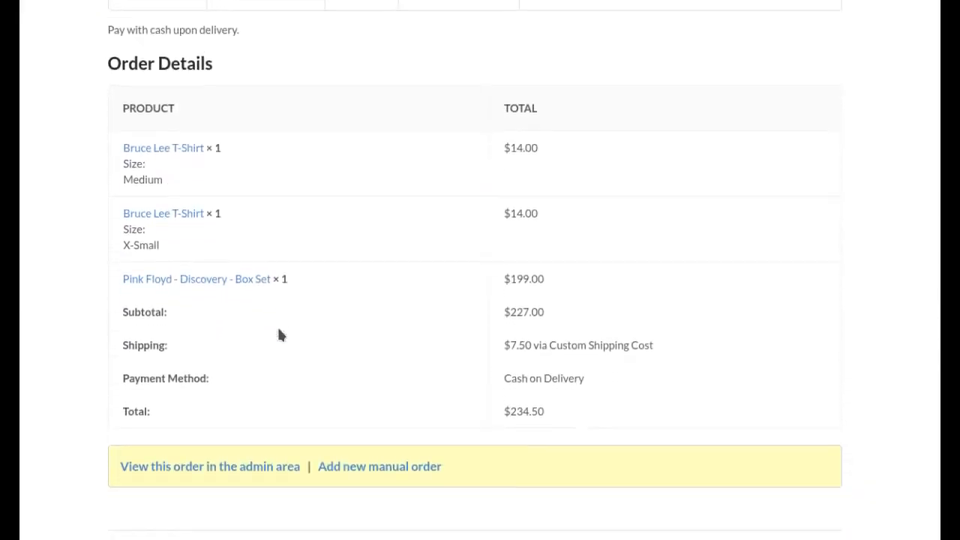
pyautogui.moveTo(672, 475)
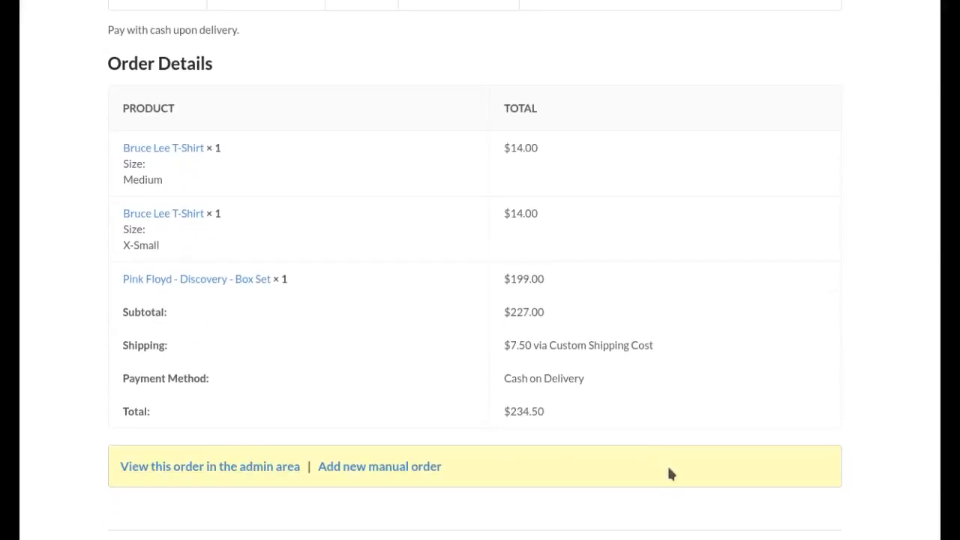
pyautogui.moveTo(378, 465)
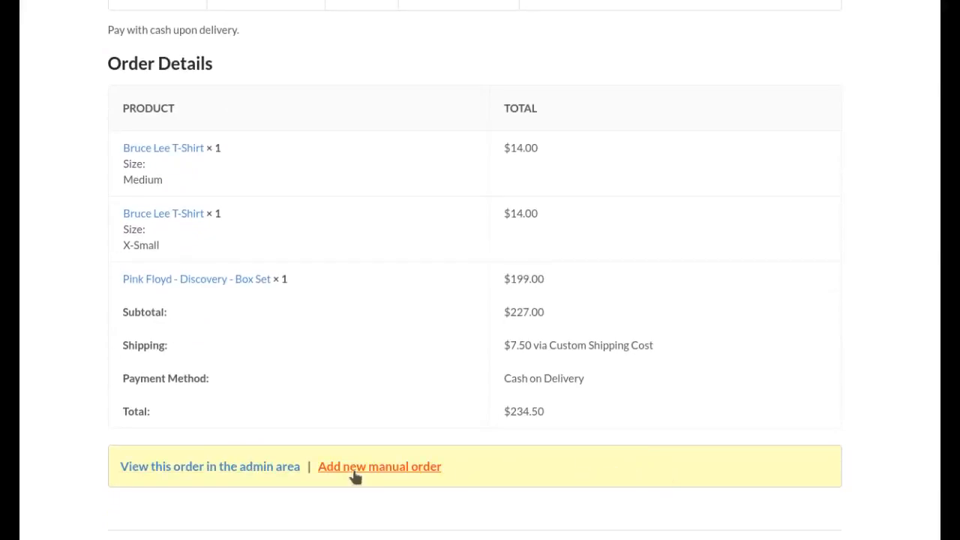
pyautogui.moveTo(210, 465)
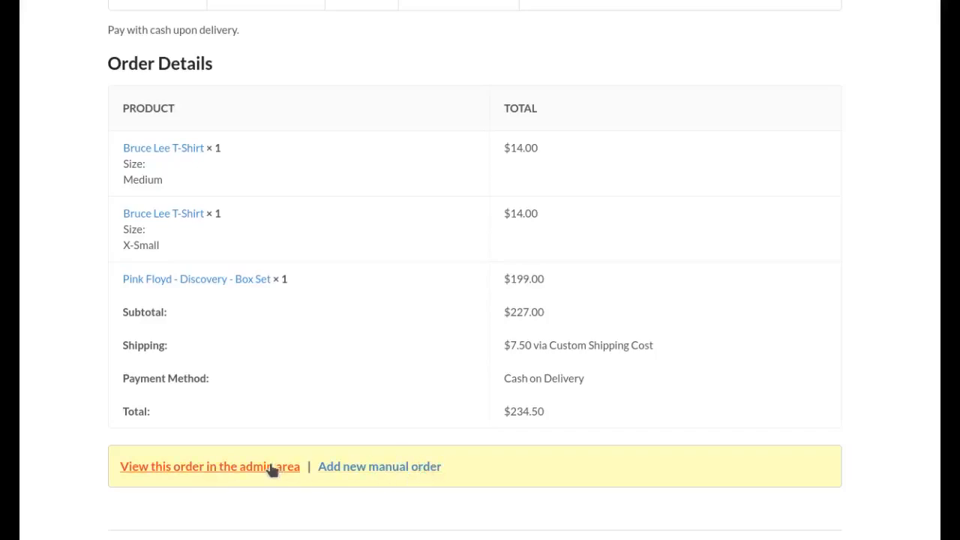
pyautogui.moveTo(585, 209)
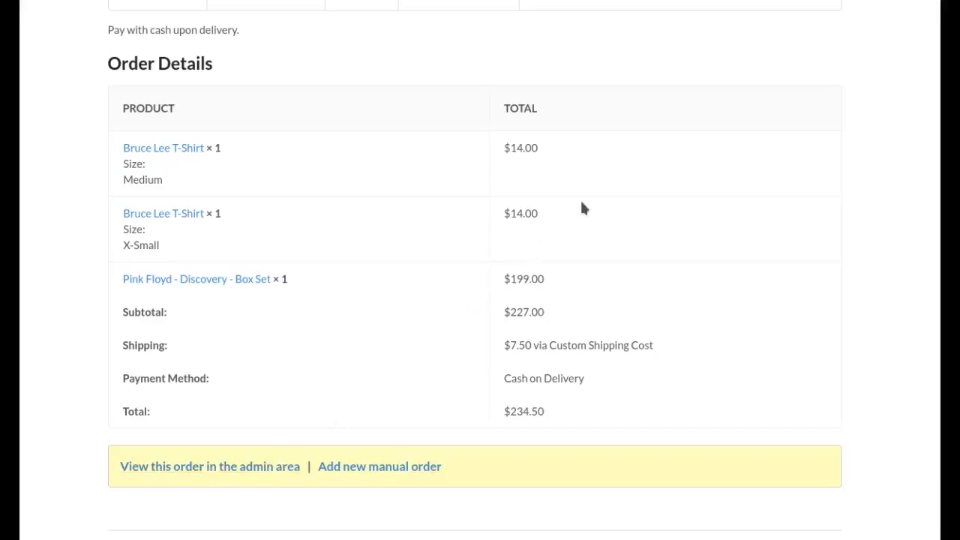
# View order #142 in the admin area, checking Processing status, Susie Doe's details and line items
pyautogui.click(211, 465)
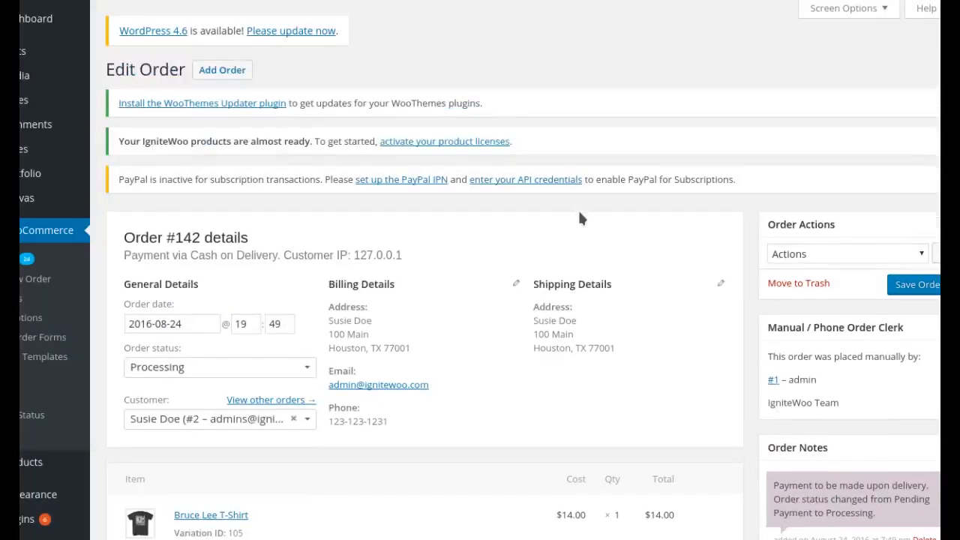
pyautogui.scroll(-3)
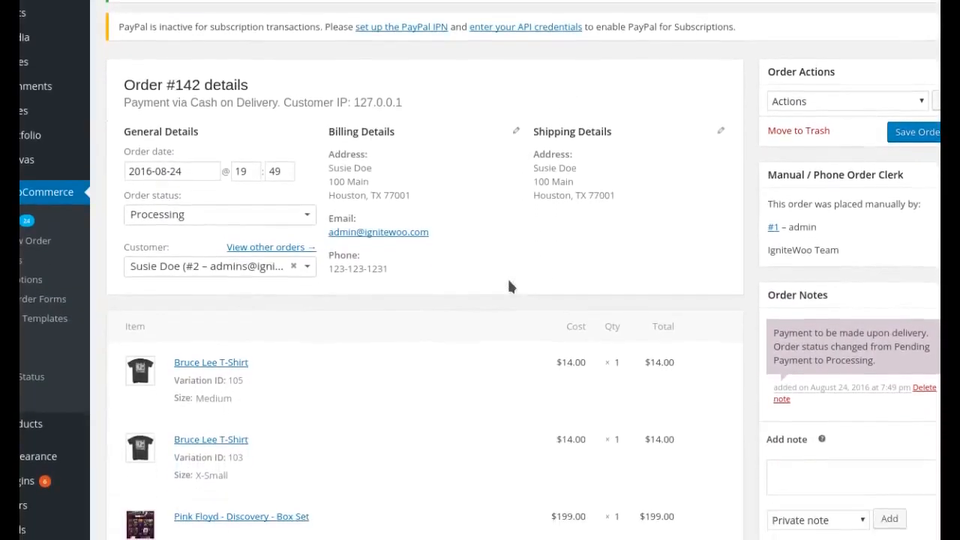
pyautogui.scroll(-3)
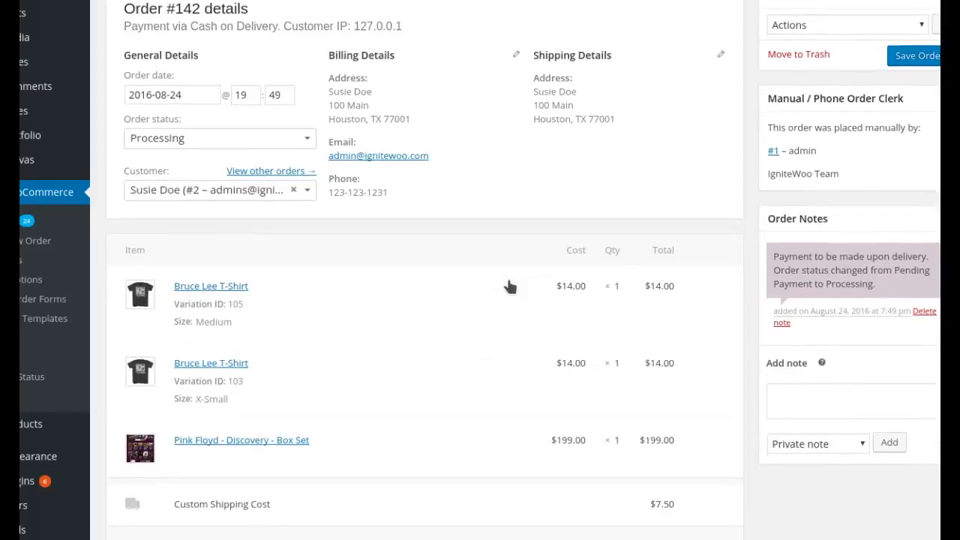
pyautogui.scroll(3)
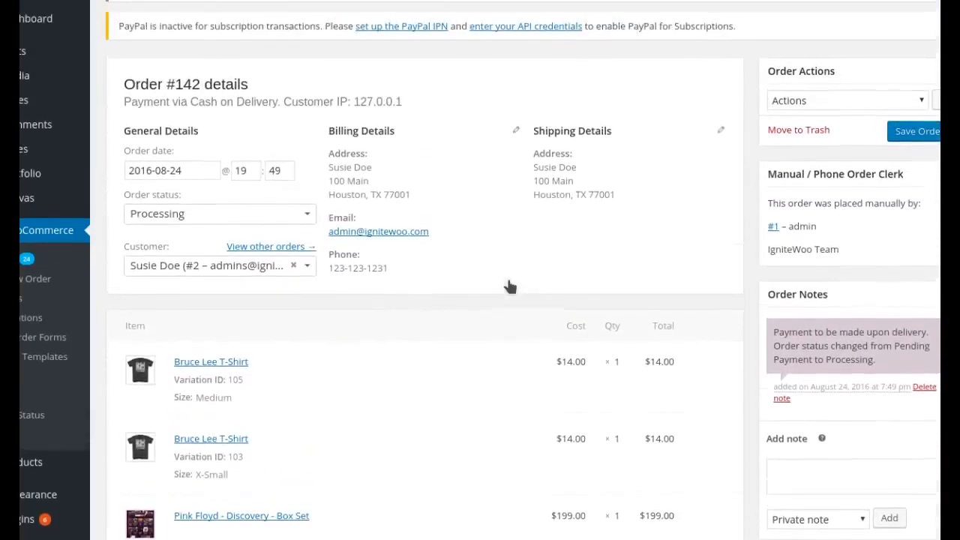
pyautogui.scroll(3)
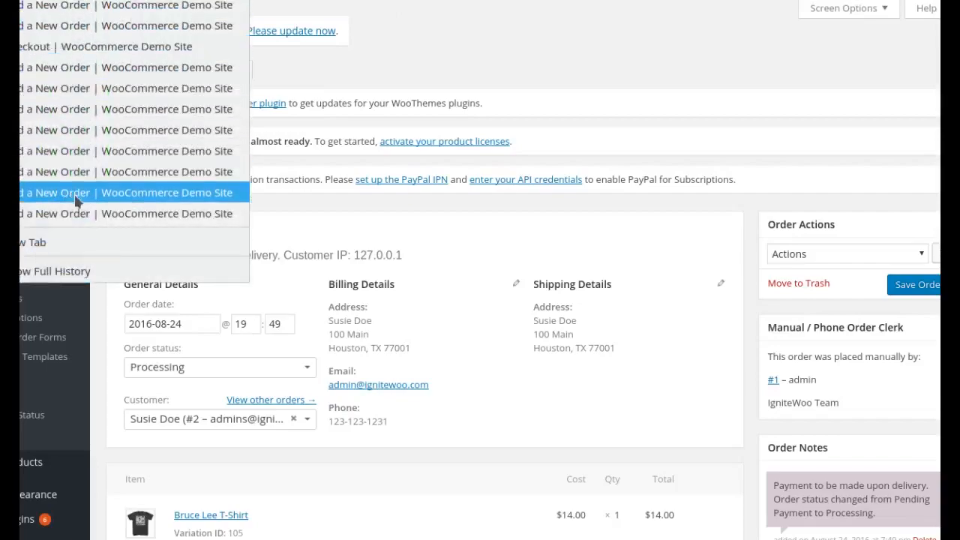
# Go back to the blank Add a New Order form with an empty cart
pyautogui.click(128, 192)
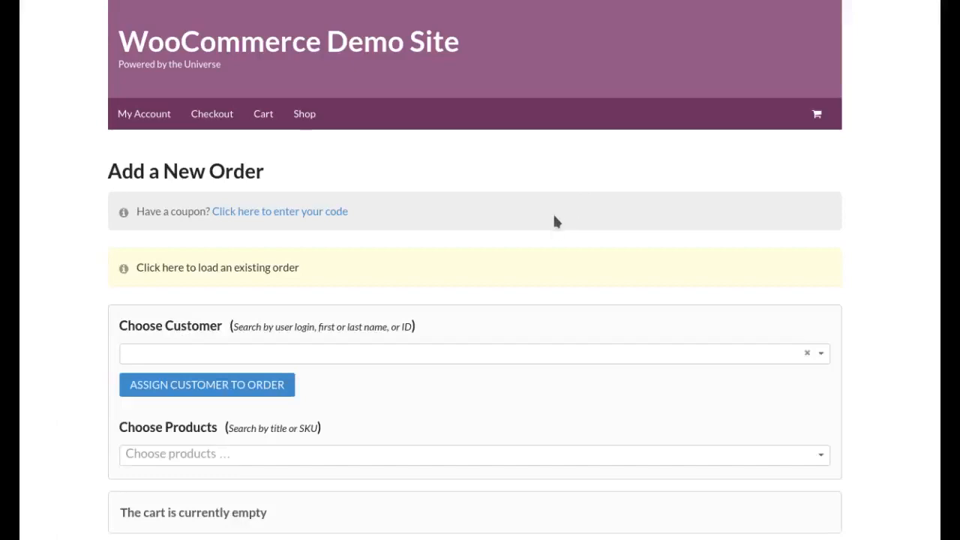
pyautogui.scroll(-3)
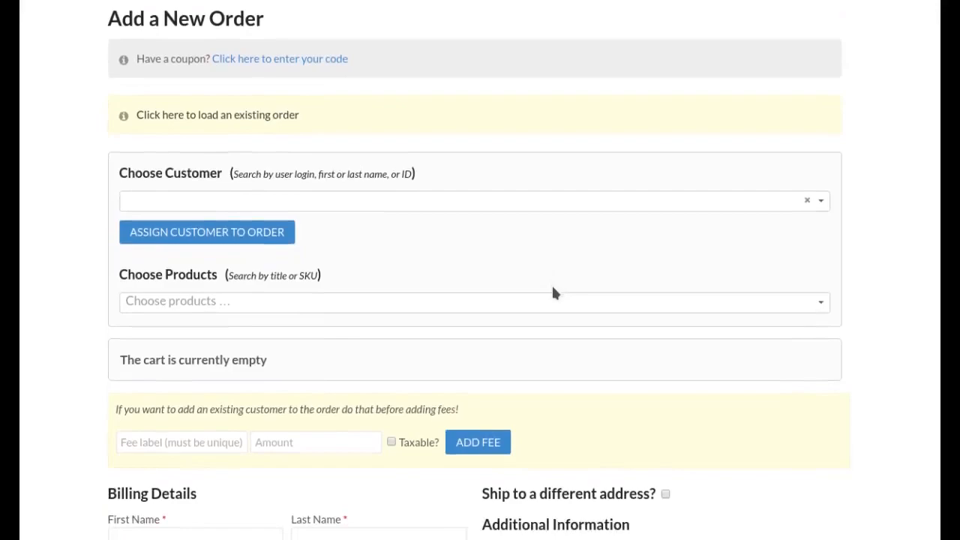
pyautogui.moveTo(561, 282)
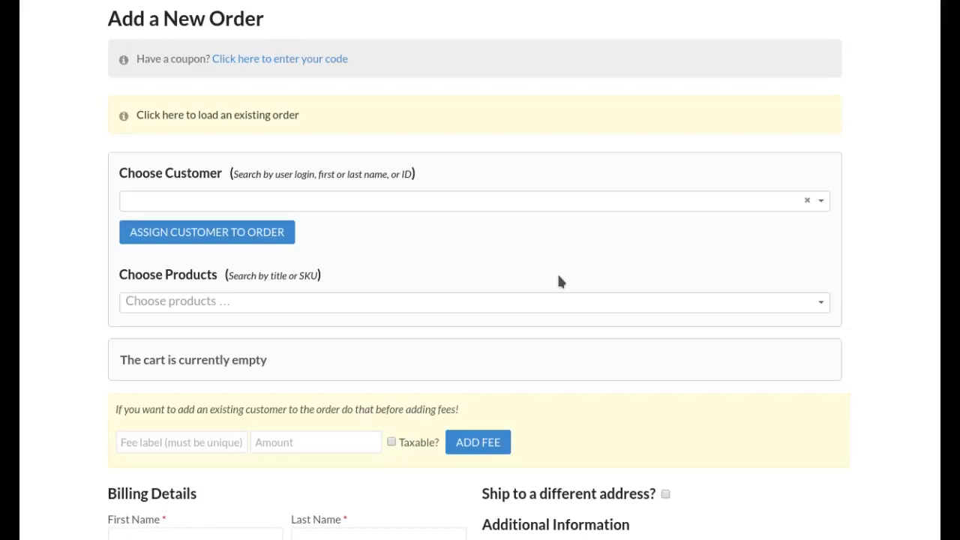
pyautogui.moveTo(552, 278)
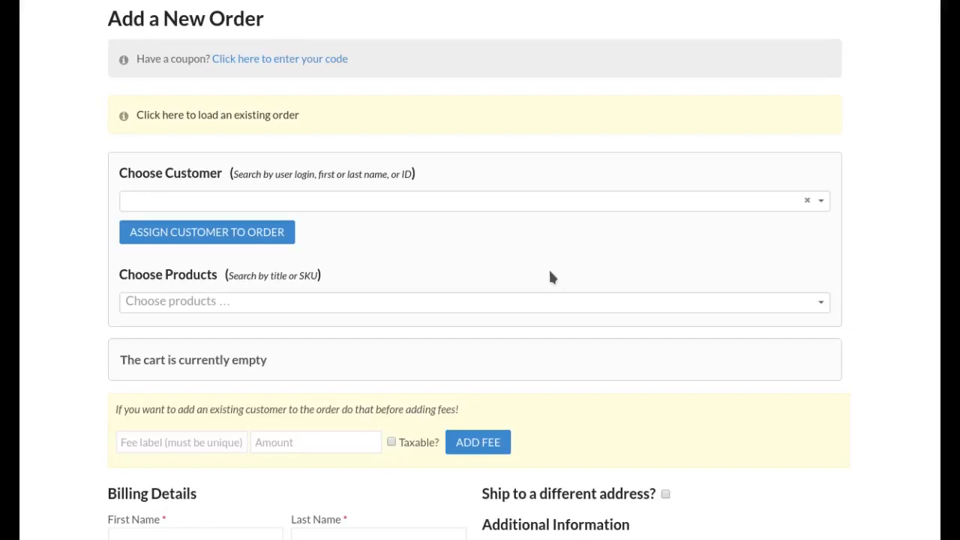
pyautogui.moveTo(552, 276)
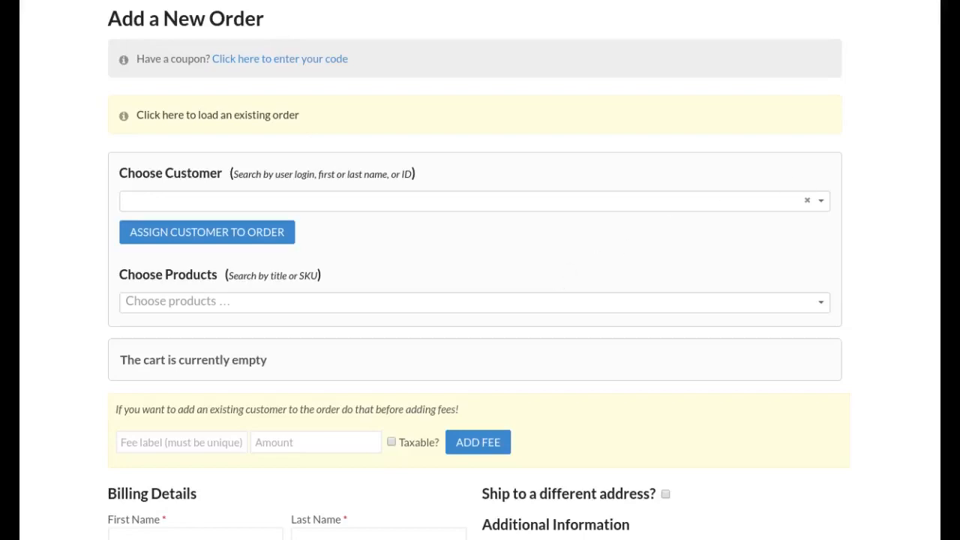